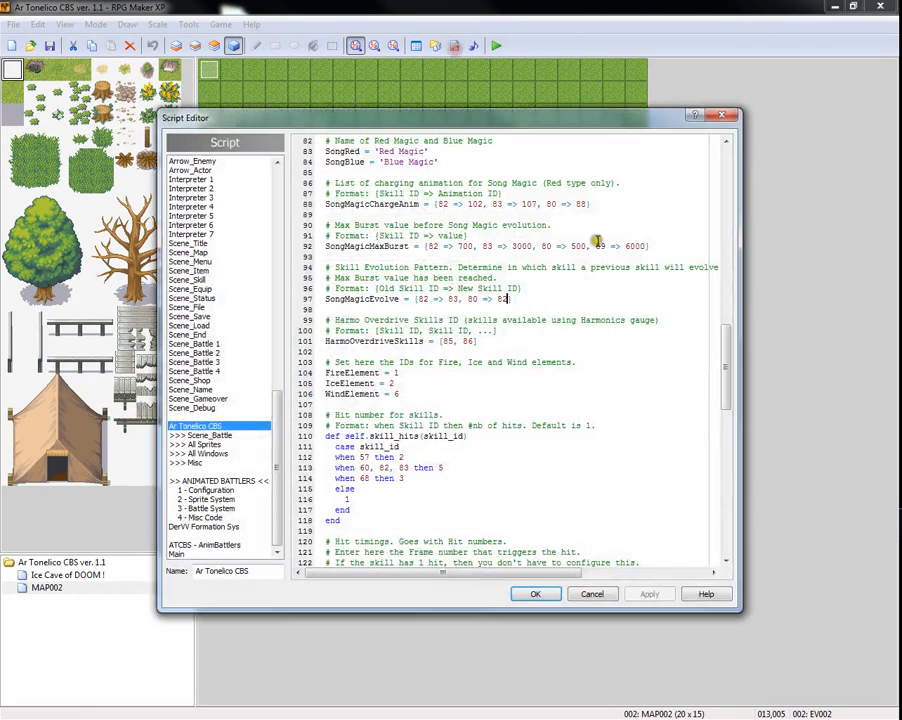
Browse the Ar Tonelico CBS and Animated Battlers scripts in the Script Editor list
{"action": "left_click", "coordinate": [200, 444]}
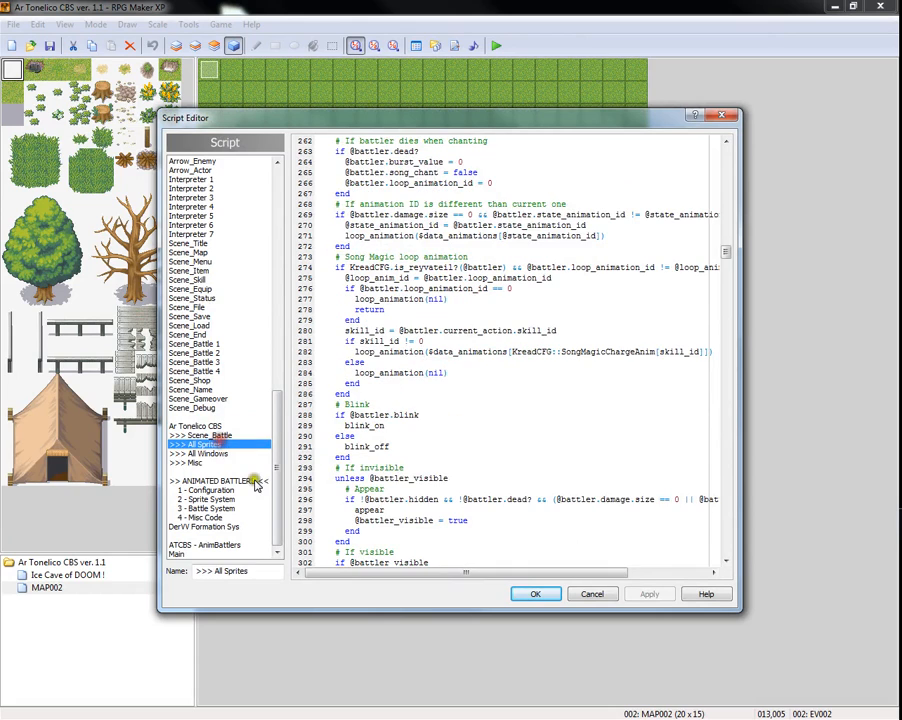
{"action": "mouse_move", "coordinate": [220, 464]}
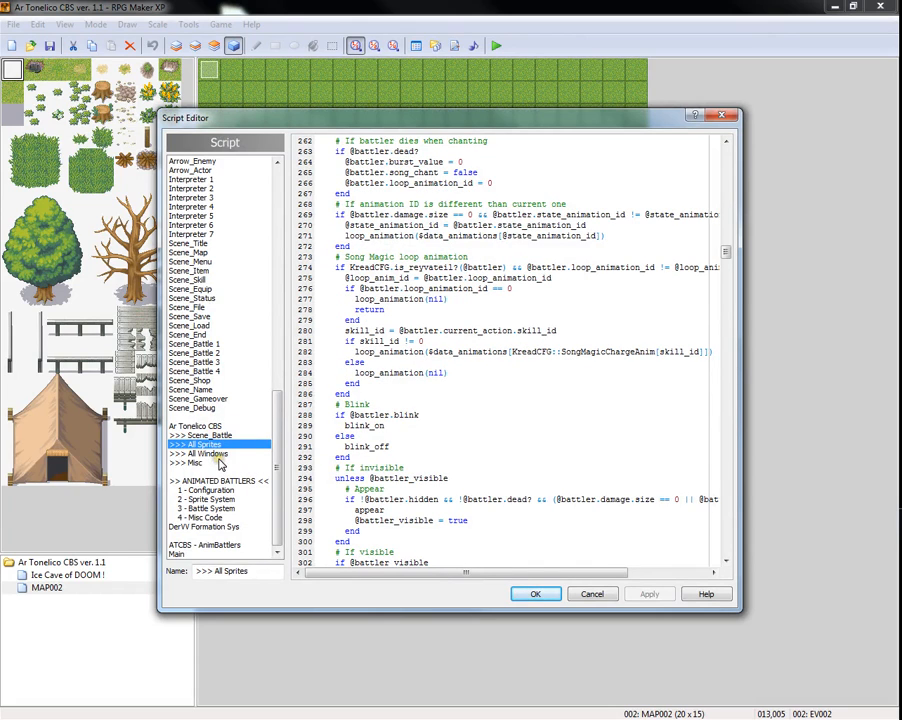
{"action": "left_click", "coordinate": [190, 462]}
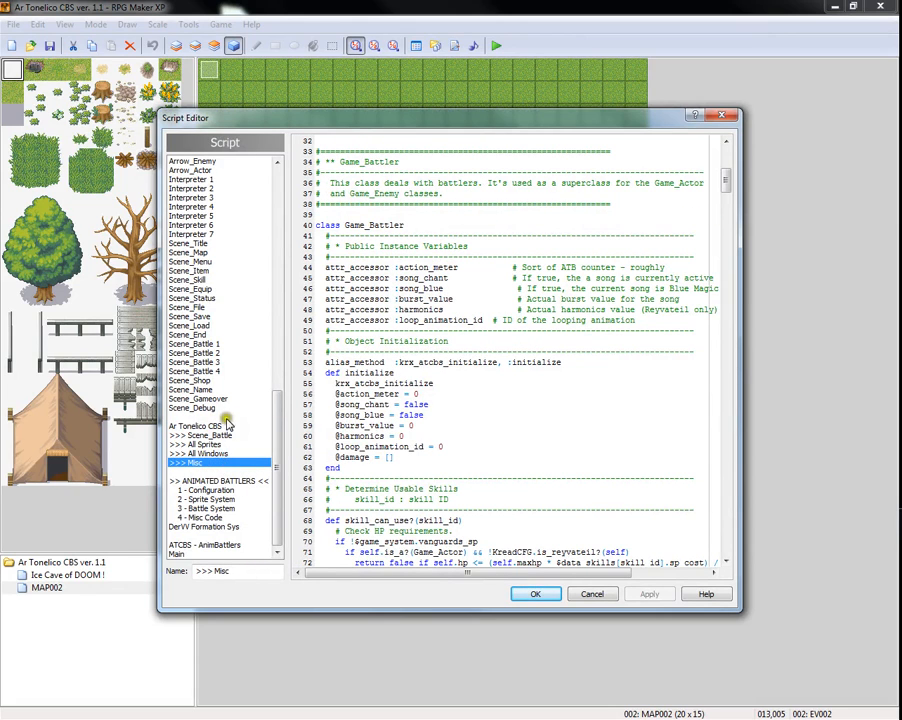
{"action": "left_click", "coordinate": [212, 424]}
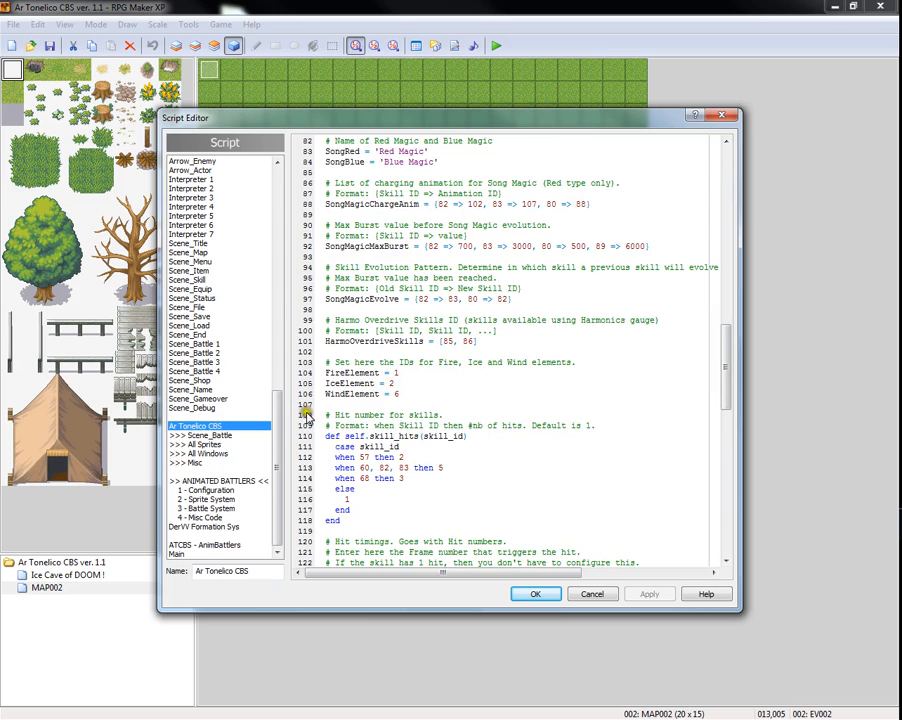
{"action": "left_click", "coordinate": [220, 480]}
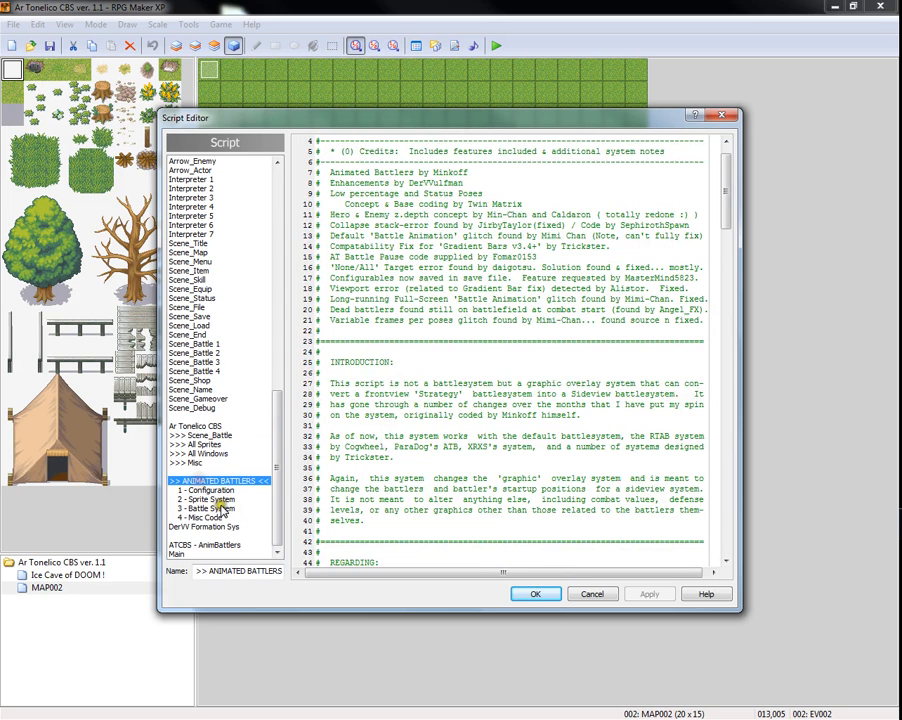
{"action": "left_click", "coordinate": [204, 490]}
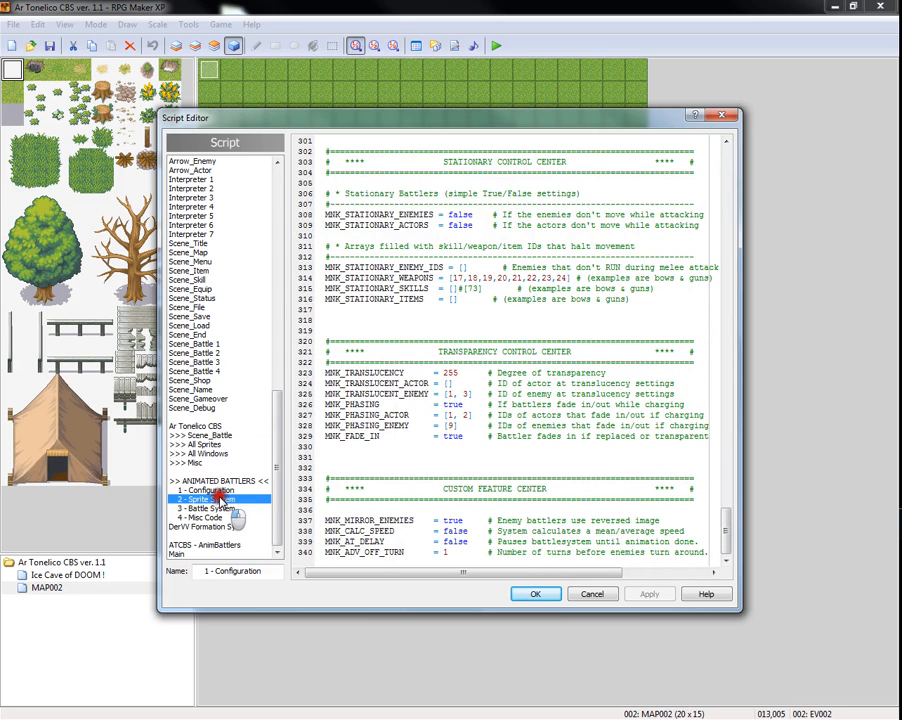
{"action": "left_click", "coordinate": [200, 518]}
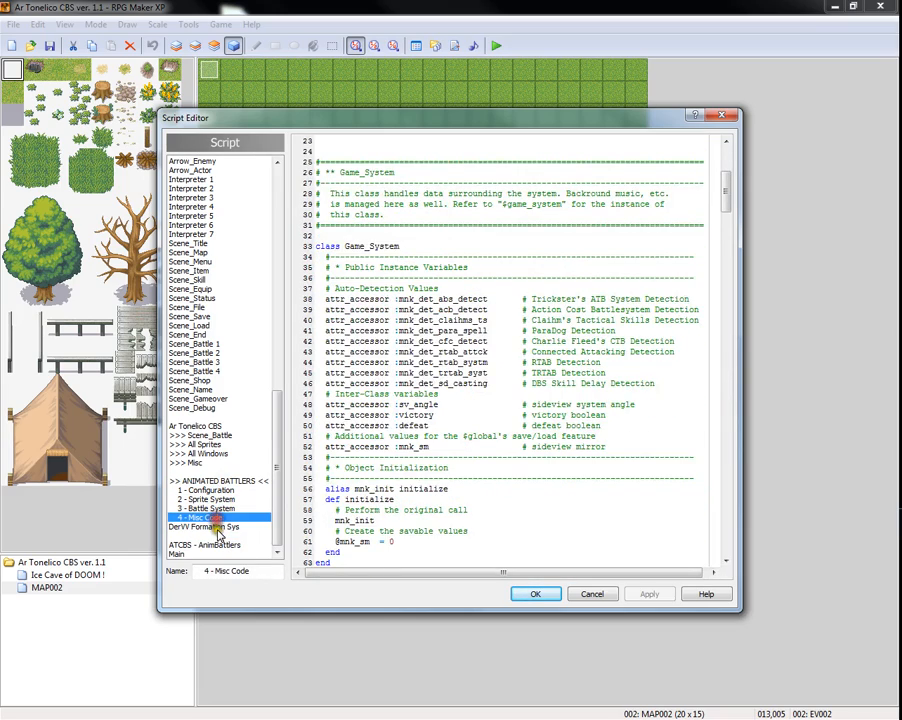
{"action": "left_click", "coordinate": [218, 490]}
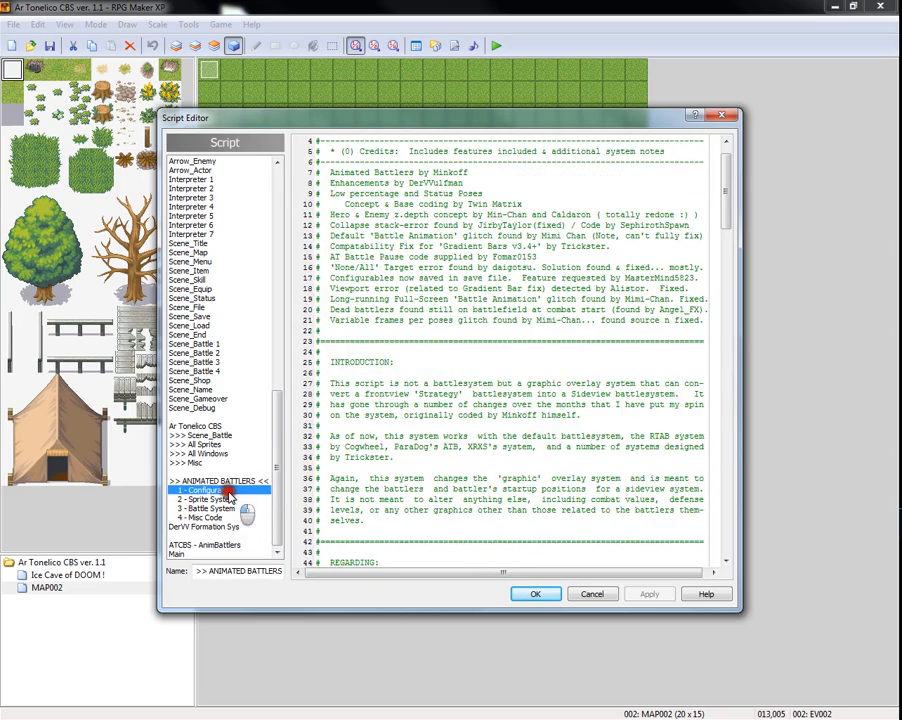
{"action": "left_click", "coordinate": [220, 480]}
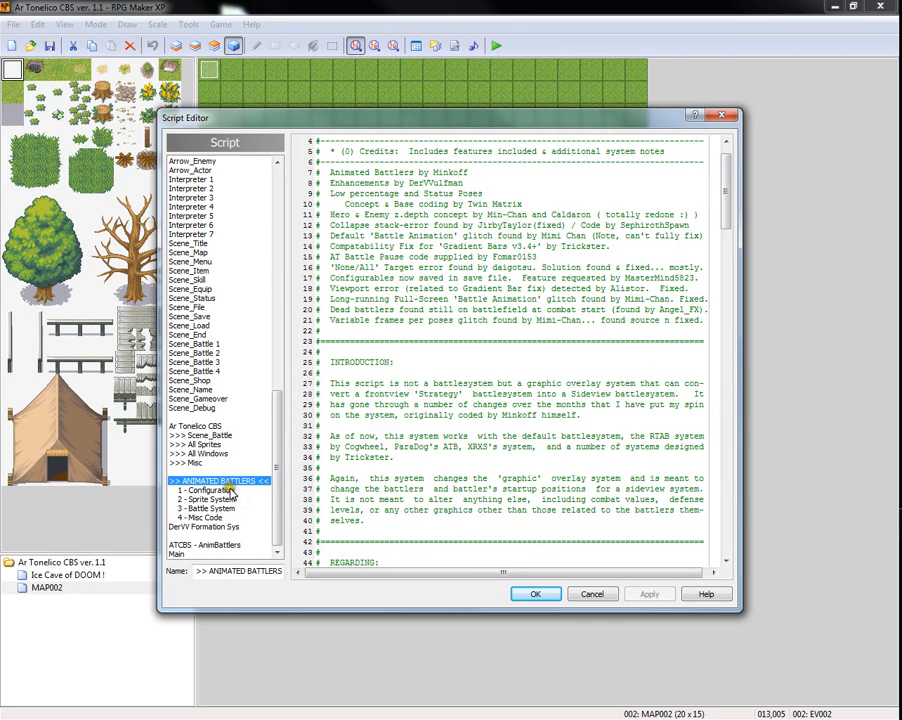
{"action": "left_click", "coordinate": [204, 510]}
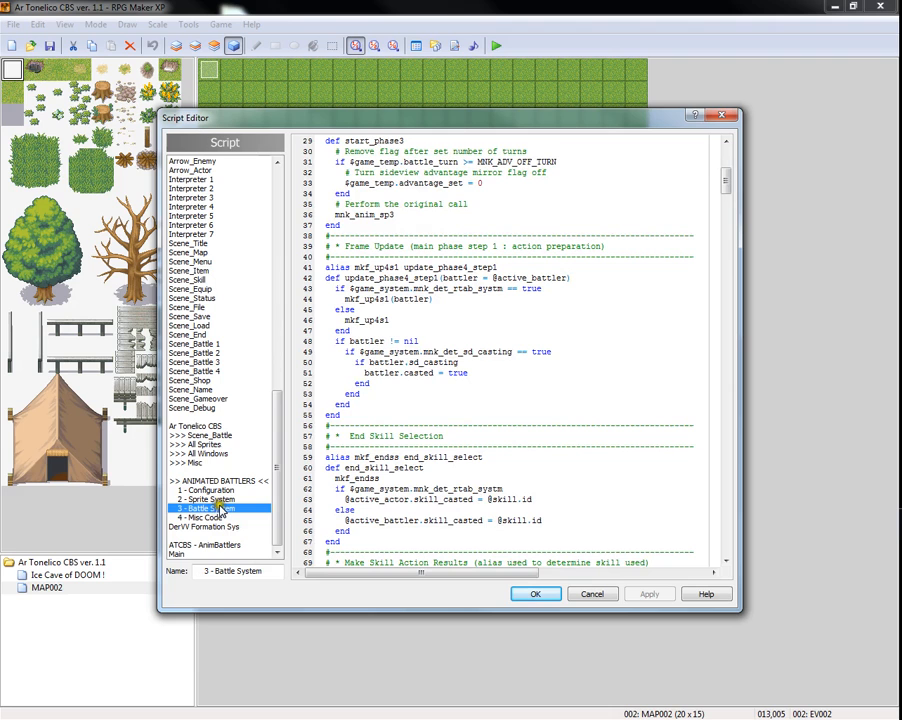
Review the Misc and Scene_Battle scripts, then scroll the CBS configuration to its song settings
{"action": "left_click", "coordinate": [196, 426]}
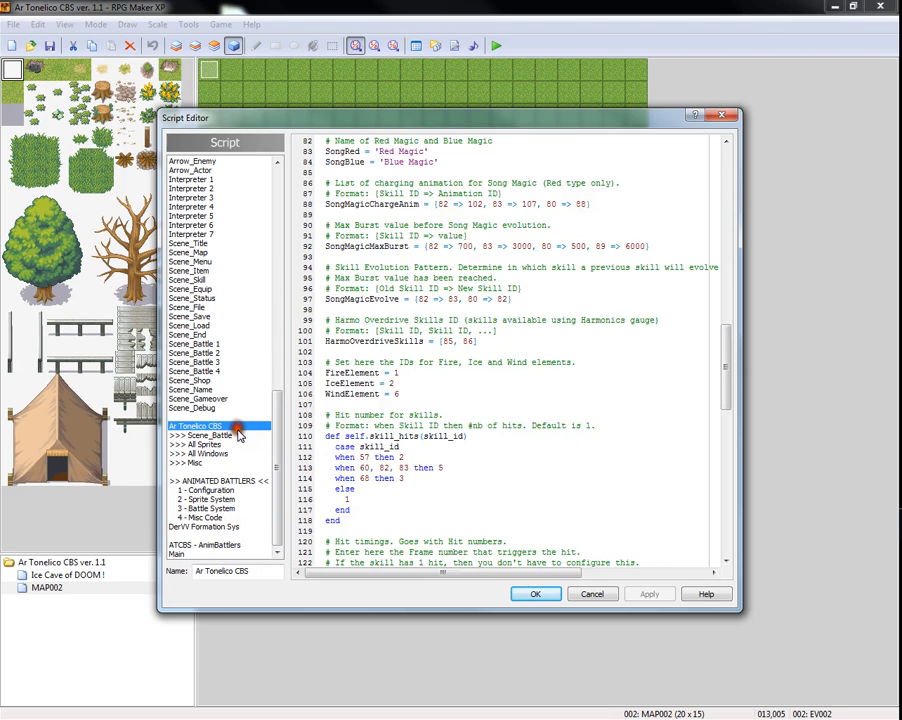
{"action": "left_click", "coordinate": [196, 462]}
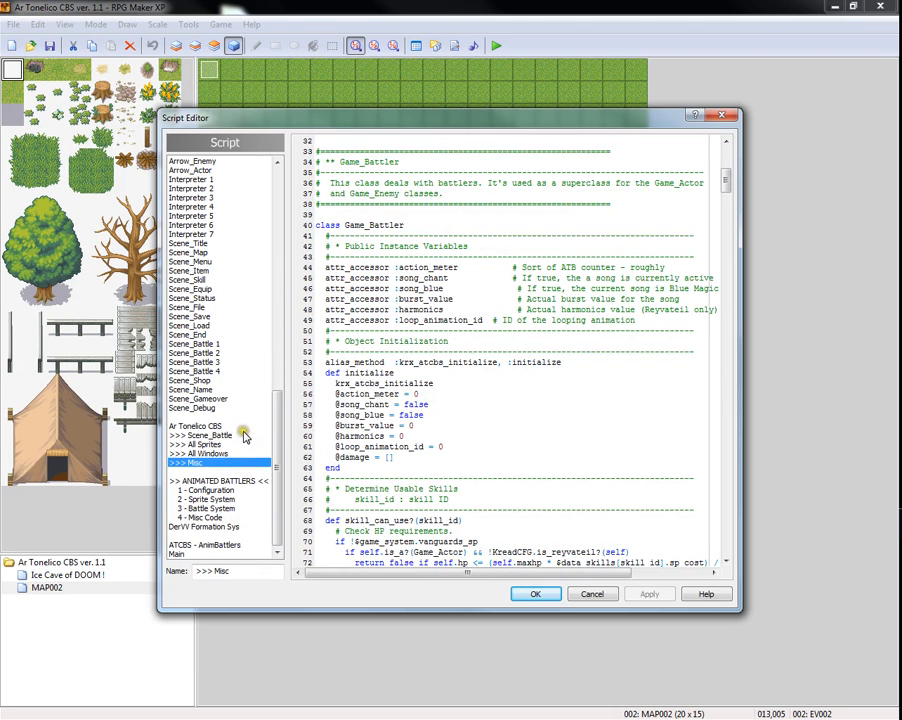
{"action": "left_click", "coordinate": [196, 428]}
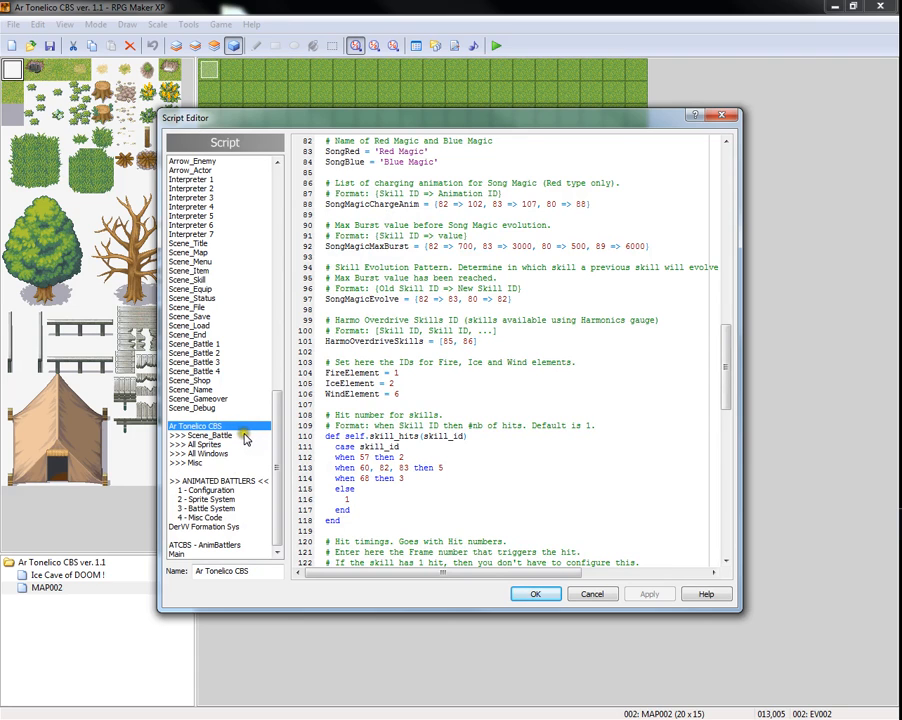
{"action": "left_click", "coordinate": [208, 436]}
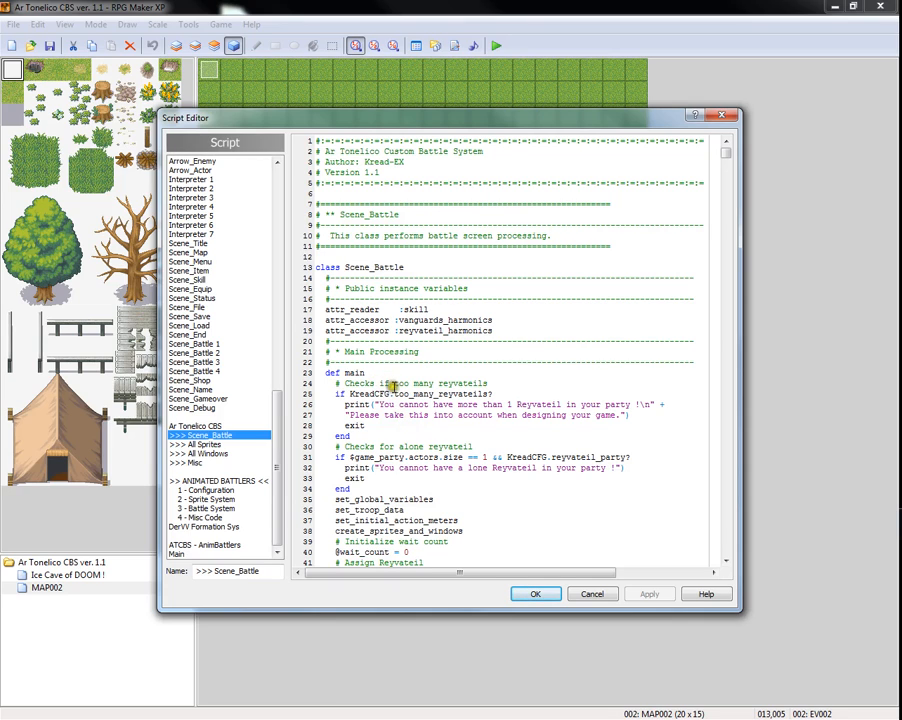
{"action": "mouse_move", "coordinate": [388, 368]}
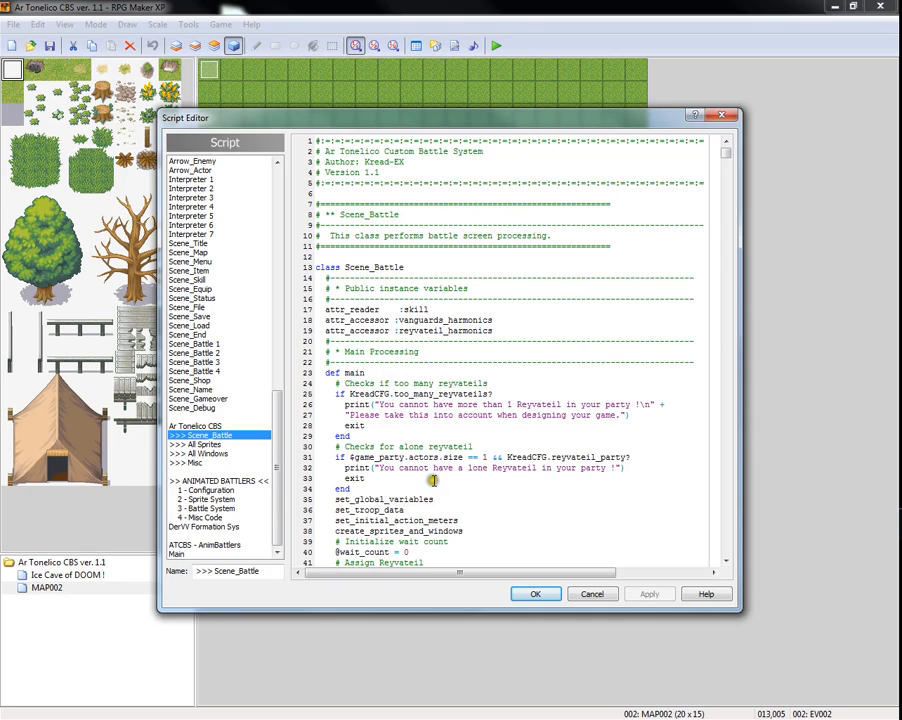
{"action": "mouse_move", "coordinate": [496, 488]}
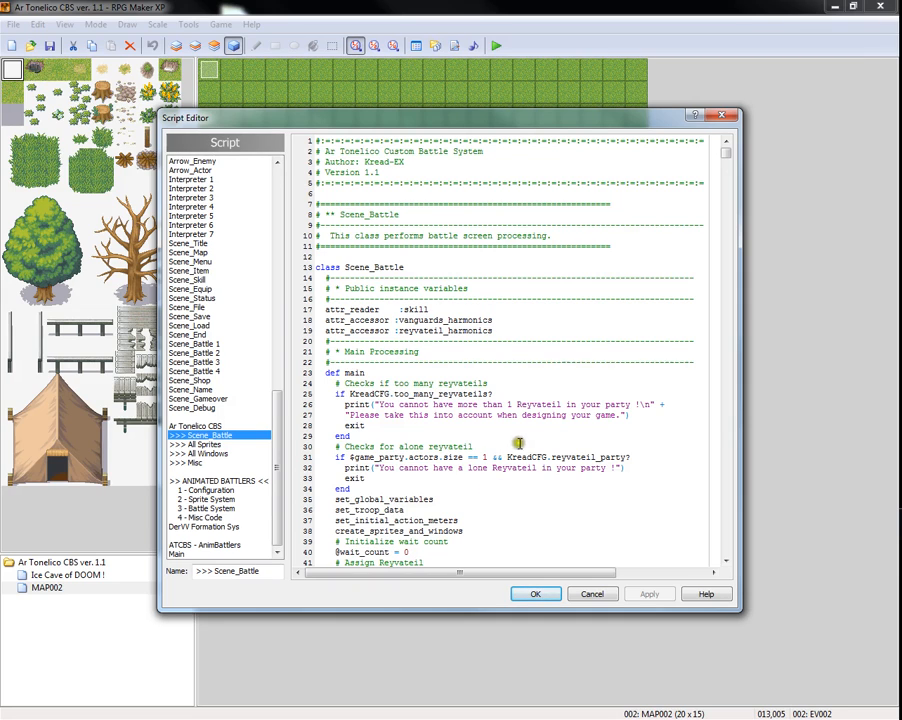
{"action": "mouse_move", "coordinate": [536, 468]}
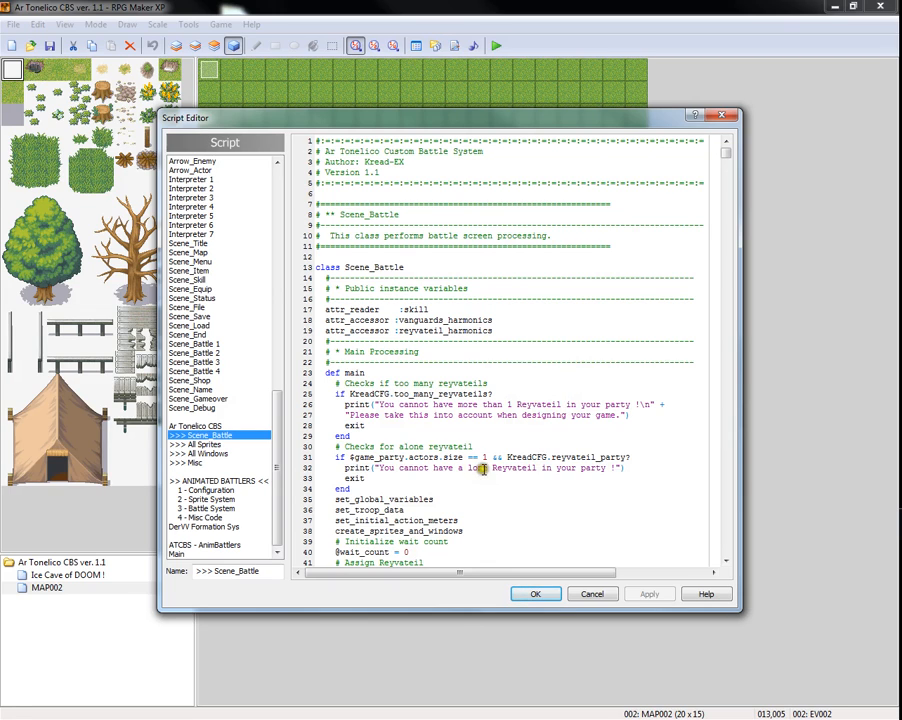
{"action": "scroll", "scroll_direction": "down", "scroll_amount": 3}
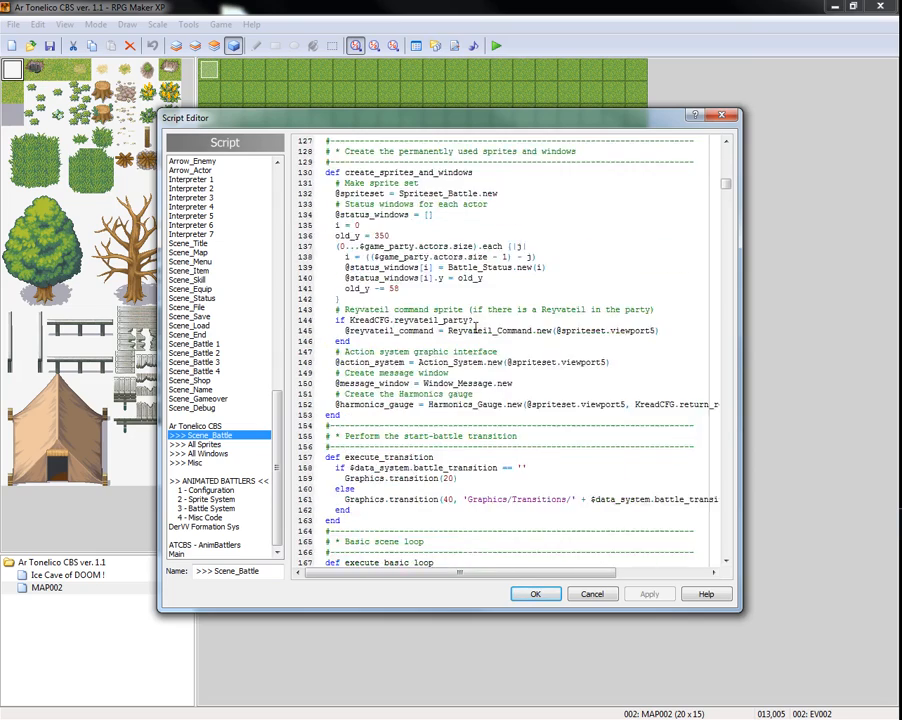
{"action": "scroll", "scroll_direction": "down", "scroll_amount": 3}
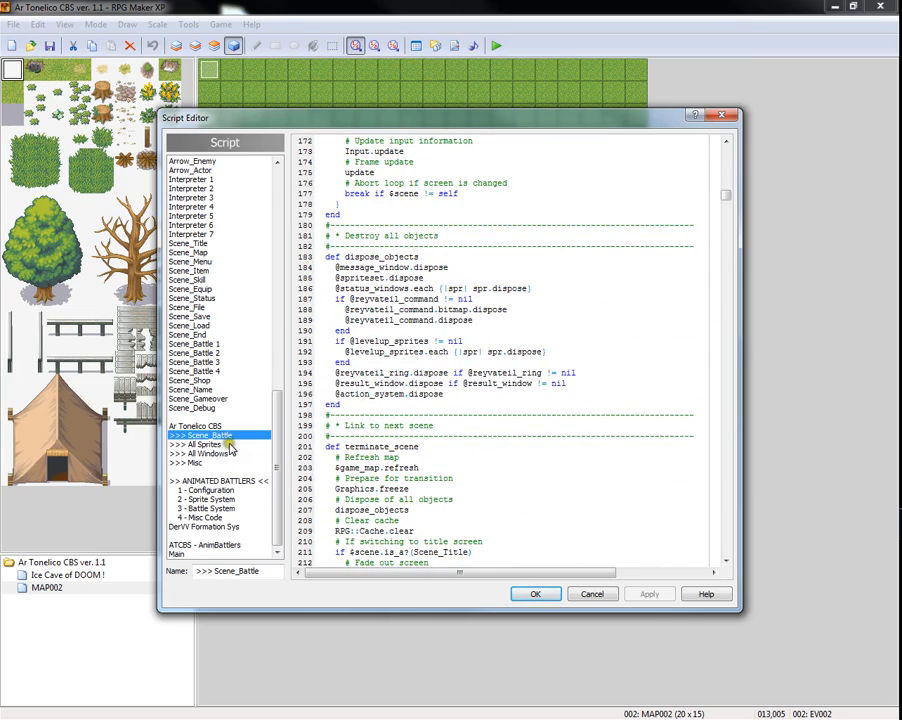
{"action": "left_click", "coordinate": [202, 444]}
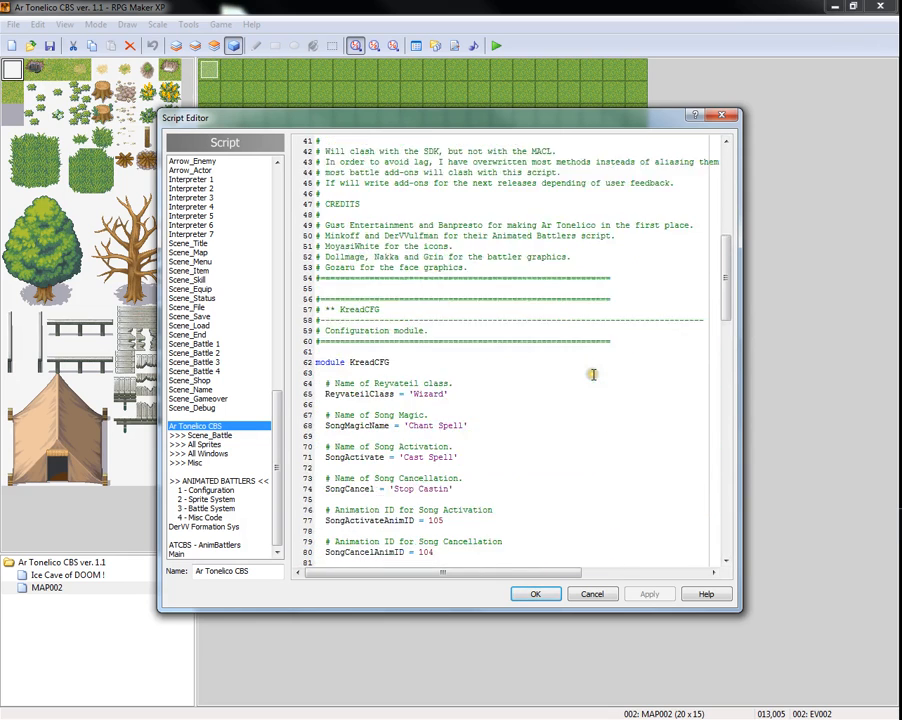
{"action": "scroll", "scroll_direction": "down", "scroll_amount": 3}
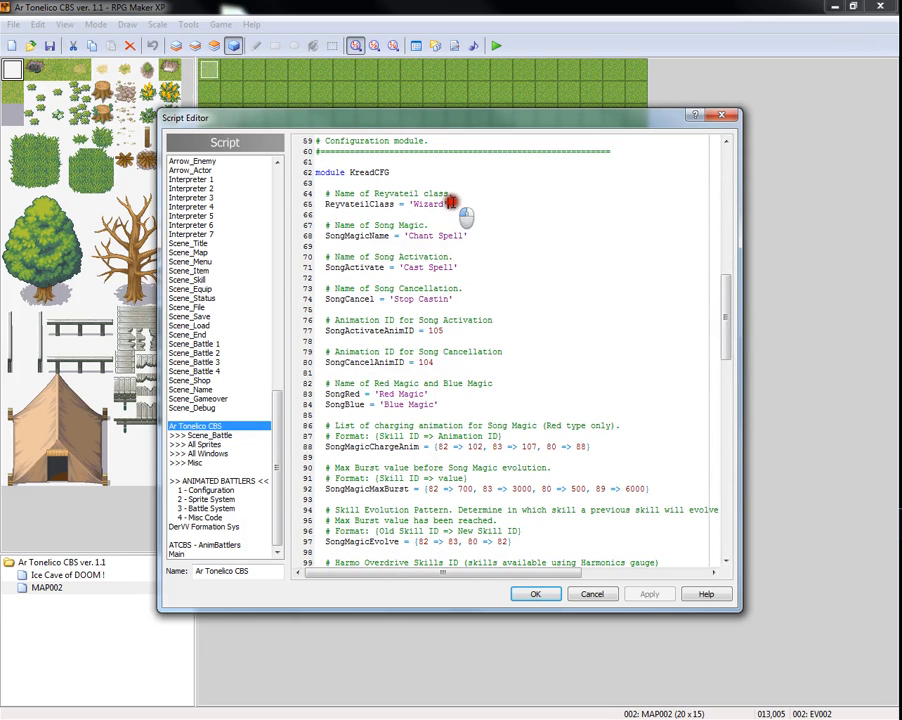
{"action": "mouse_move", "coordinate": [510, 242]}
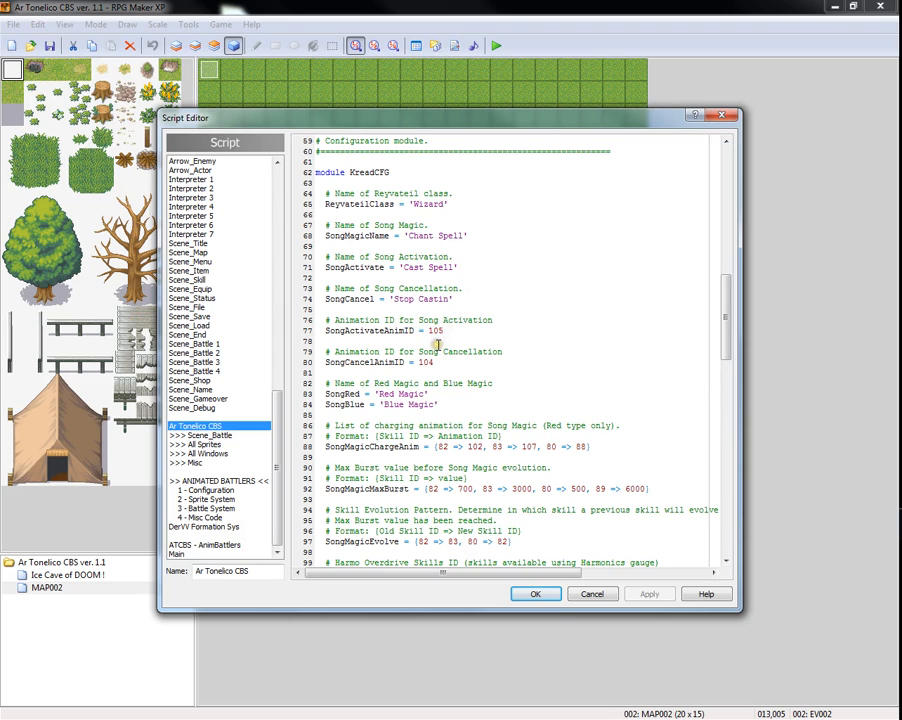
{"action": "mouse_move", "coordinate": [432, 338]}
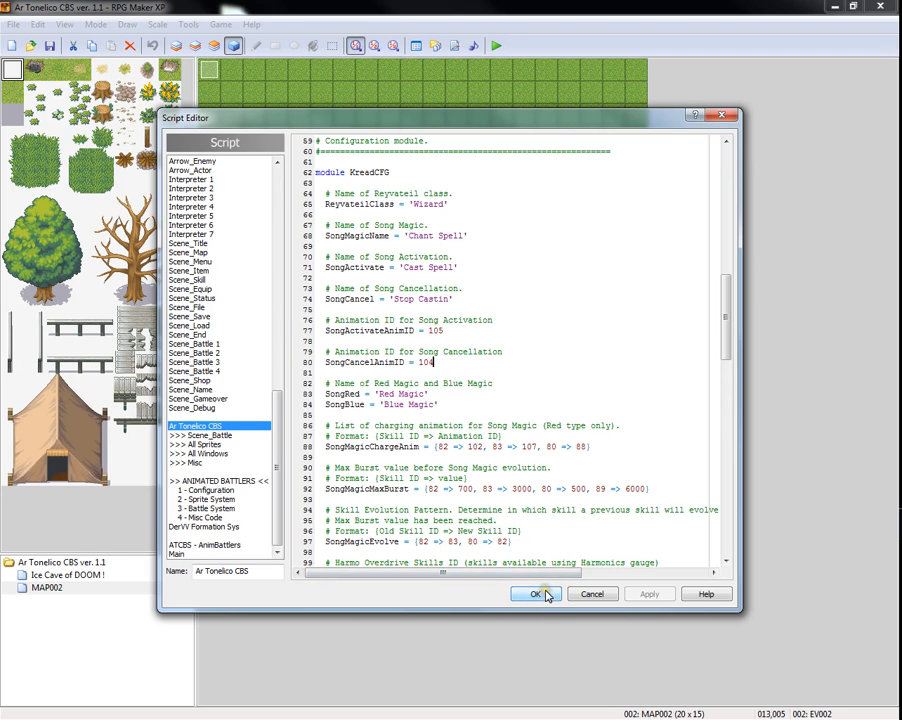
Close the Script Editor, check animation 104 Cancel Song in the Database, and return to the scripts
{"action": "left_click", "coordinate": [536, 592]}
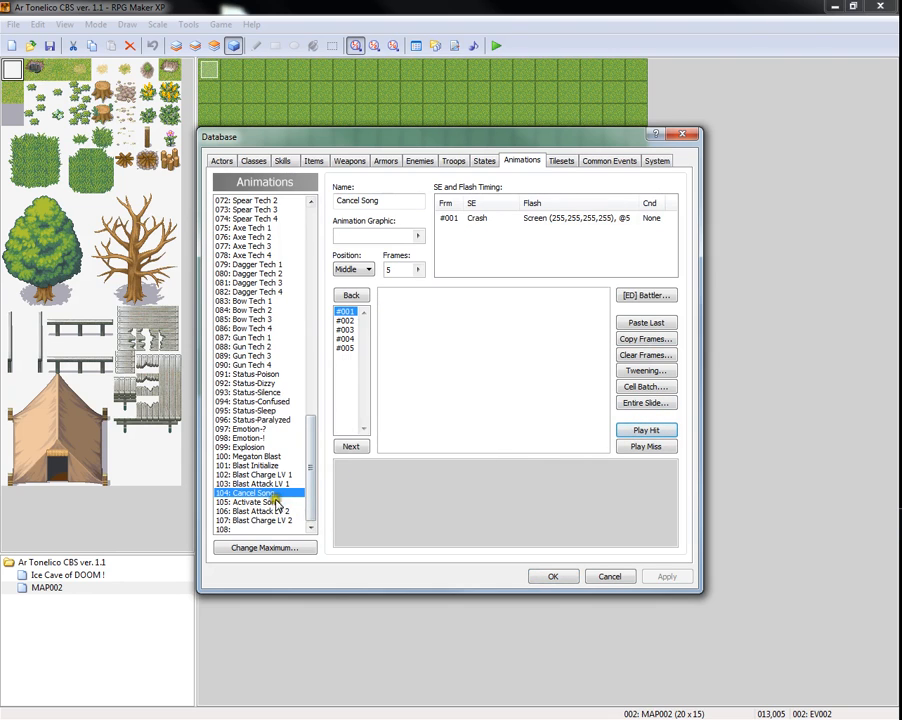
{"action": "left_click", "coordinate": [250, 500]}
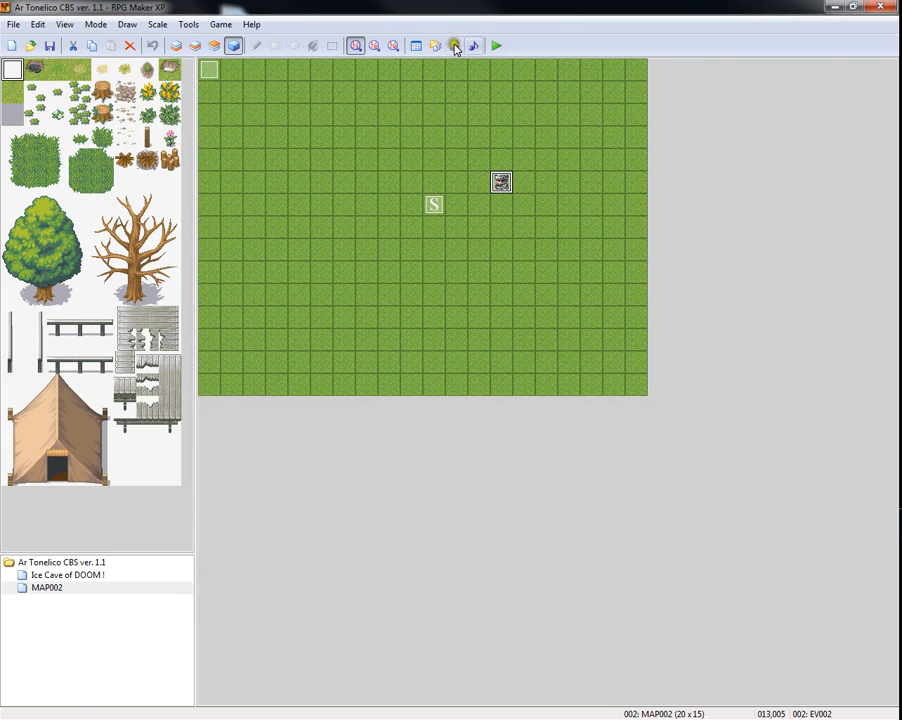
{"action": "left_click", "coordinate": [454, 44]}
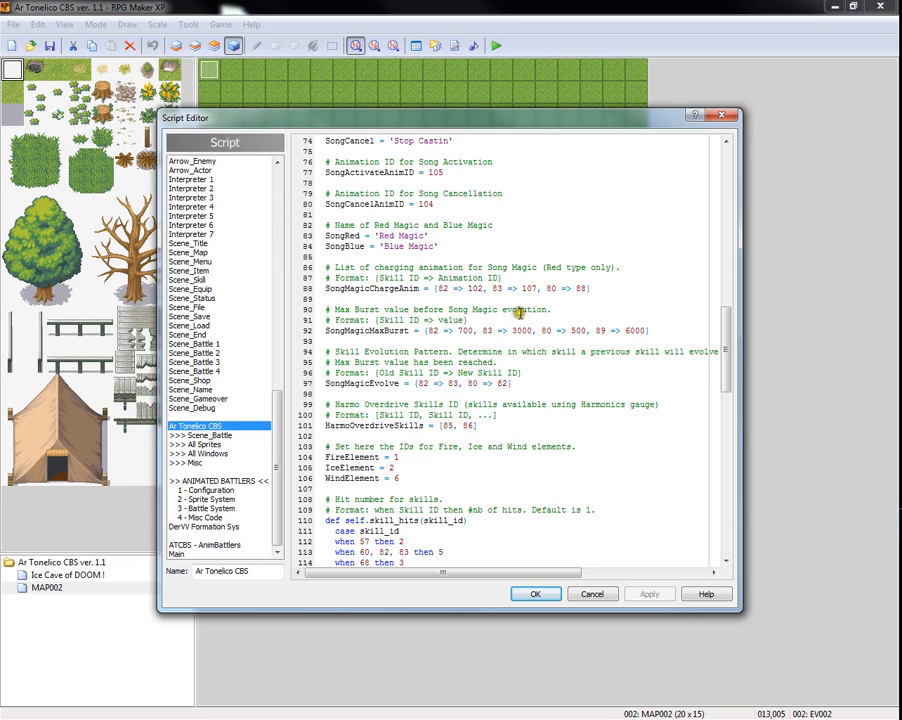
{"action": "mouse_move", "coordinate": [532, 292]}
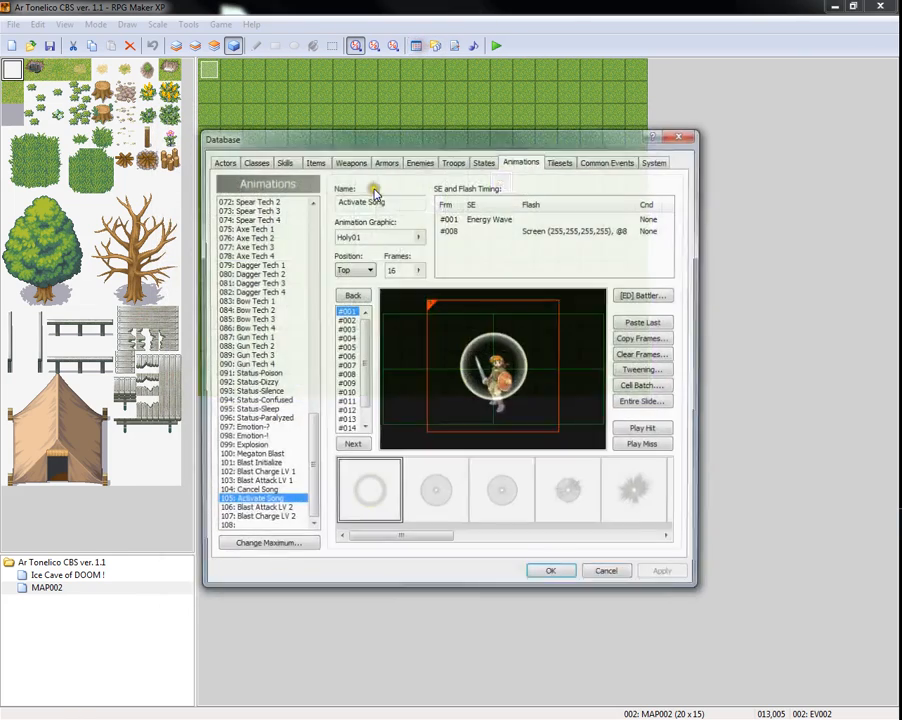
Check the Blast skill's settings in the Database Skills list
{"action": "left_click", "coordinate": [284, 160]}
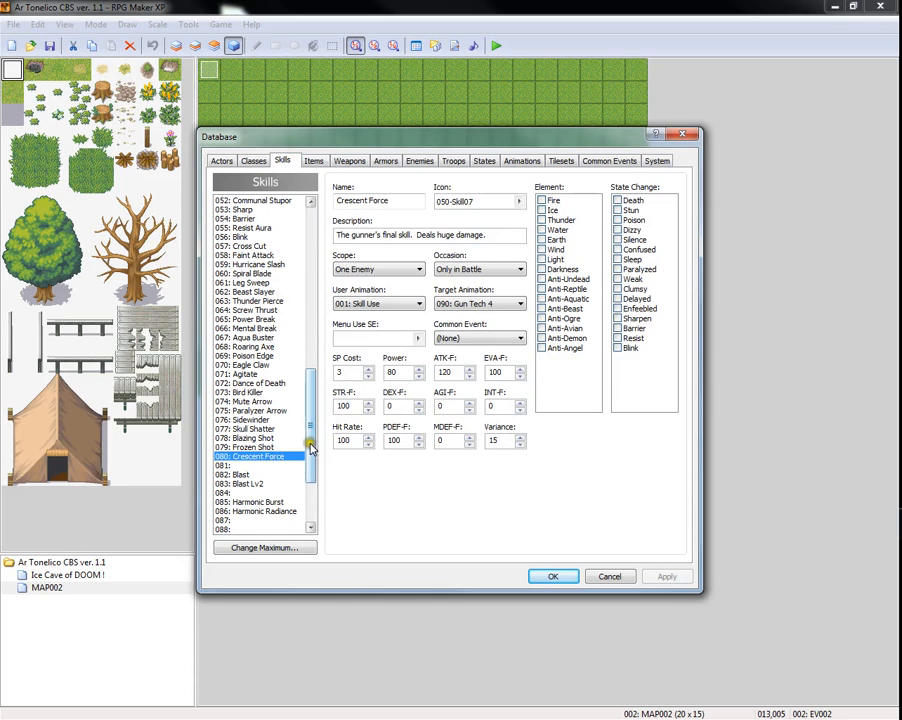
{"action": "left_click", "coordinate": [236, 482]}
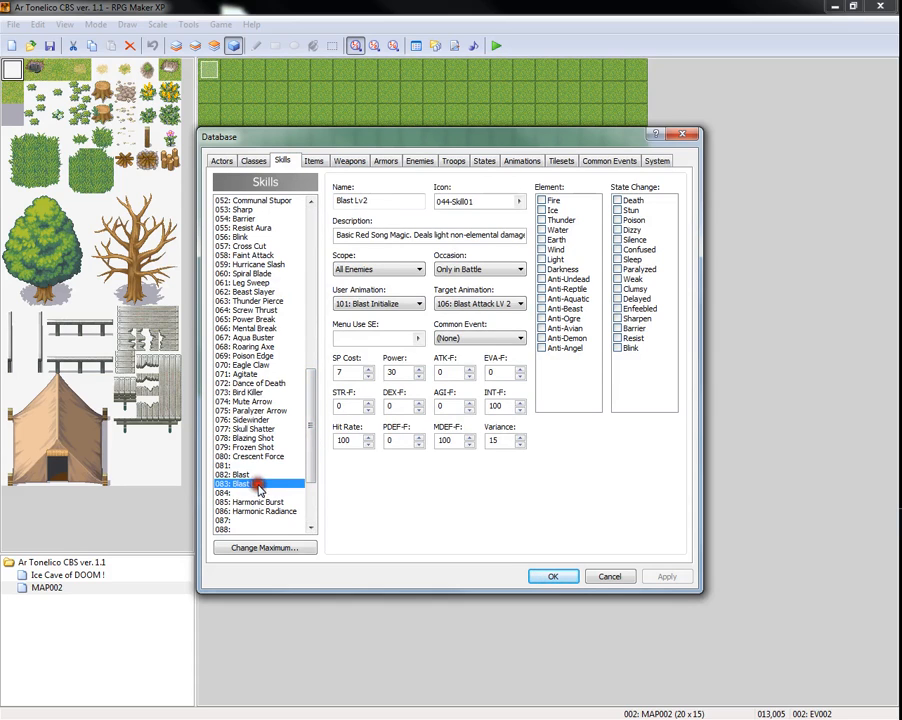
{"action": "left_click", "coordinate": [552, 576]}
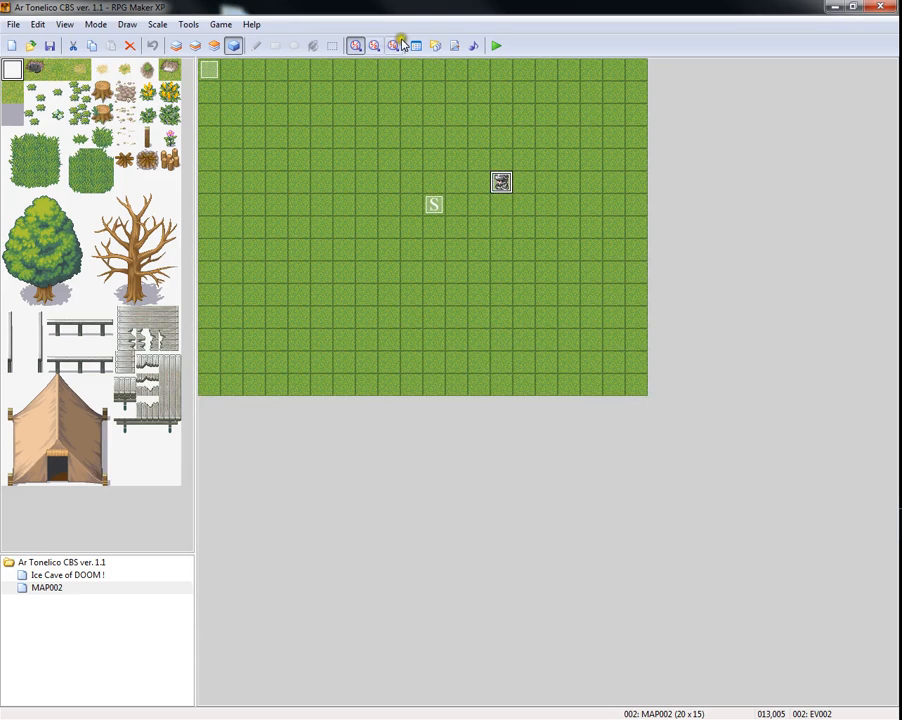
{"action": "left_click", "coordinate": [396, 44]}
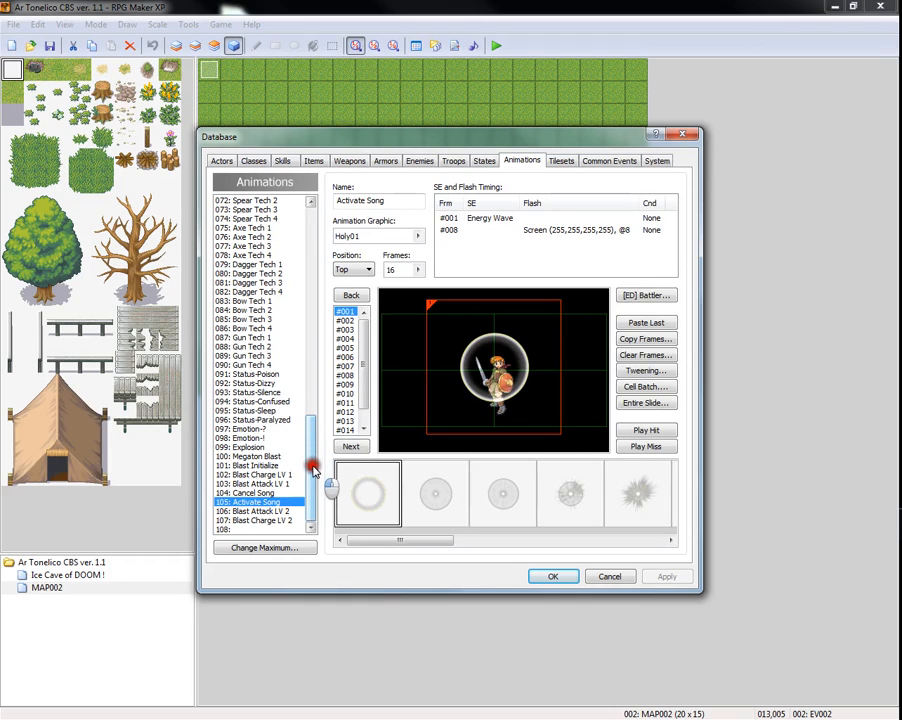
View the Blast Change Lv1, Blast Attack Lv2 and Gun Tech 2 animations, then go to the scripts
{"action": "left_click", "coordinate": [256, 474]}
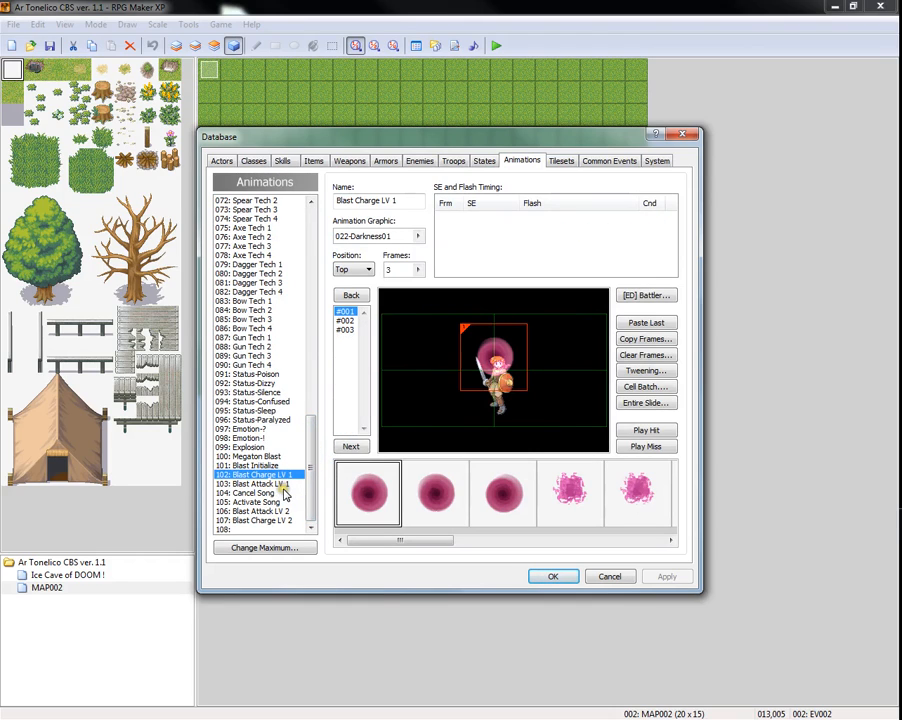
{"action": "left_click", "coordinate": [256, 512]}
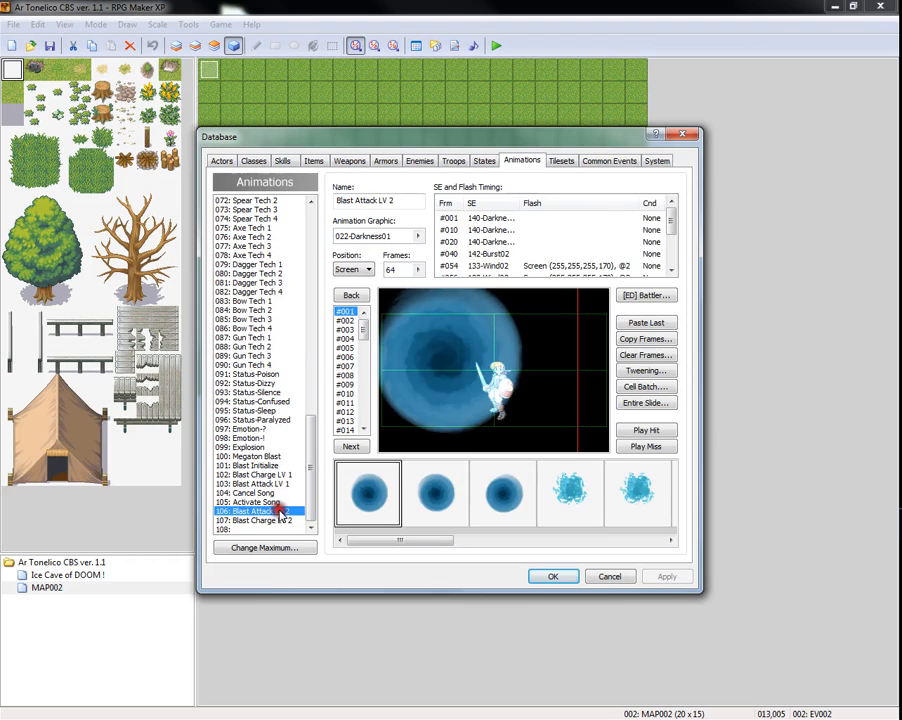
{"action": "left_click", "coordinate": [256, 520]}
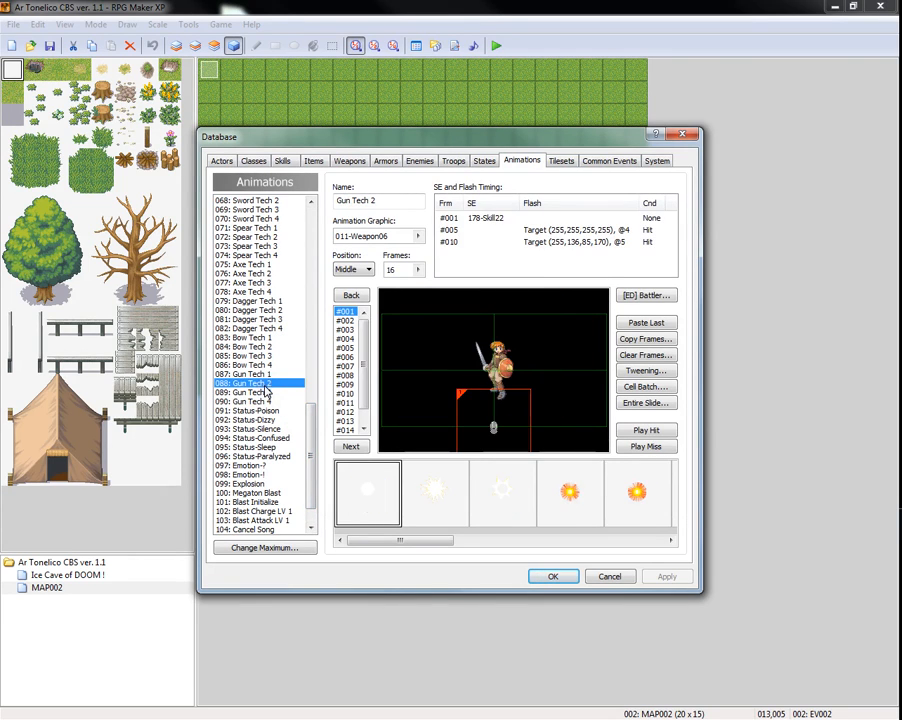
{"action": "left_click", "coordinate": [644, 430]}
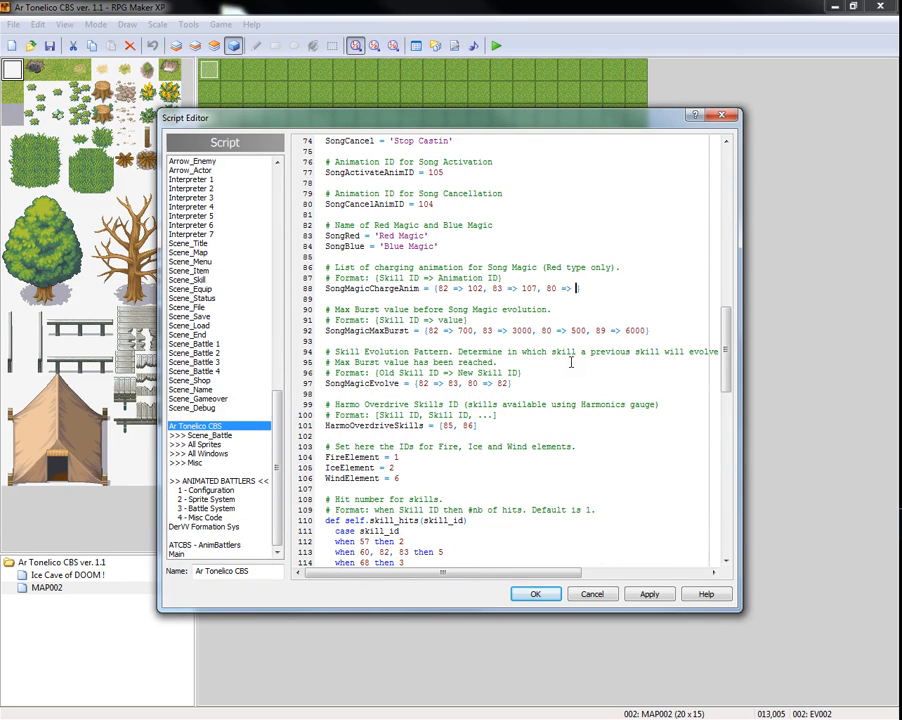
Enter 40 in a SongMagic value line of the Ar Tonelico CBS configuration
{"action": "type", "text": "40}"}
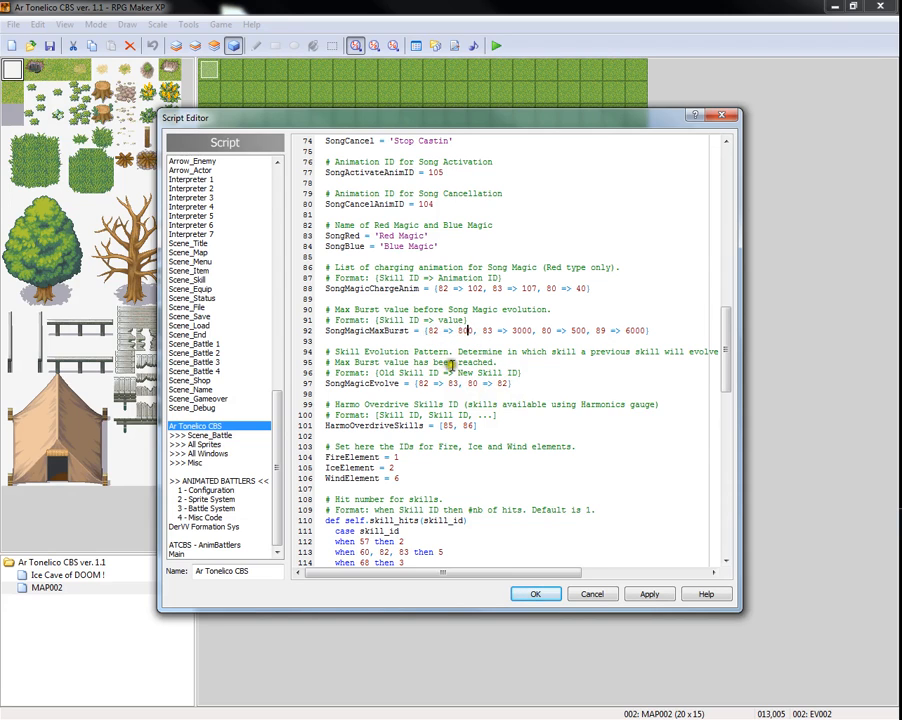
{"action": "mouse_move", "coordinate": [422, 384]}
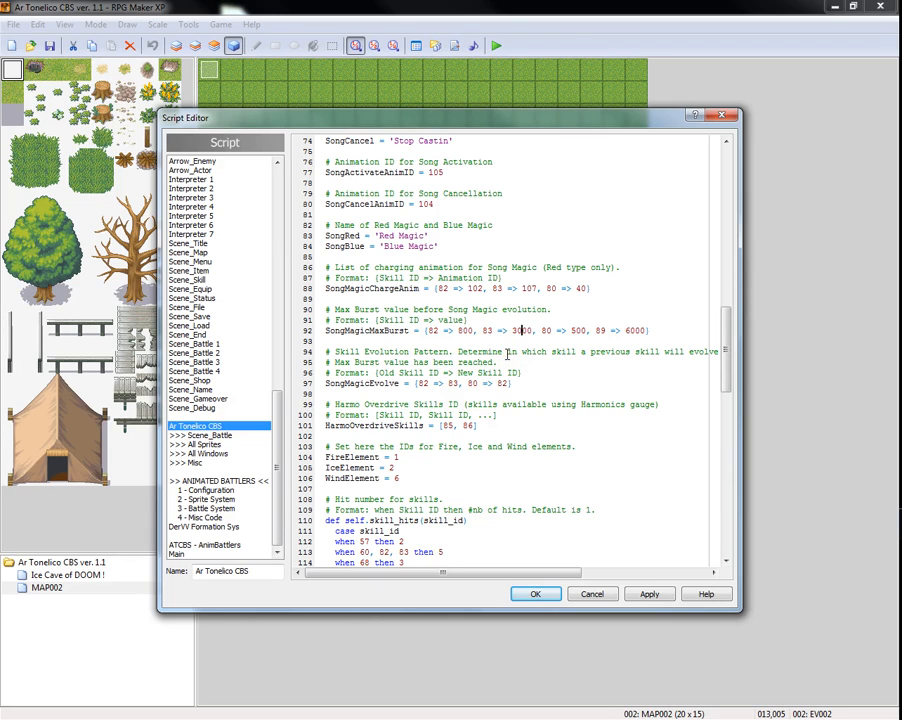
{"action": "mouse_move", "coordinate": [508, 530]}
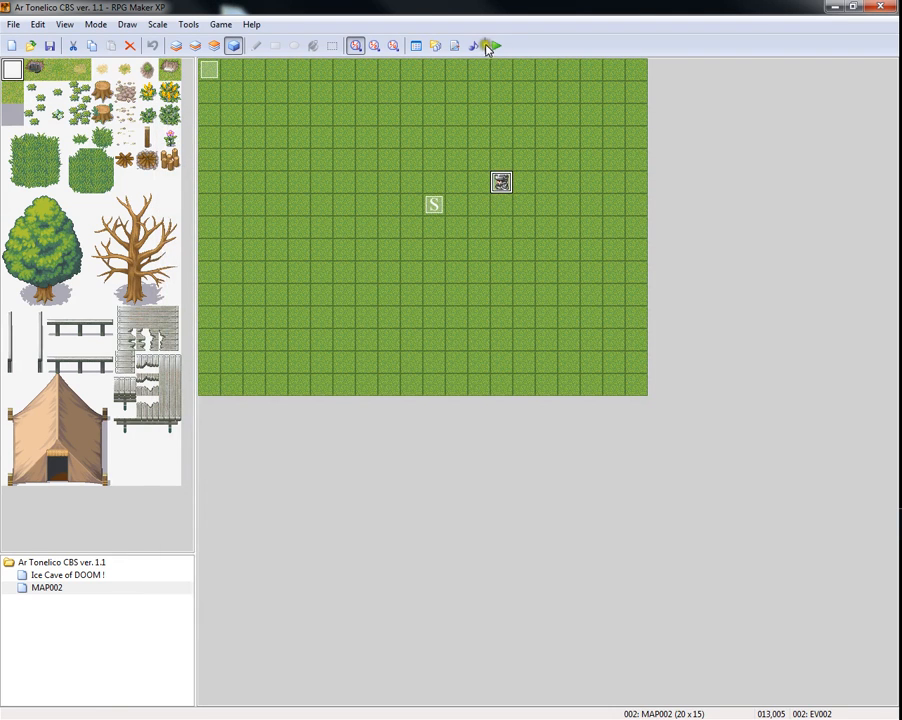
Launch a playtest of the game from the toolbar
{"action": "left_click", "coordinate": [484, 44]}
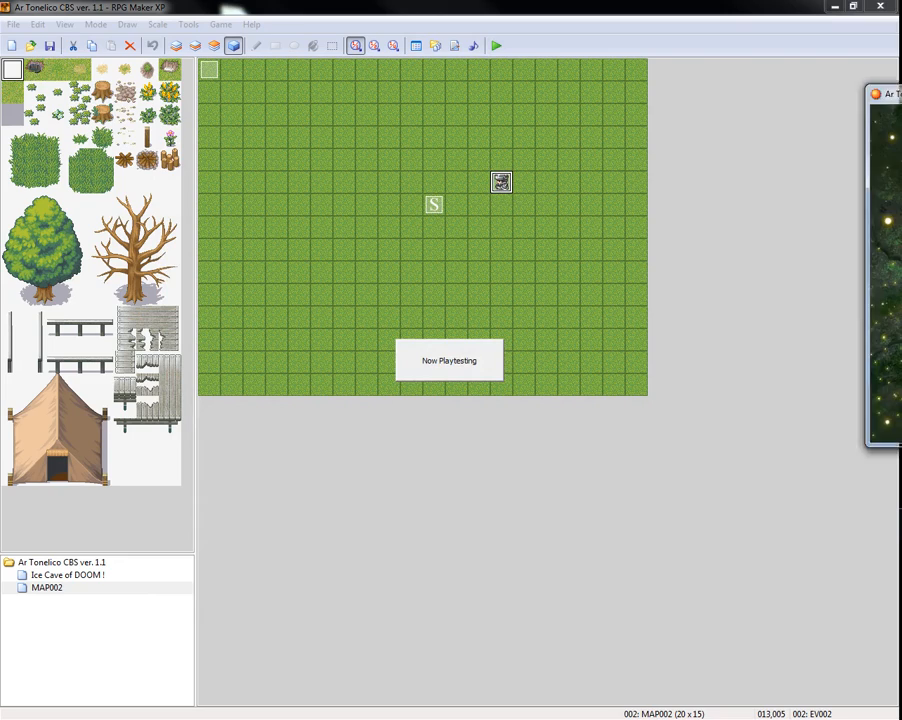
{"action": "left_click", "coordinate": [496, 44]}
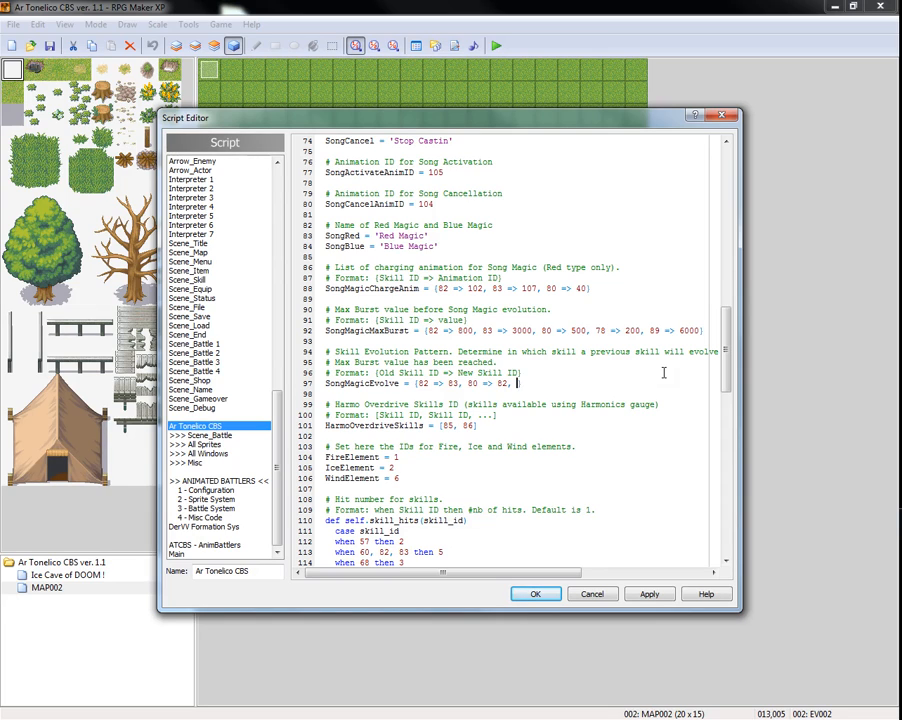
Add the pair 78 => 80 to the SongMagicEvolve list
{"action": "type", "text": "78 =>"}
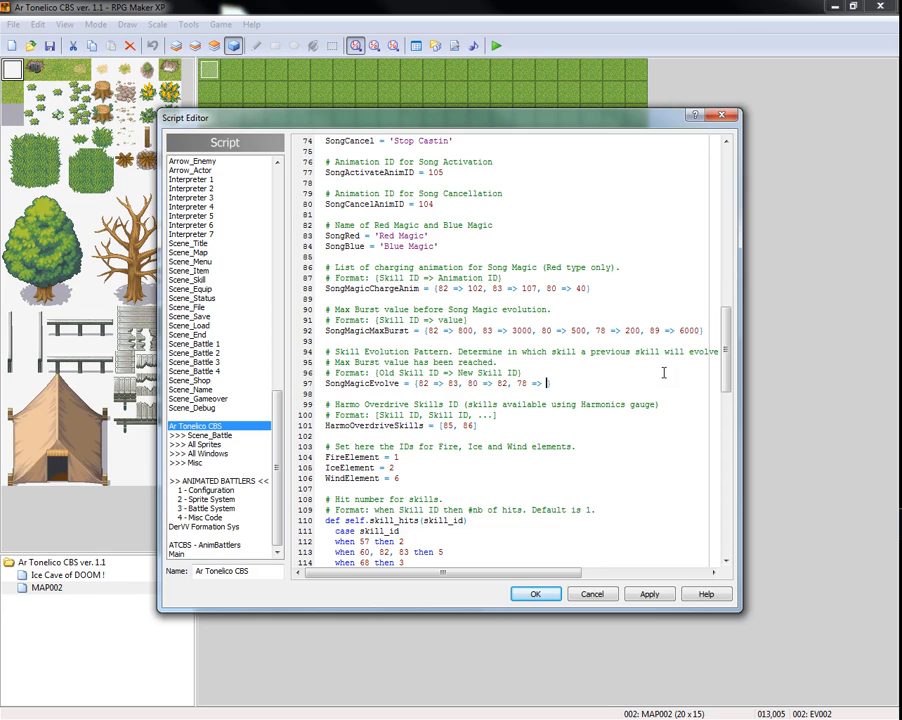
{"action": "type", "text": "80"}
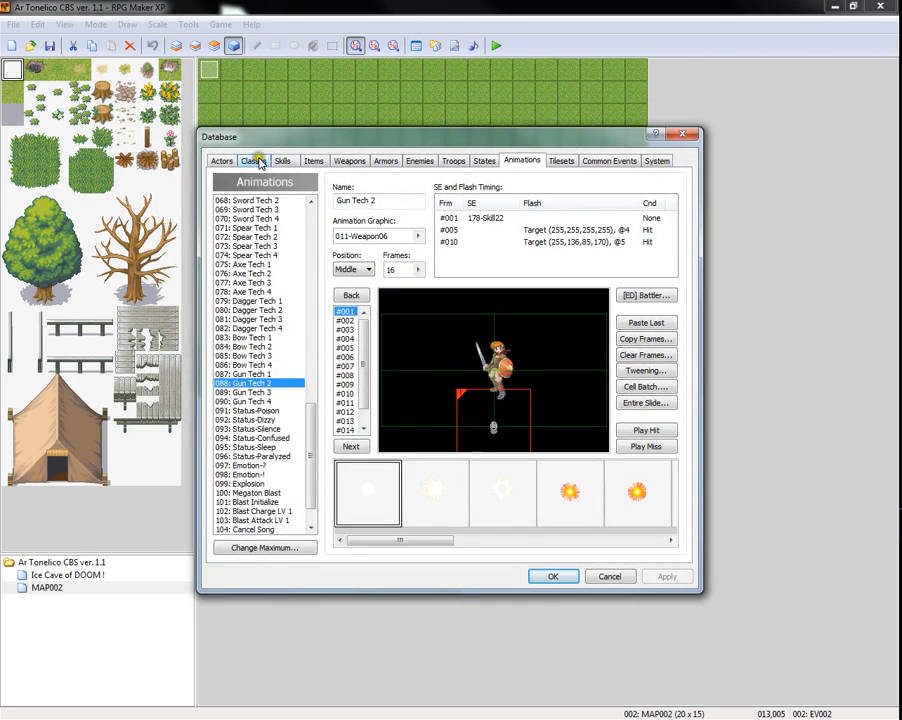
Inspect the Wizard class's learnable skills and close the Database
{"action": "left_click", "coordinate": [254, 160]}
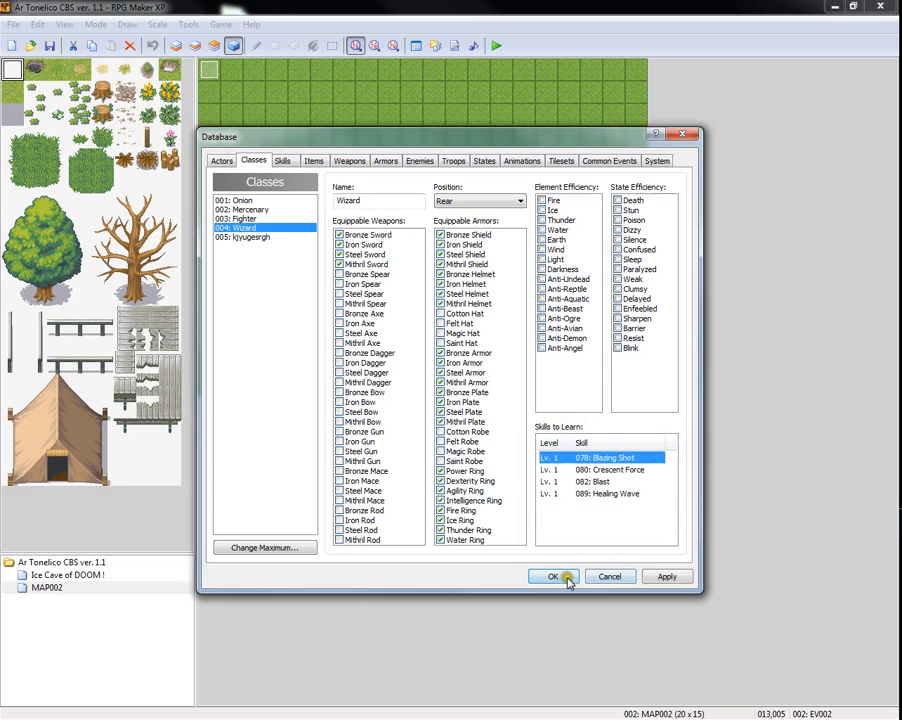
{"action": "left_click", "coordinate": [552, 576]}
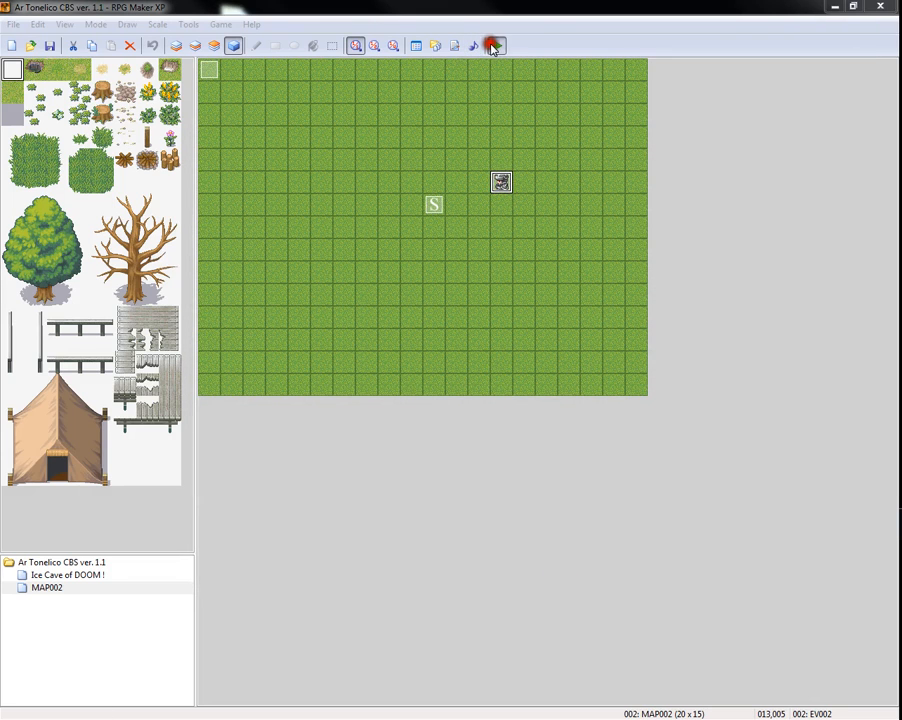
Playtest to the title screen, then reopen the Database on the Wizard class
{"action": "left_click", "coordinate": [492, 46]}
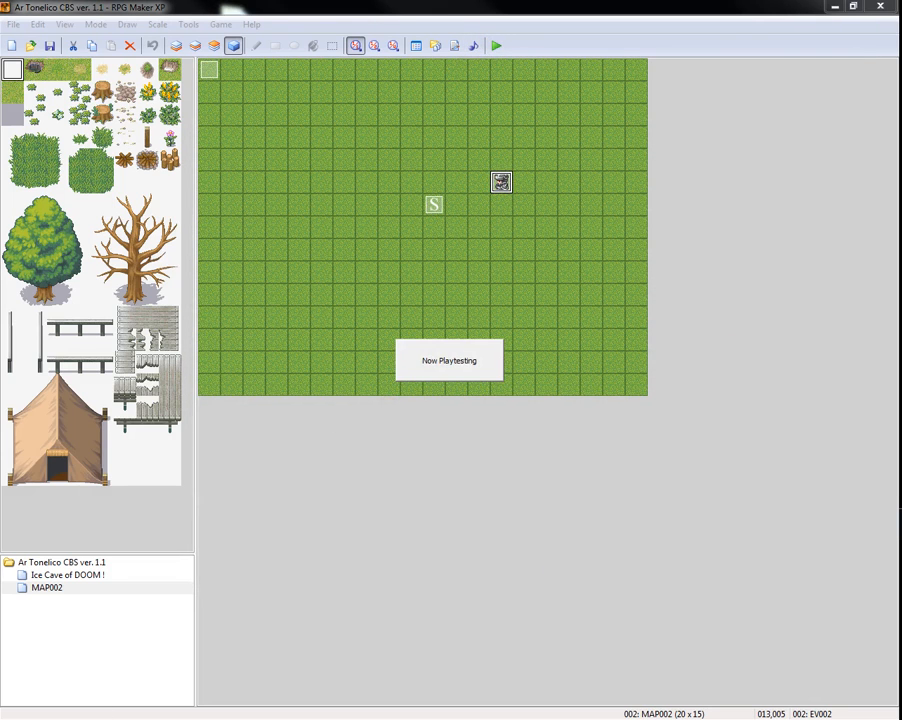
{"action": "left_click", "coordinate": [496, 44]}
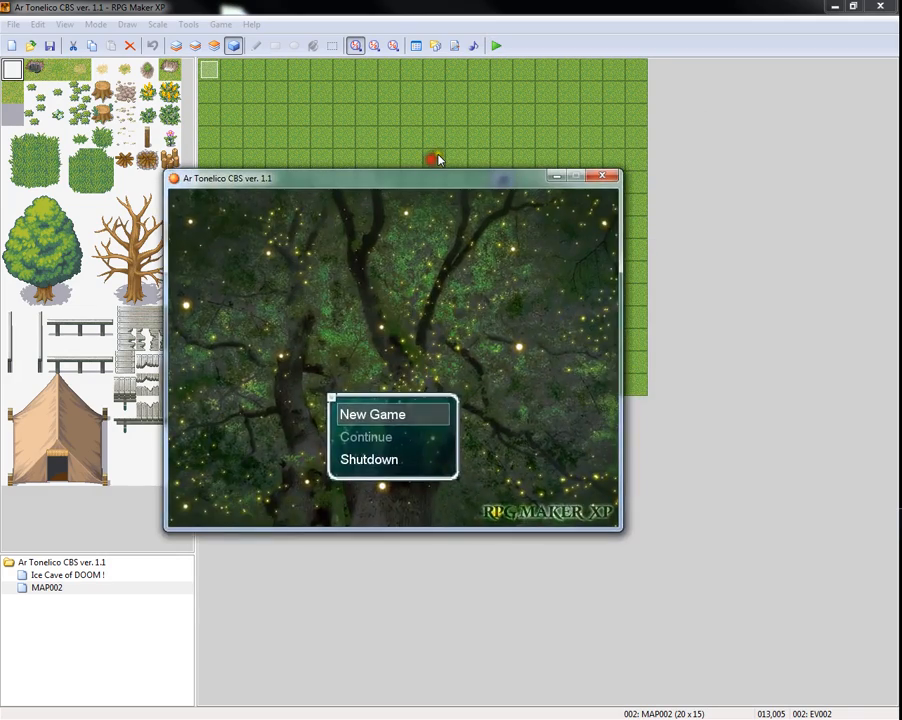
{"action": "left_click", "coordinate": [372, 414]}
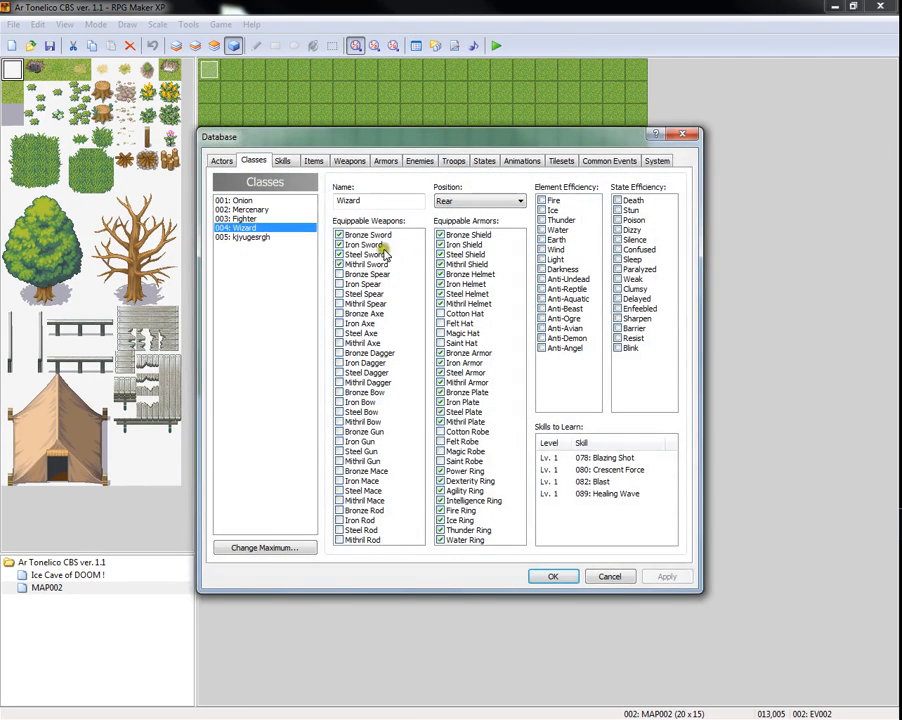
Look over the Blazing Shot skill in the Skills list and close the Database
{"action": "left_click", "coordinate": [284, 160]}
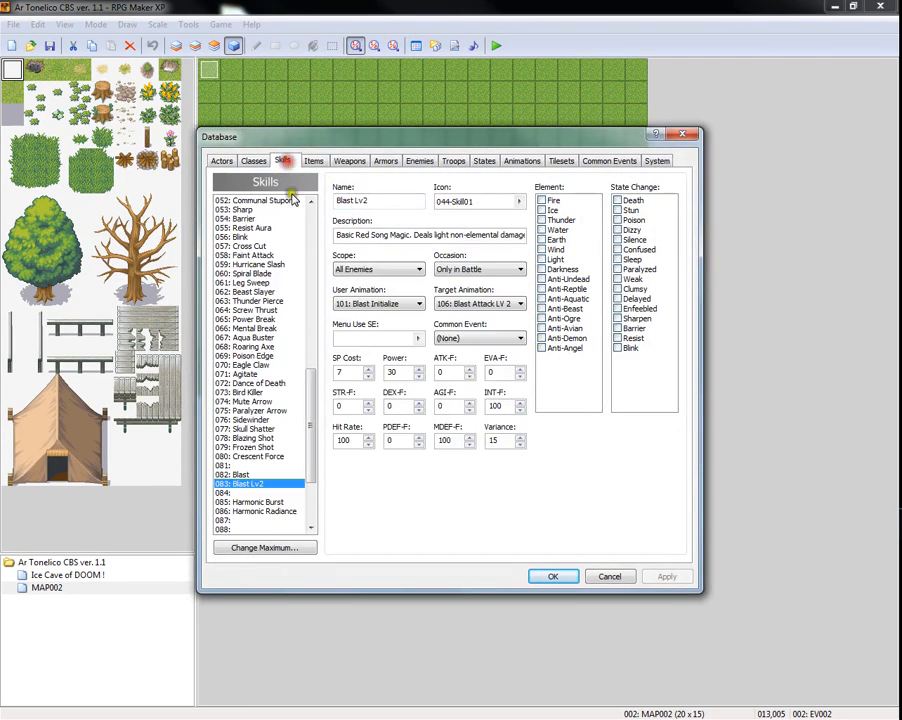
{"action": "left_click", "coordinate": [250, 438]}
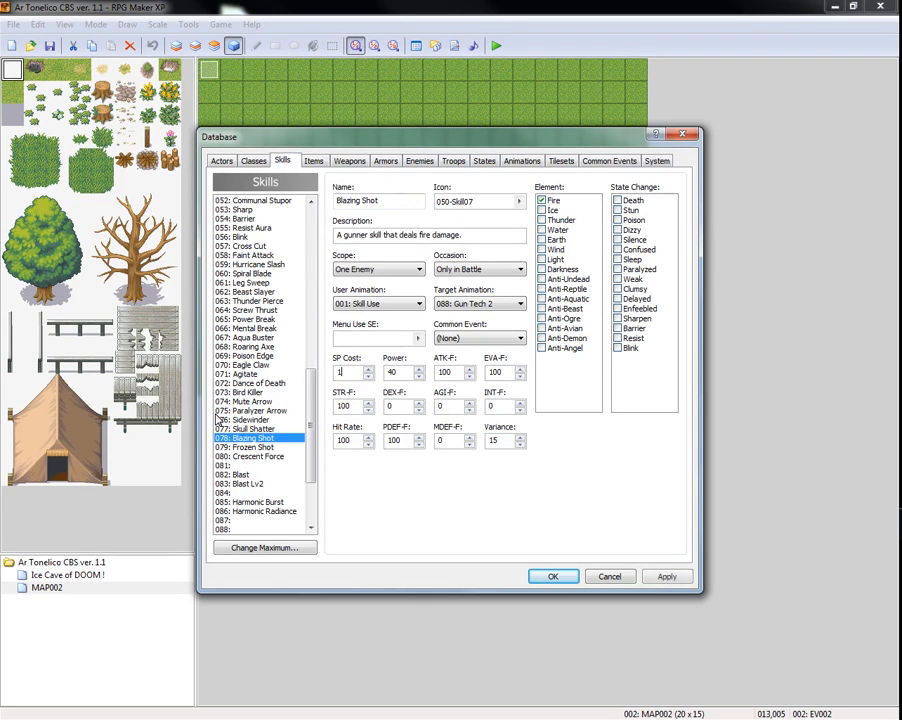
{"action": "left_click", "coordinate": [552, 576]}
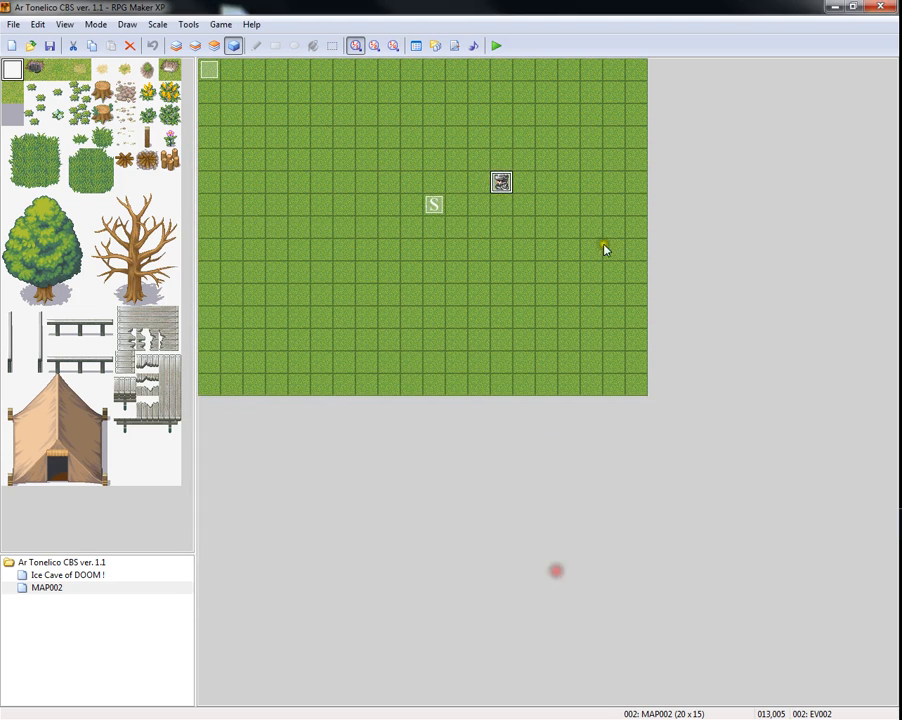
Playtest through a party battle and then end the test
{"action": "left_click", "coordinate": [496, 44]}
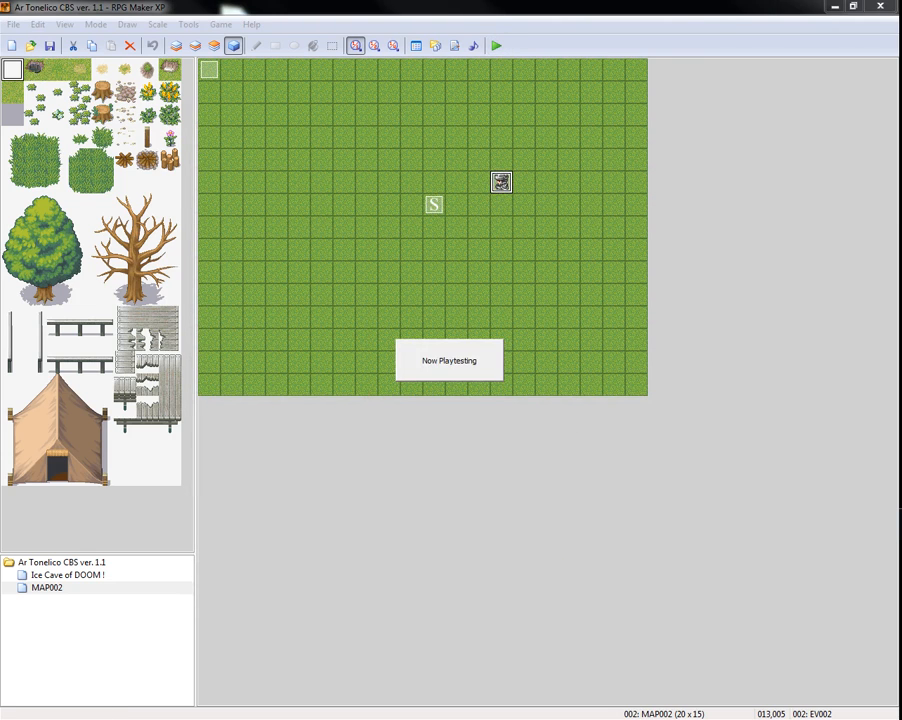
{"action": "left_click", "coordinate": [496, 44]}
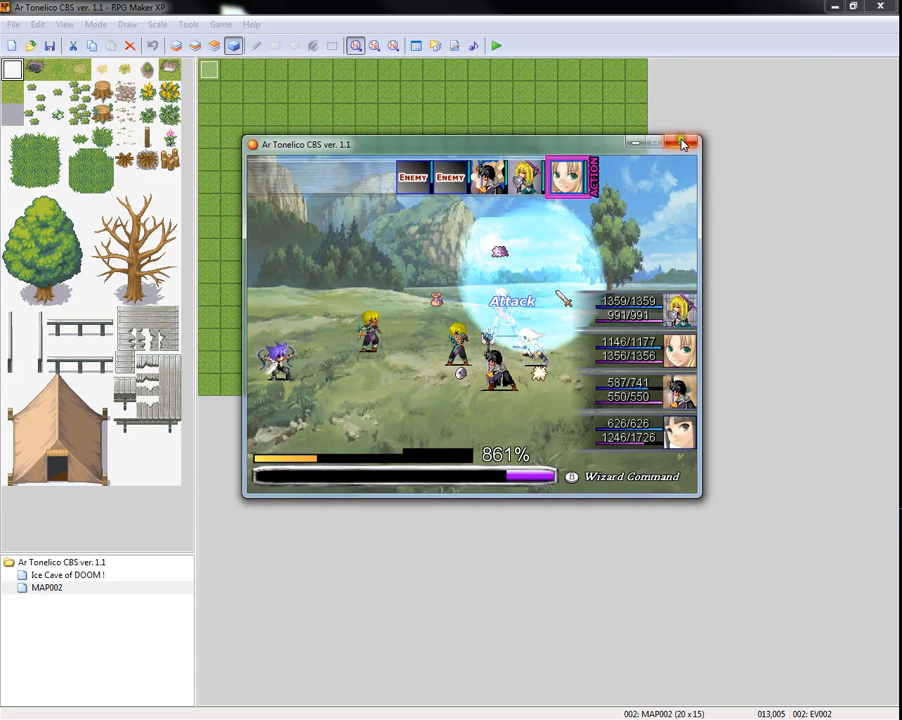
{"action": "left_click", "coordinate": [684, 144]}
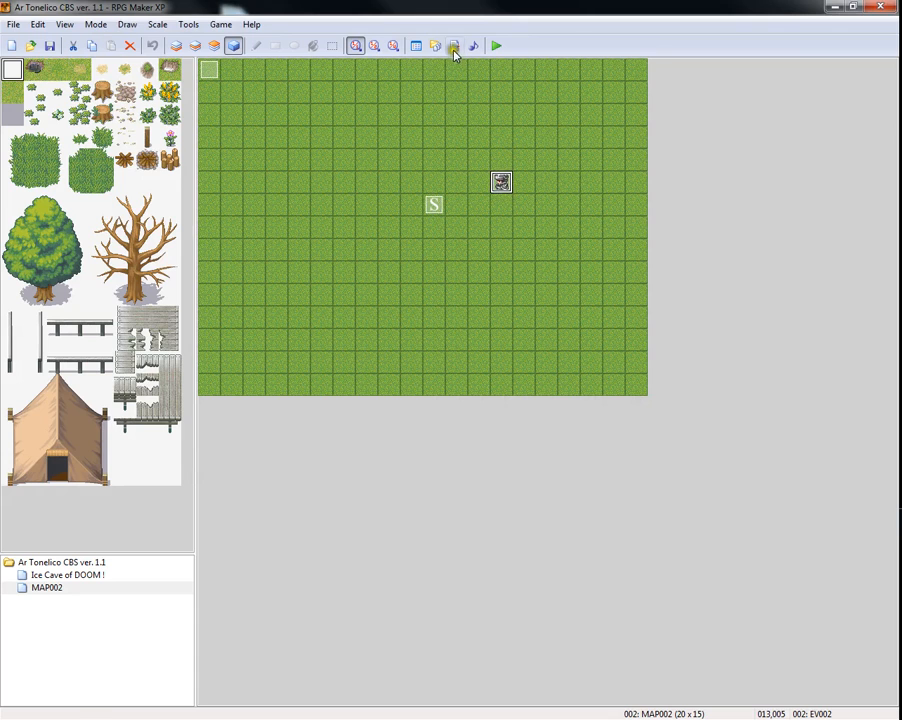
{"action": "left_click", "coordinate": [452, 46]}
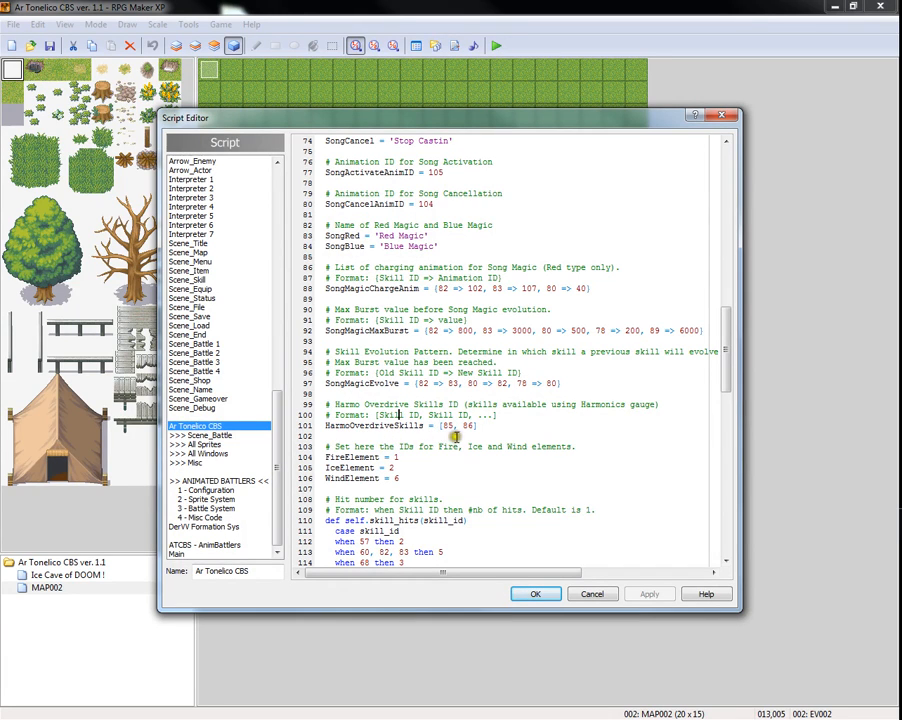
{"action": "mouse_move", "coordinate": [464, 450]}
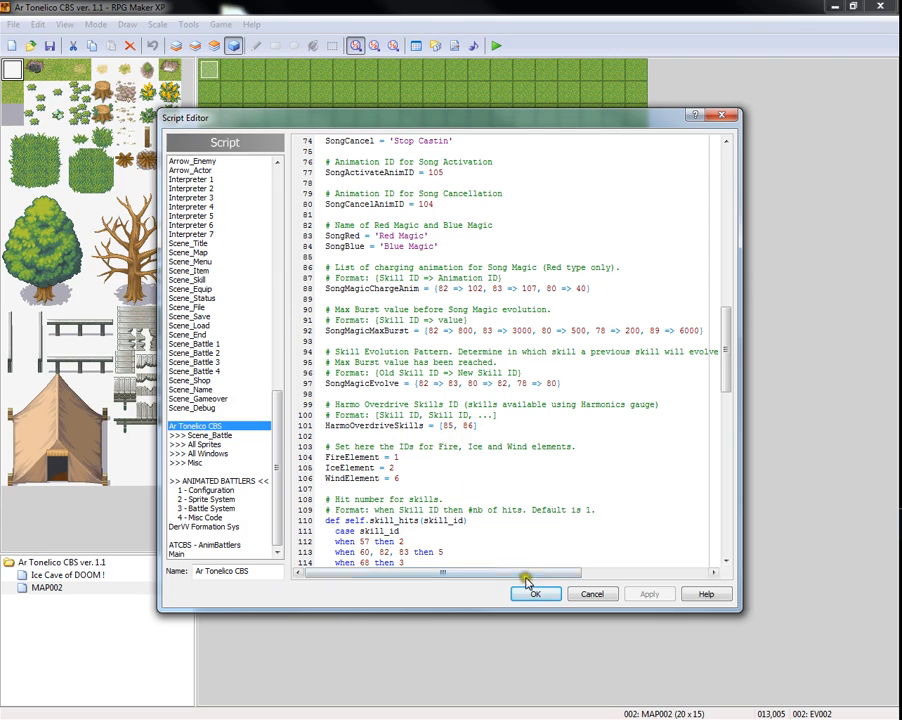
{"action": "left_click", "coordinate": [536, 592]}
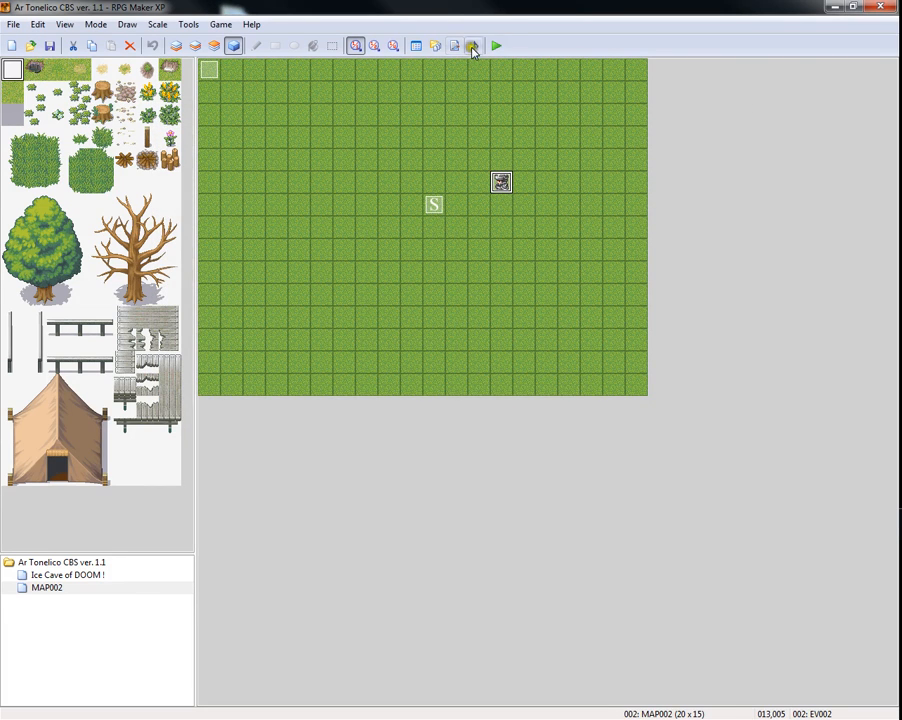
{"action": "left_click", "coordinate": [472, 46]}
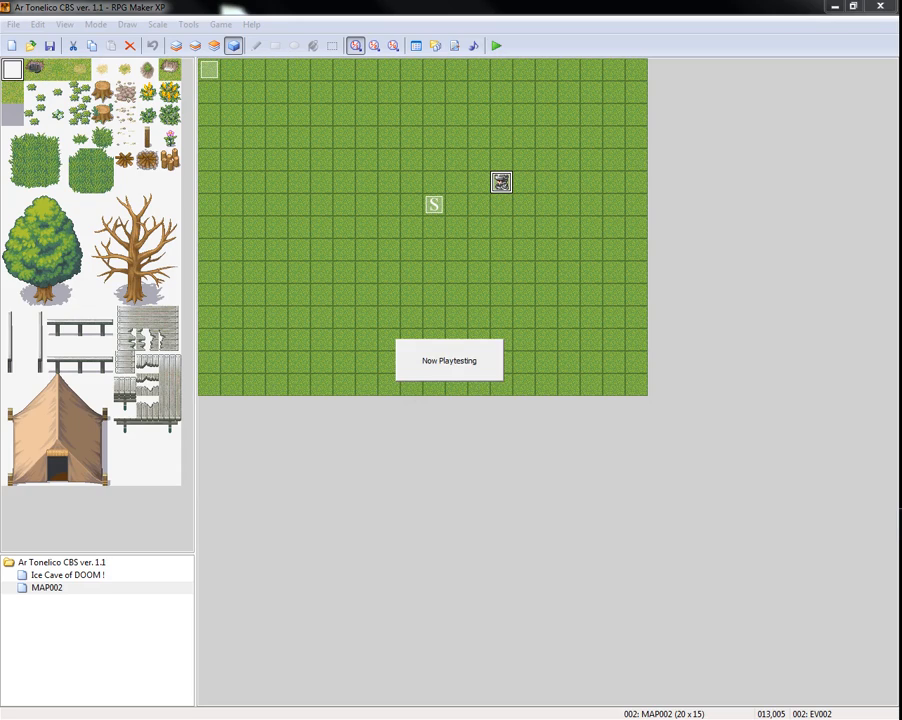
{"action": "left_click", "coordinate": [496, 44]}
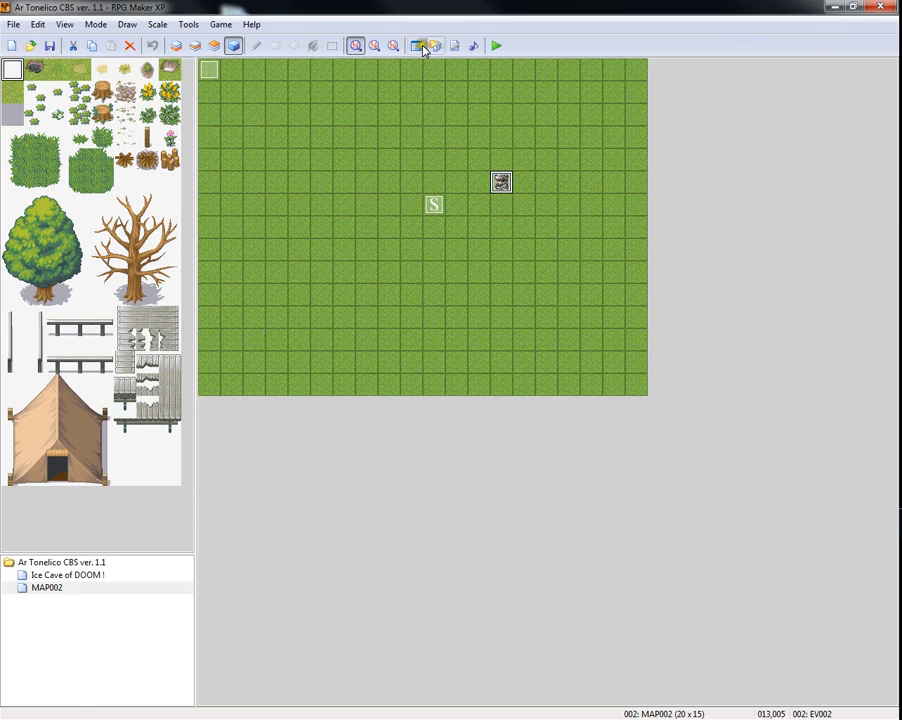
Append skill IDs 2 and 32 to the overdrive skills array and start a hit-timing entry
{"action": "left_click", "coordinate": [436, 44]}
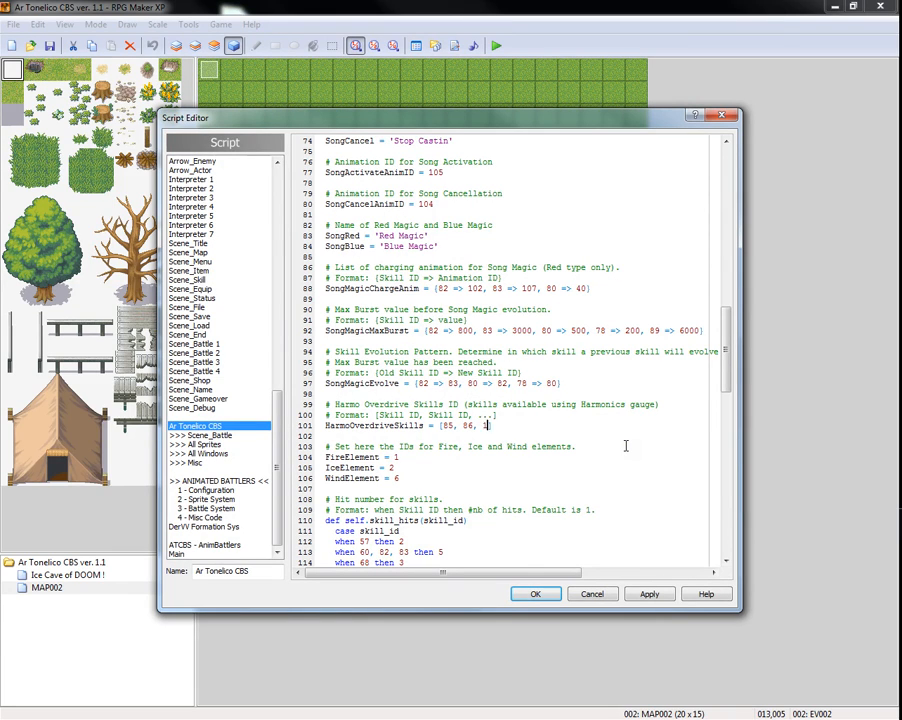
{"action": "type", "text": "2, 32,"}
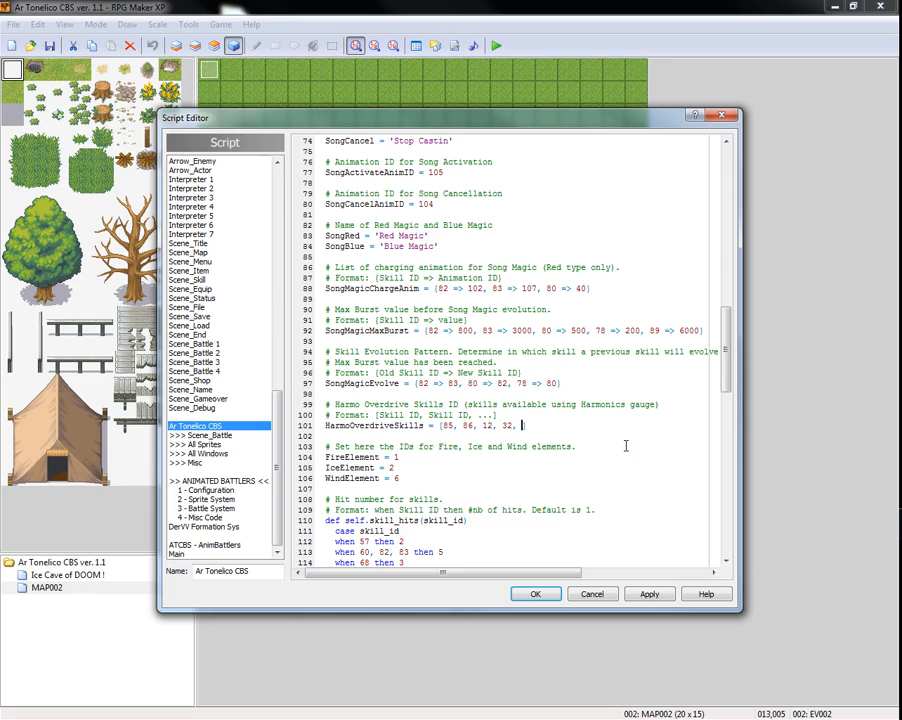
{"action": "type", "text": "4}"}
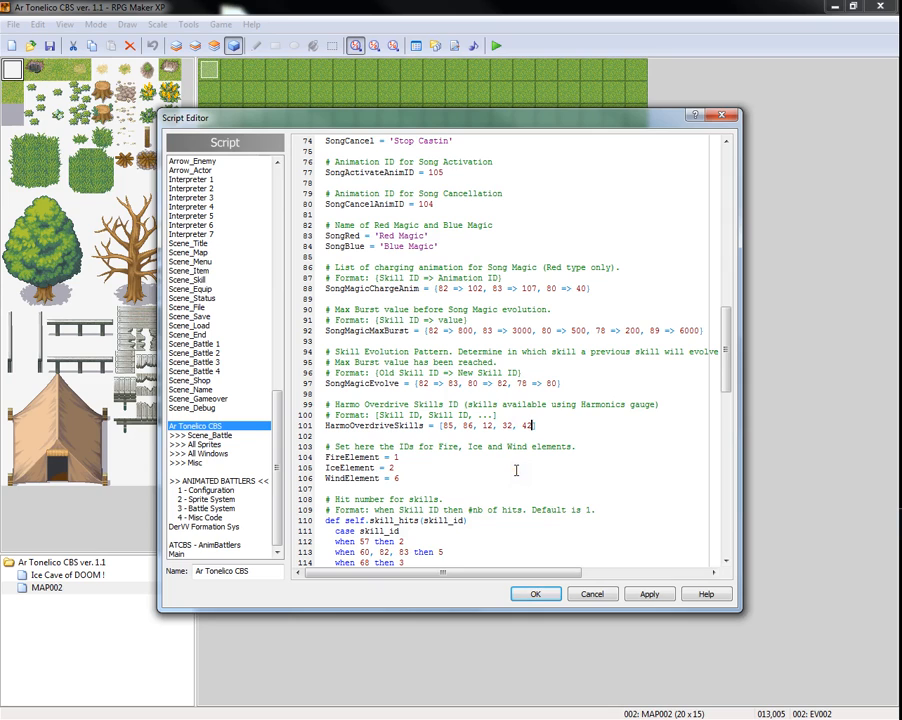
{"action": "mouse_move", "coordinate": [514, 472]}
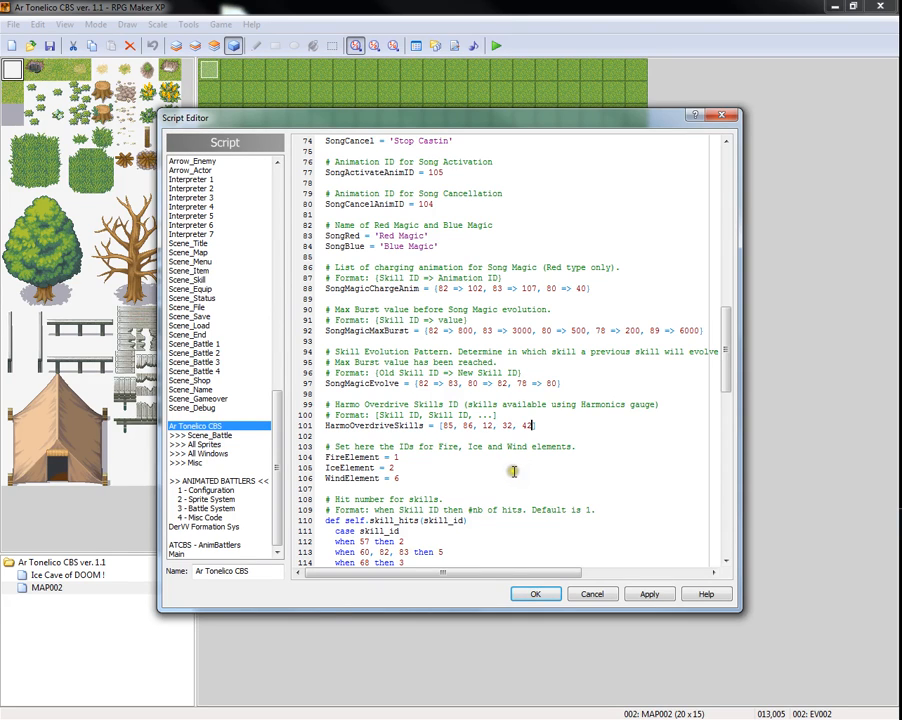
{"action": "mouse_move", "coordinate": [492, 488]}
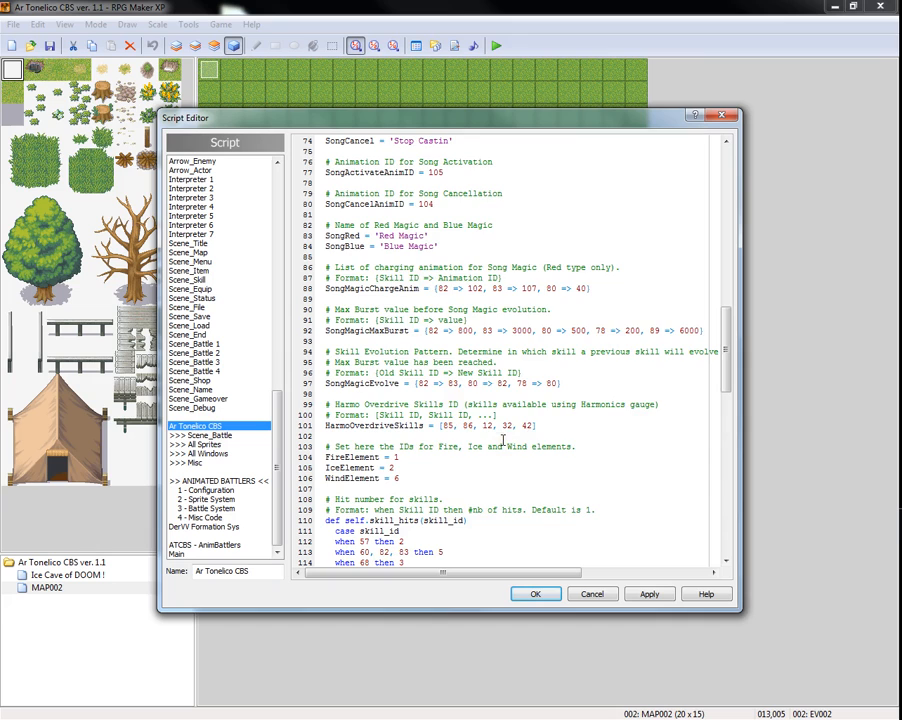
{"action": "scroll", "scroll_direction": "down", "scroll_amount": 3}
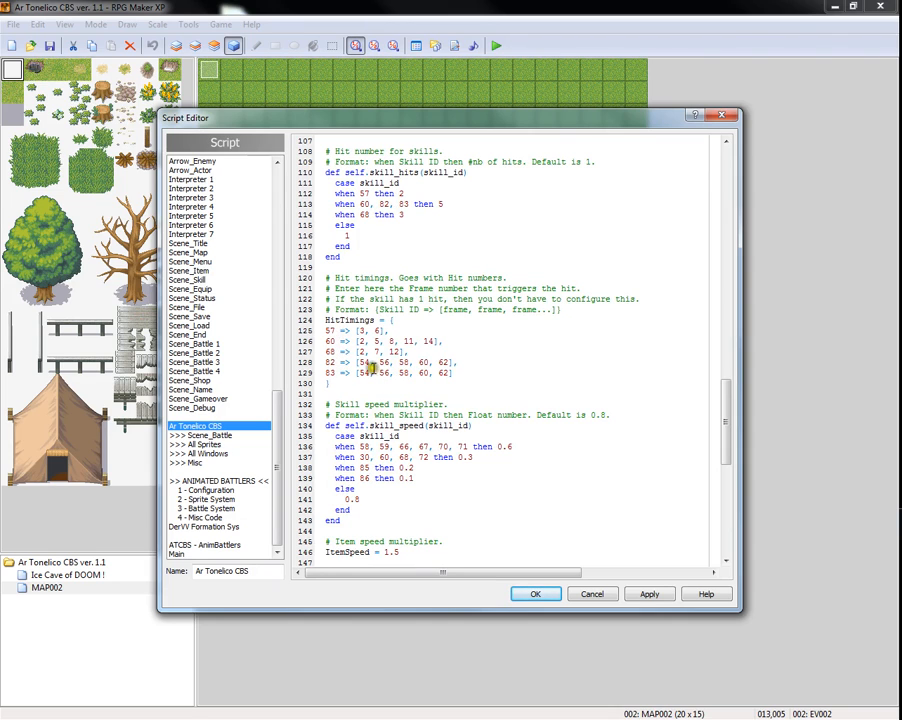
{"action": "mouse_move", "coordinate": [488, 344]}
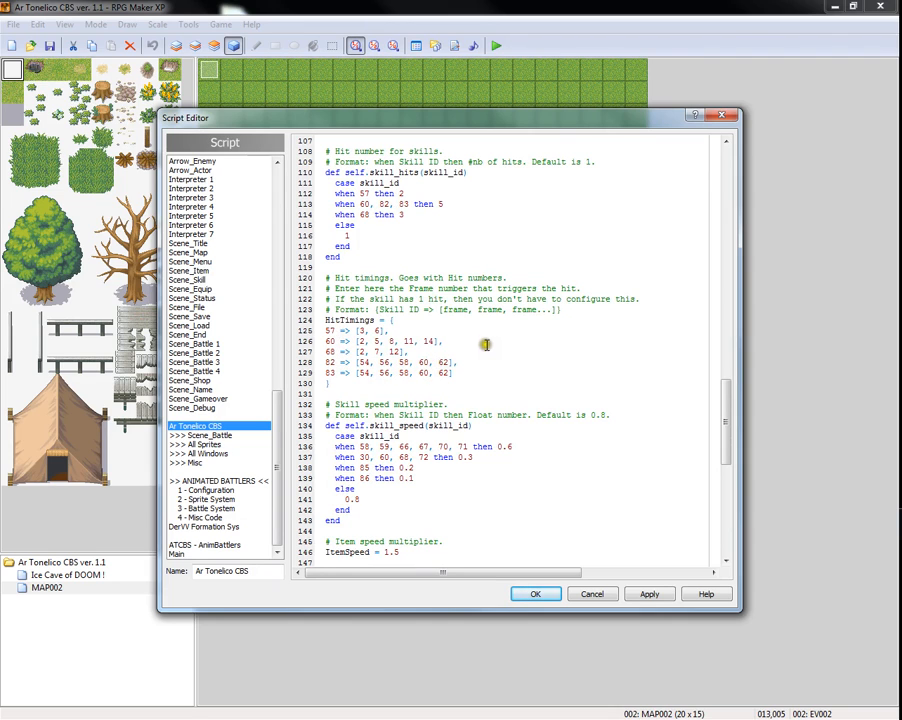
Scroll through the Ar Tonelico CBS script's skill hit-timing configuration and close the editor with OK
{"action": "scroll", "scroll_direction": "down", "scroll_amount": 3}
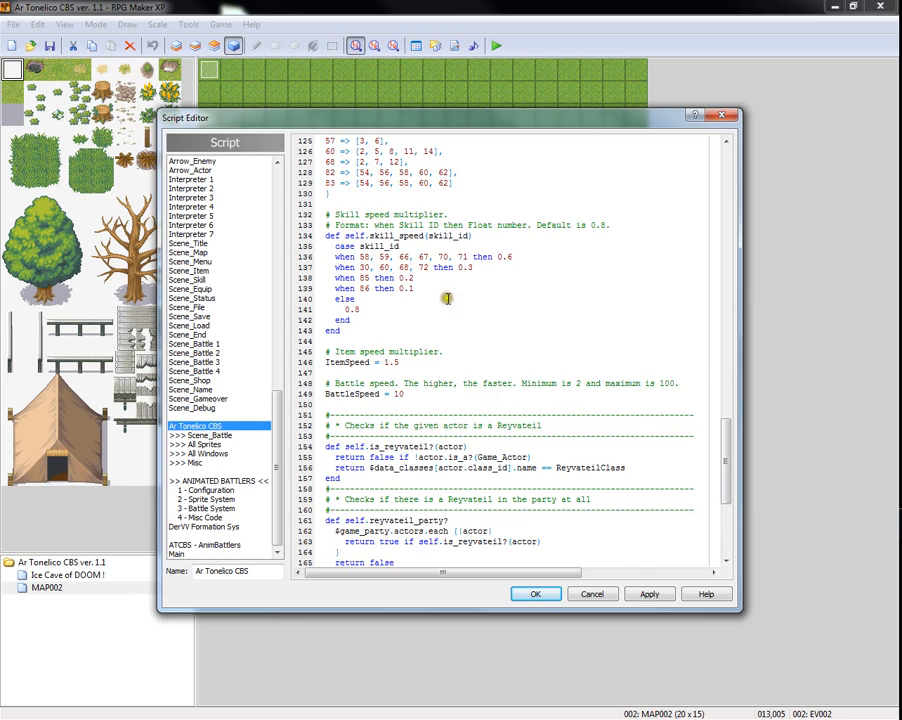
{"action": "mouse_move", "coordinate": [500, 306]}
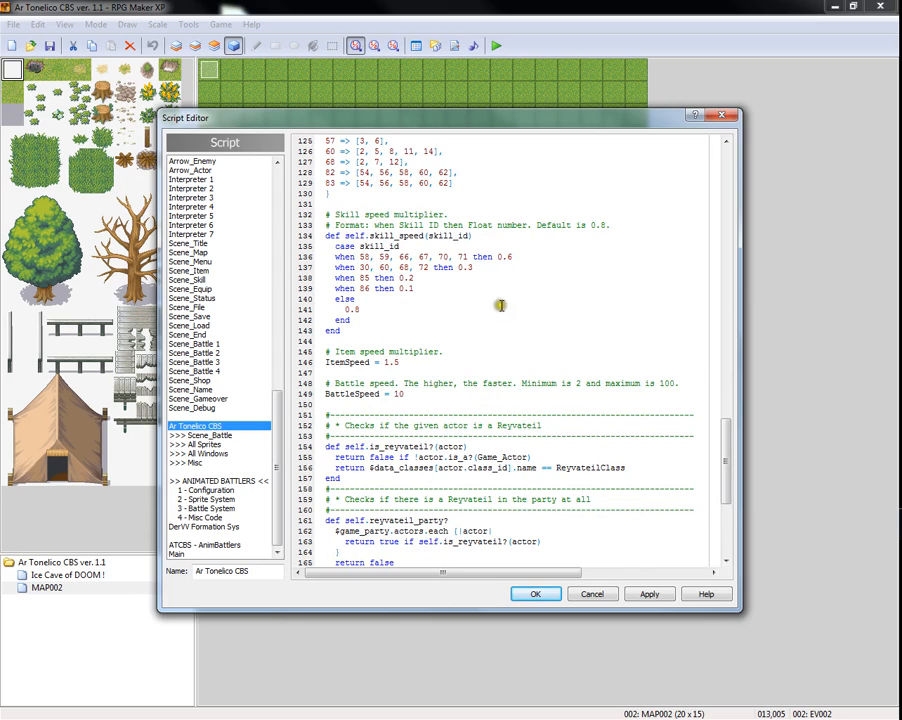
{"action": "scroll", "scroll_direction": "down", "scroll_amount": 3}
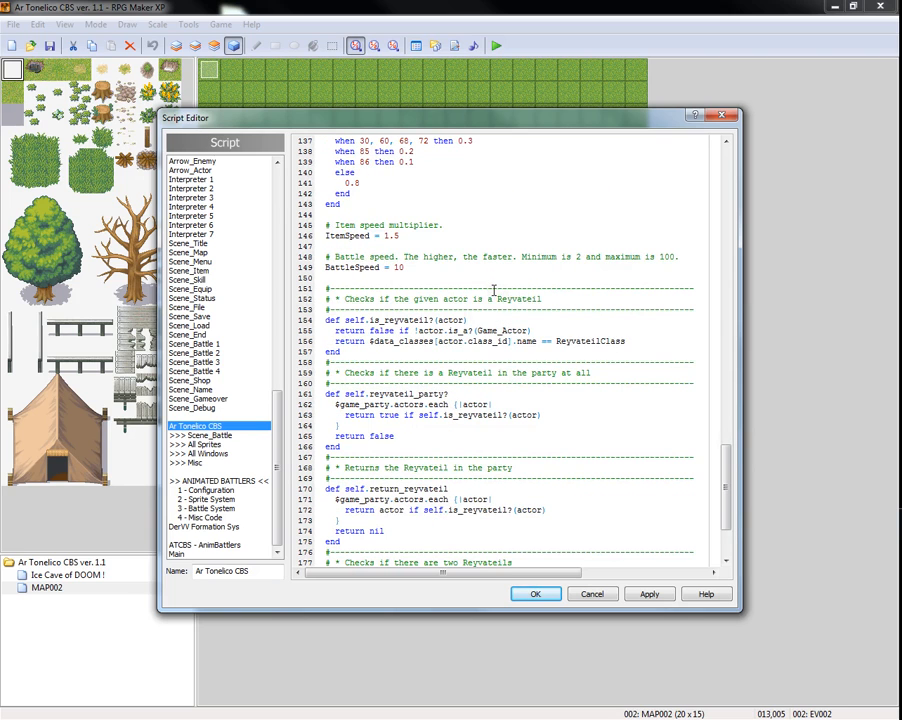
{"action": "scroll", "scroll_direction": "down", "scroll_amount": 3}
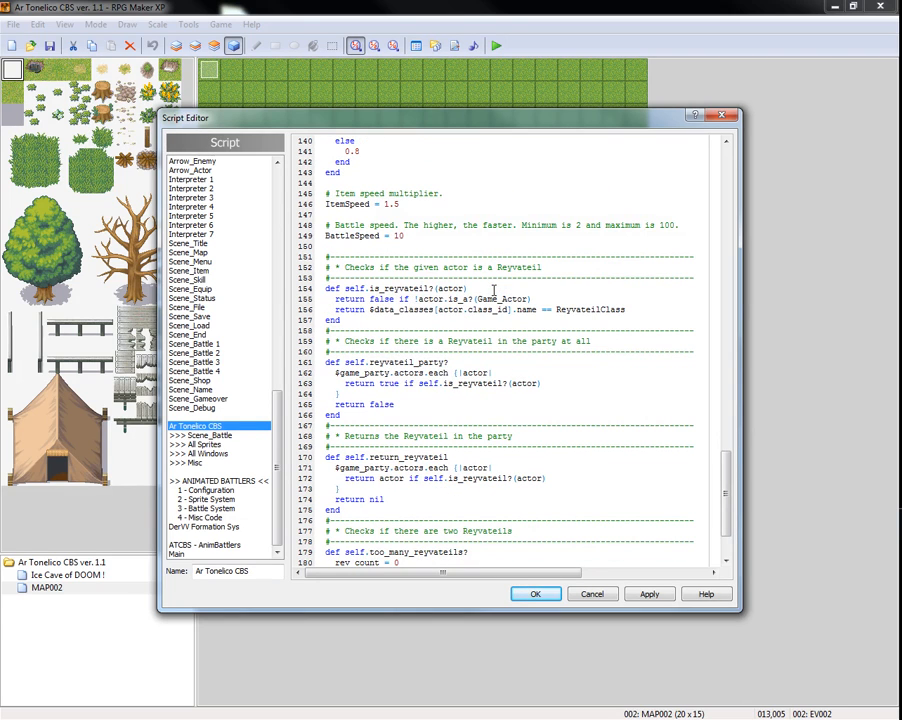
{"action": "scroll", "scroll_direction": "down", "scroll_amount": 3}
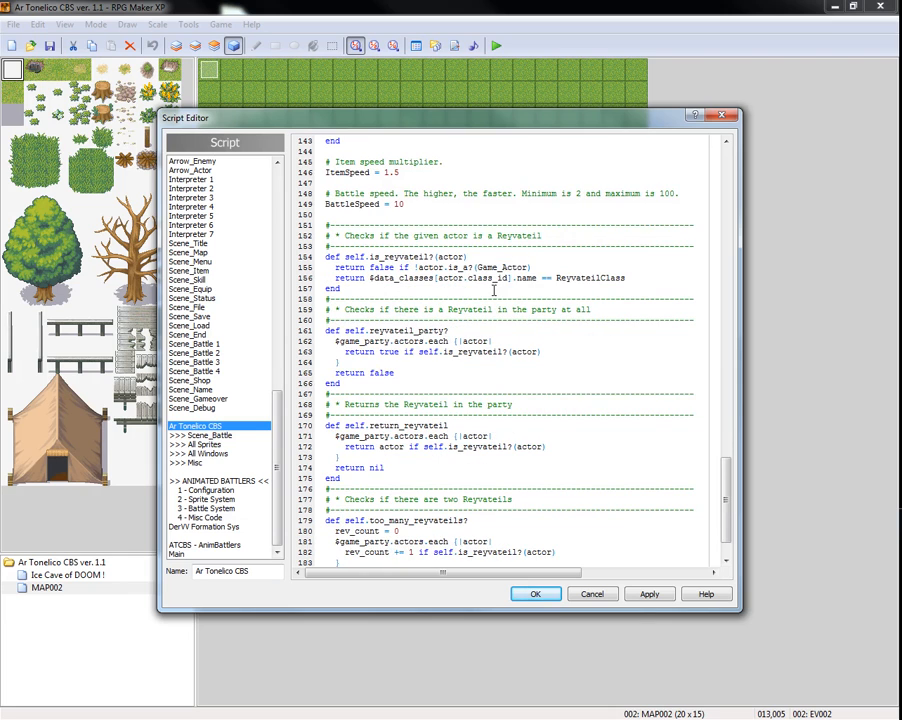
{"action": "scroll", "scroll_direction": "down", "scroll_amount": 3}
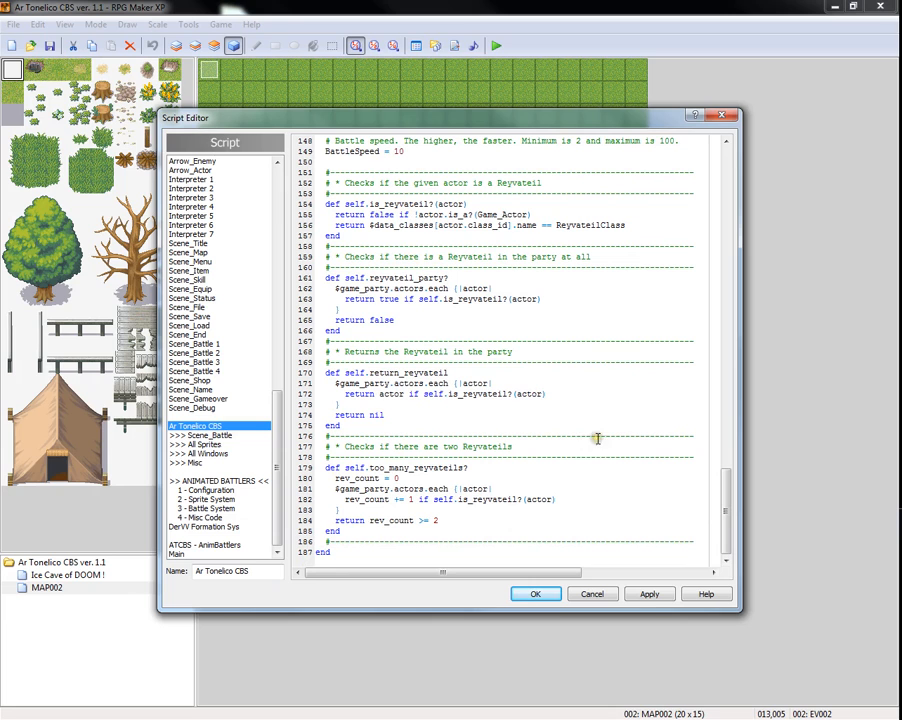
{"action": "mouse_move", "coordinate": [430, 496]}
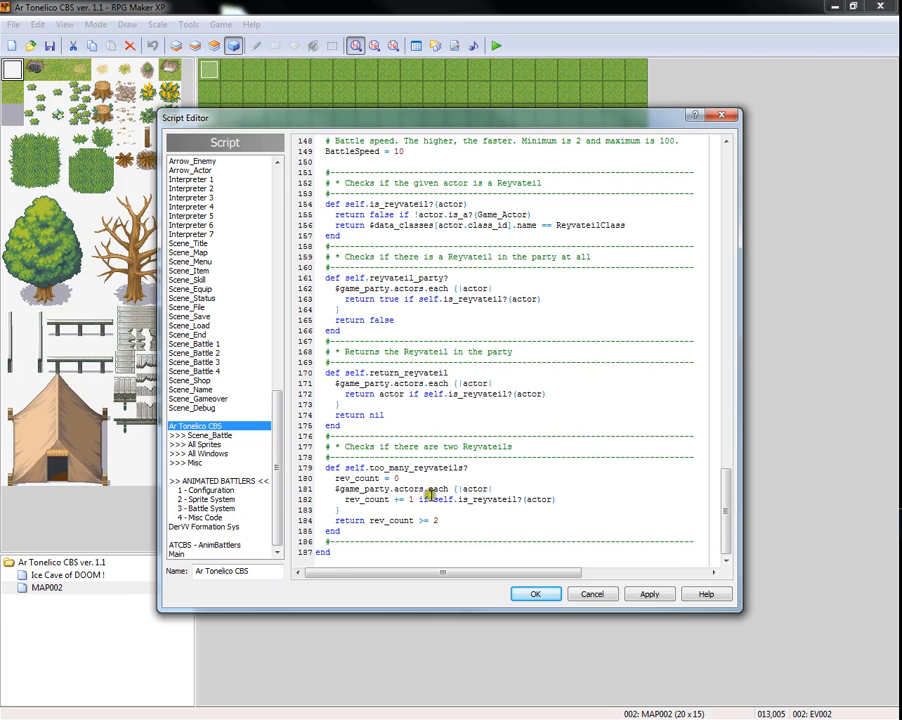
{"action": "left_click", "coordinate": [204, 436]}
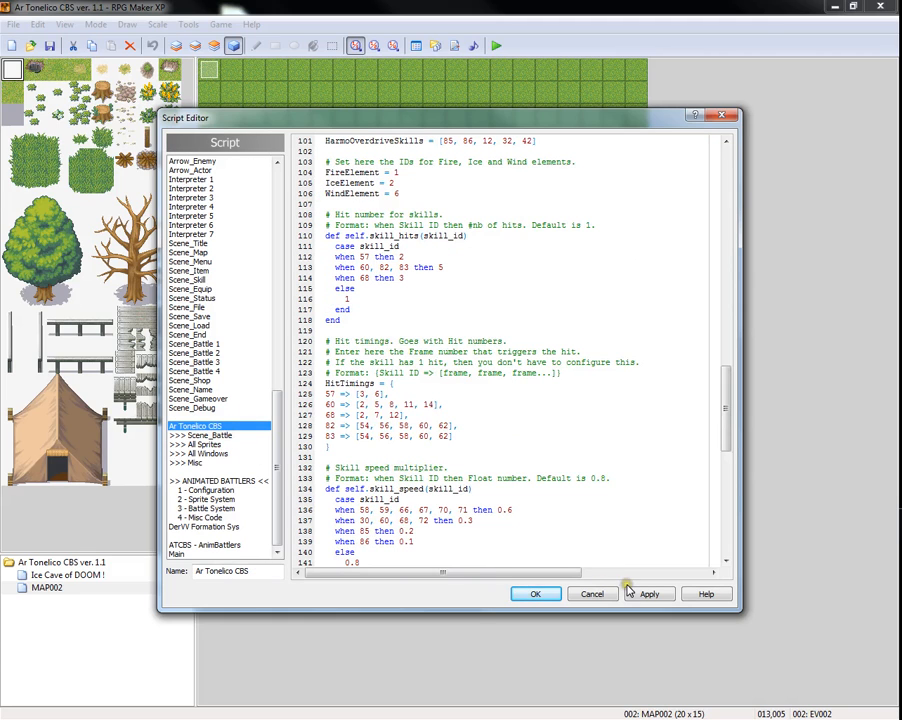
{"action": "mouse_move", "coordinate": [592, 592]}
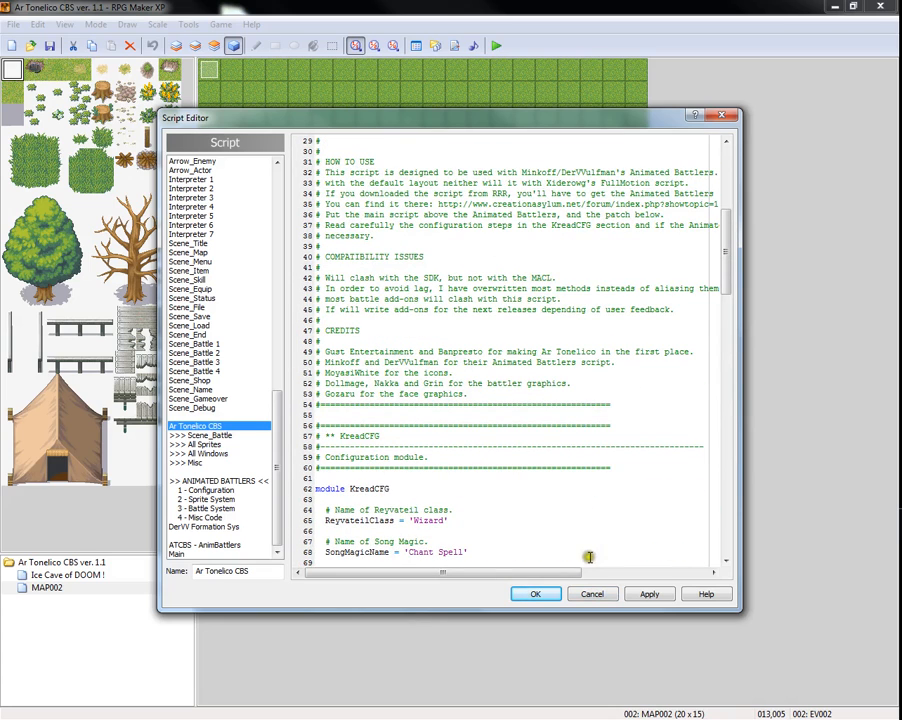
{"action": "left_click", "coordinate": [592, 594]}
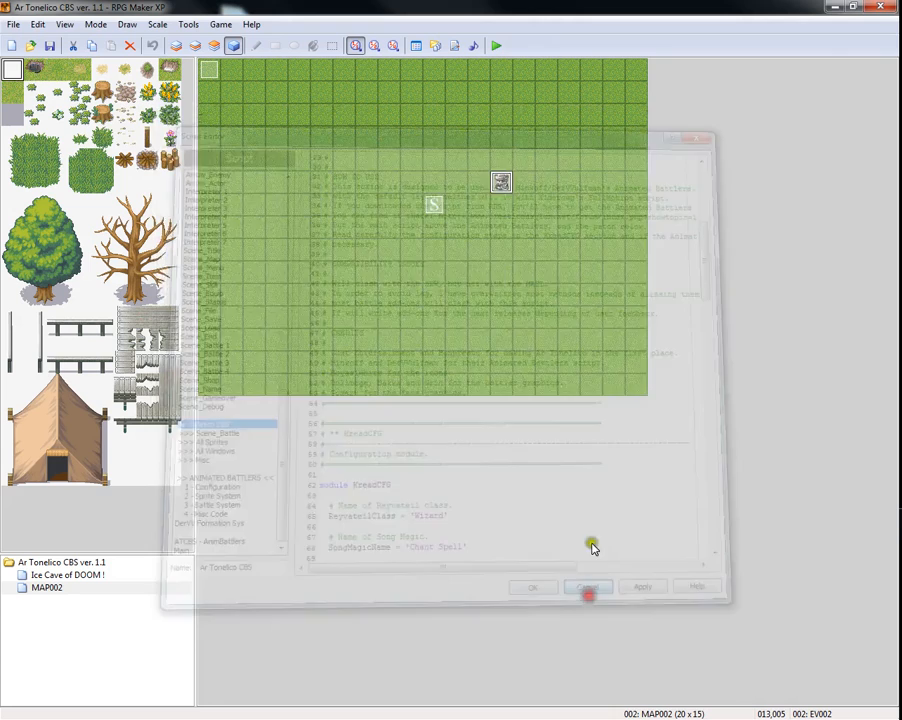
Create new map MAP003 and give it the Mountain Road tileset in Map Properties
{"action": "left_click", "coordinate": [588, 588]}
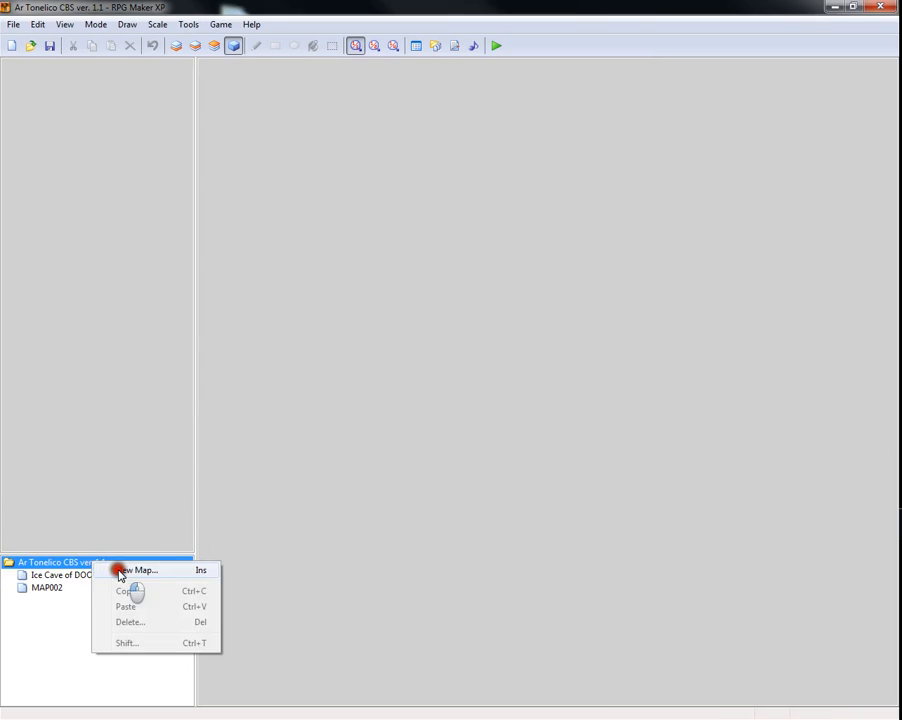
{"action": "left_click", "coordinate": [136, 570]}
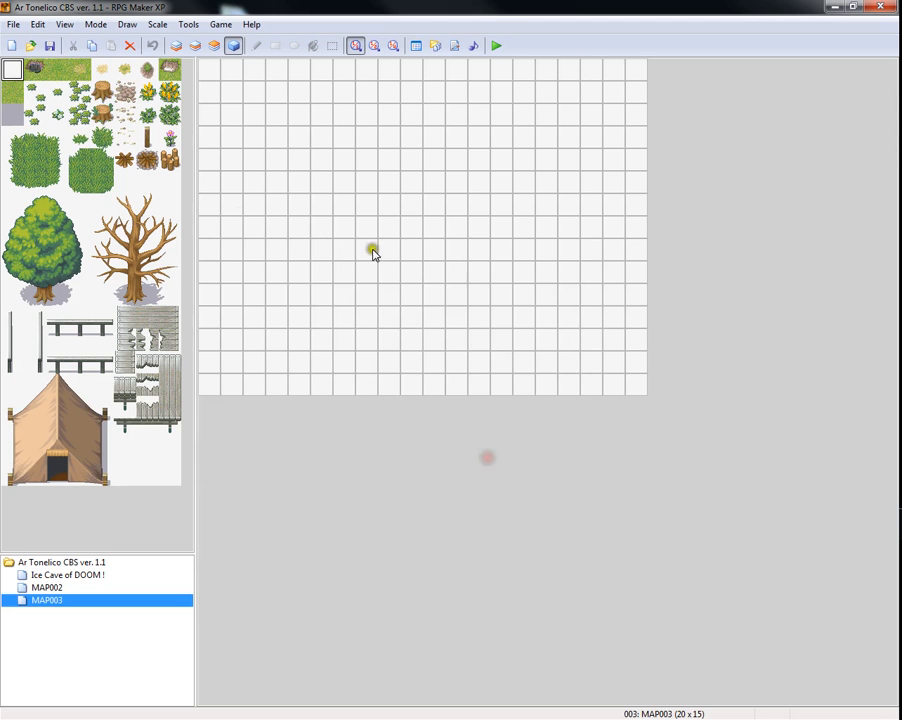
{"action": "right_click", "coordinate": [48, 600]}
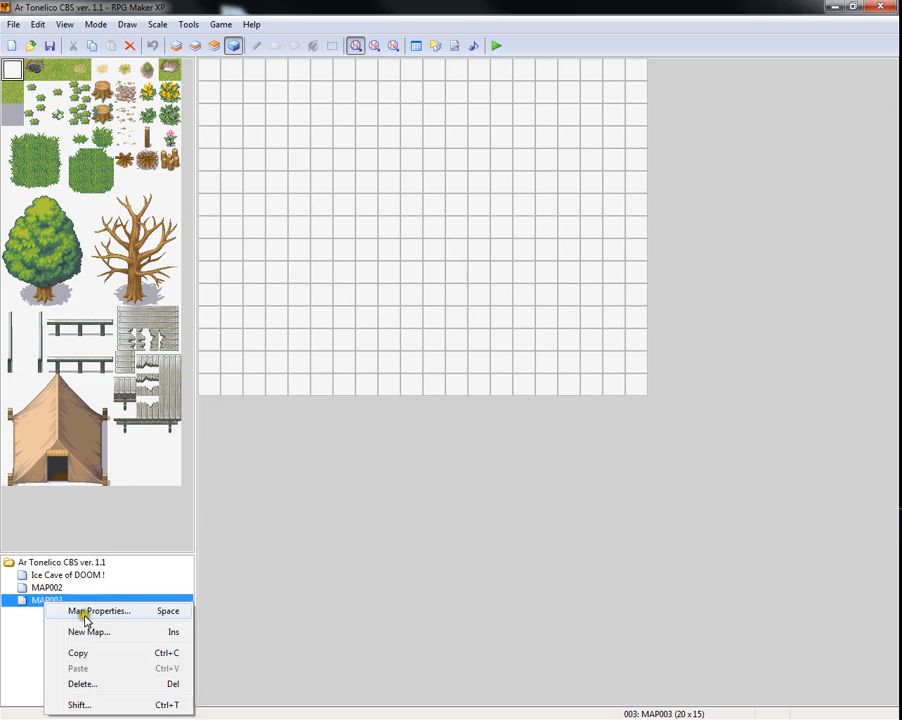
{"action": "left_click", "coordinate": [98, 612]}
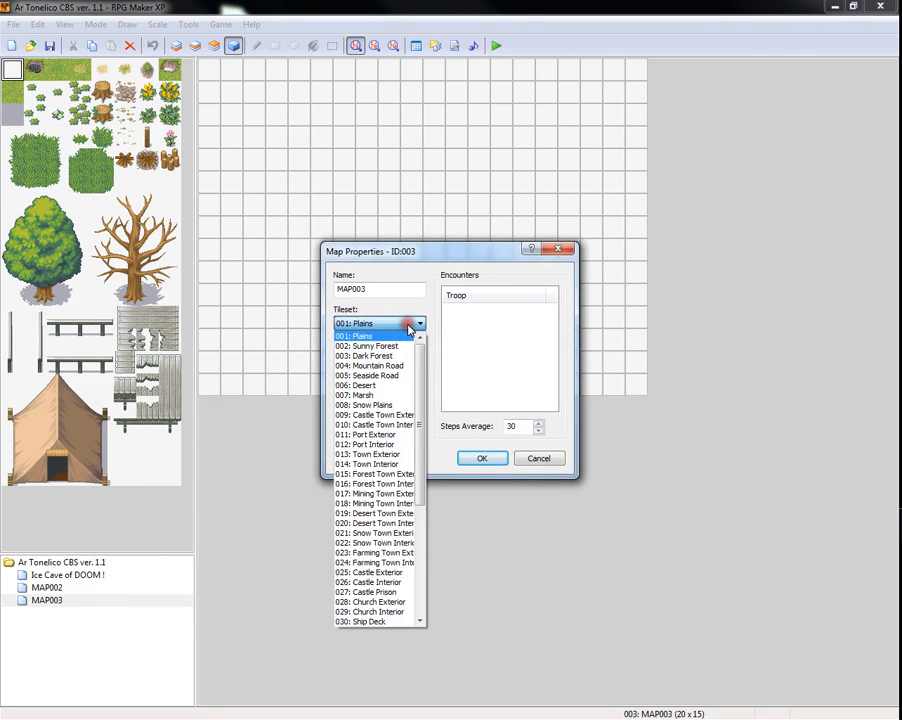
{"action": "left_click", "coordinate": [378, 364]}
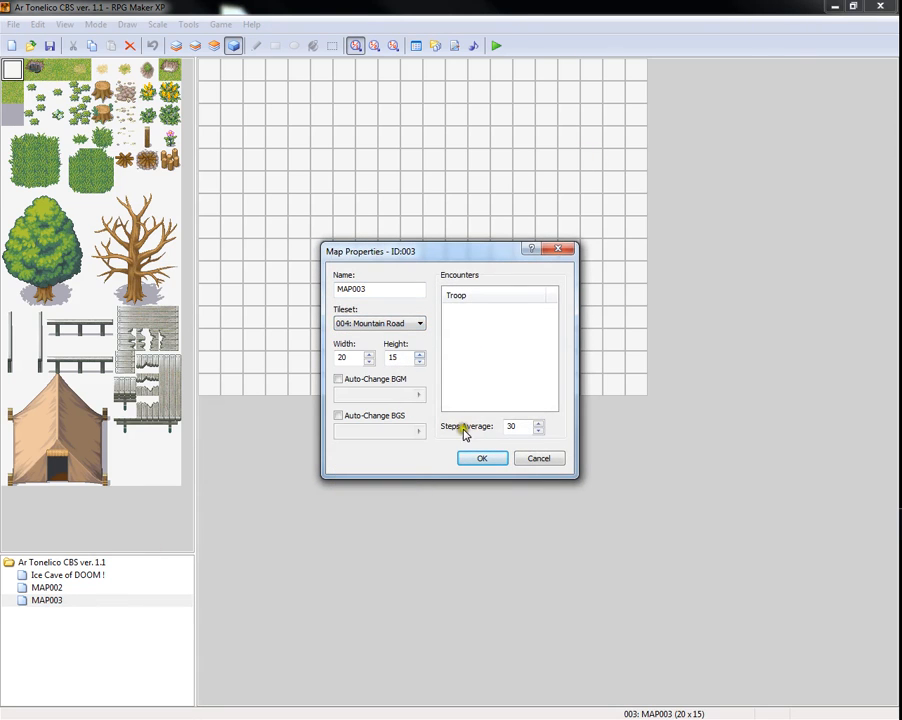
{"action": "left_click", "coordinate": [480, 458]}
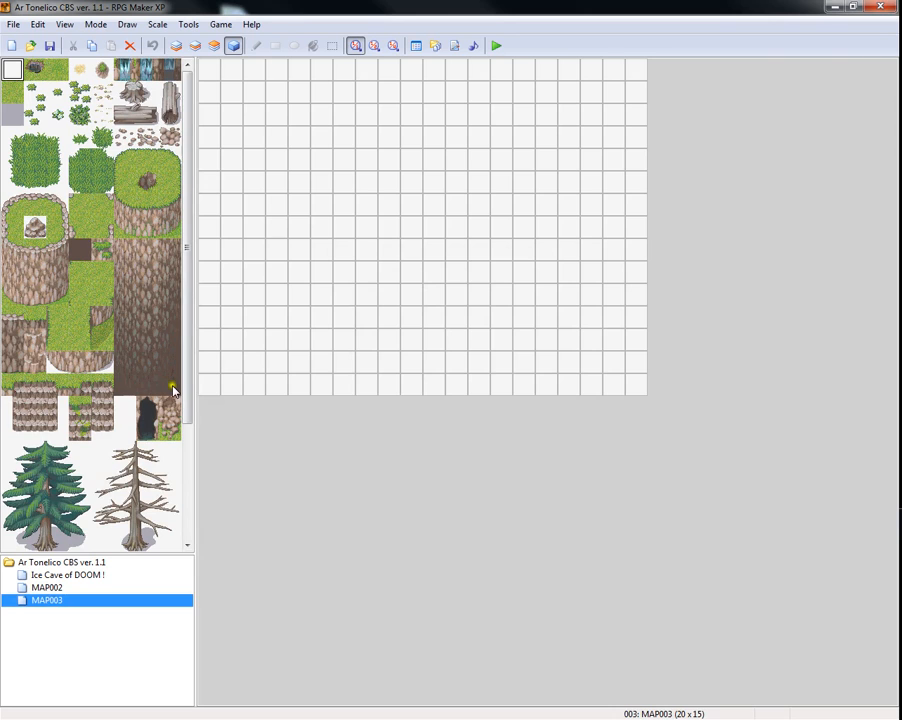
Reopen MAP003's properties and change its tileset to 025: Castle Exterior
{"action": "left_click", "coordinate": [104, 608]}
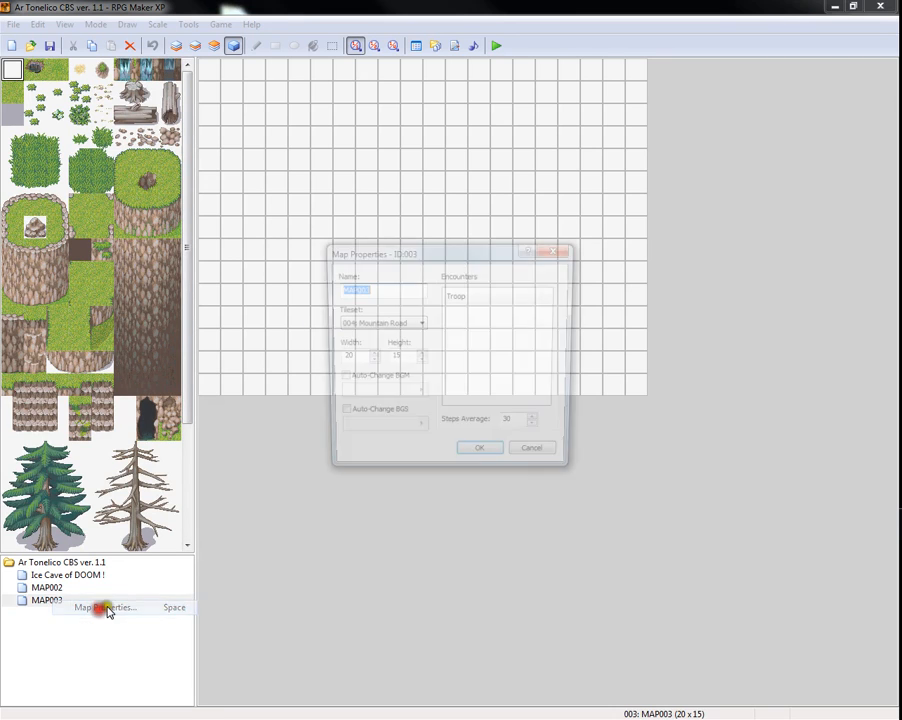
{"action": "left_click", "coordinate": [420, 322]}
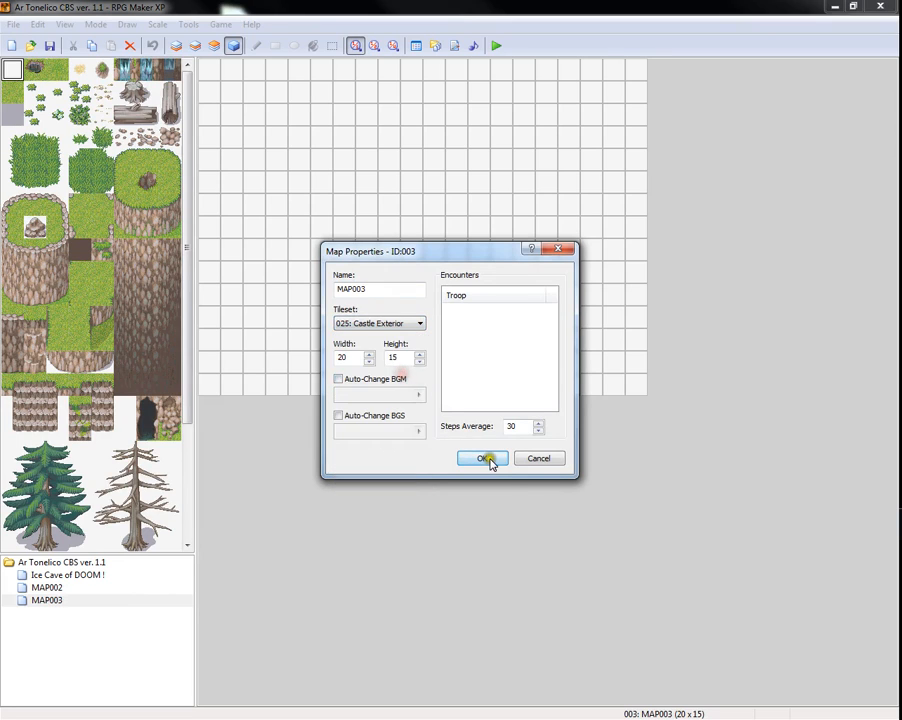
{"action": "left_click", "coordinate": [480, 458]}
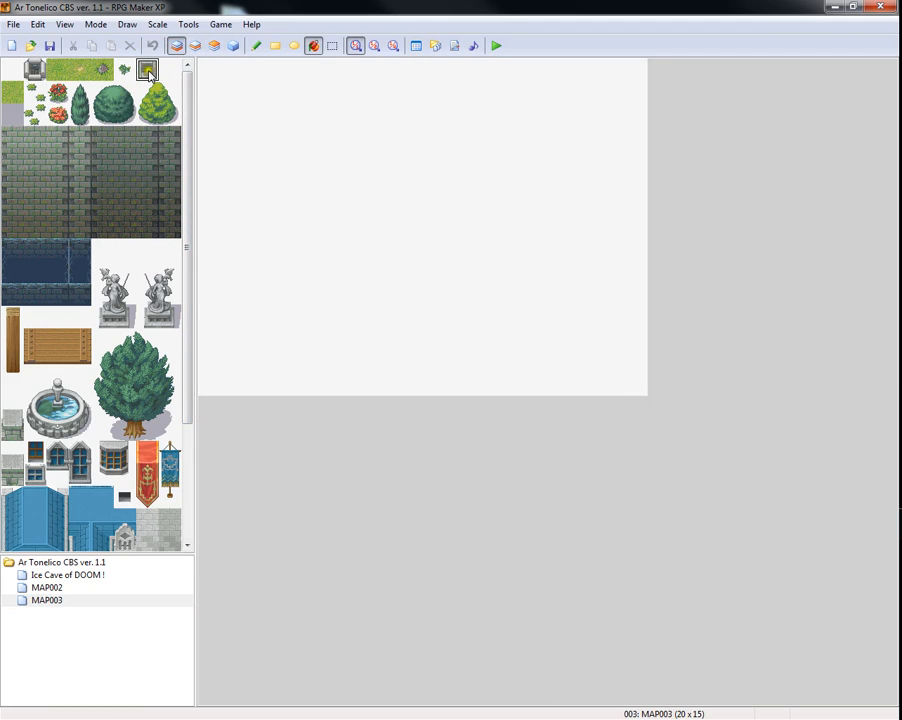
Paint grass ground over MAP003 and draw dark castle wall faces stepping down below the stone paths
{"action": "left_click", "coordinate": [56, 68]}
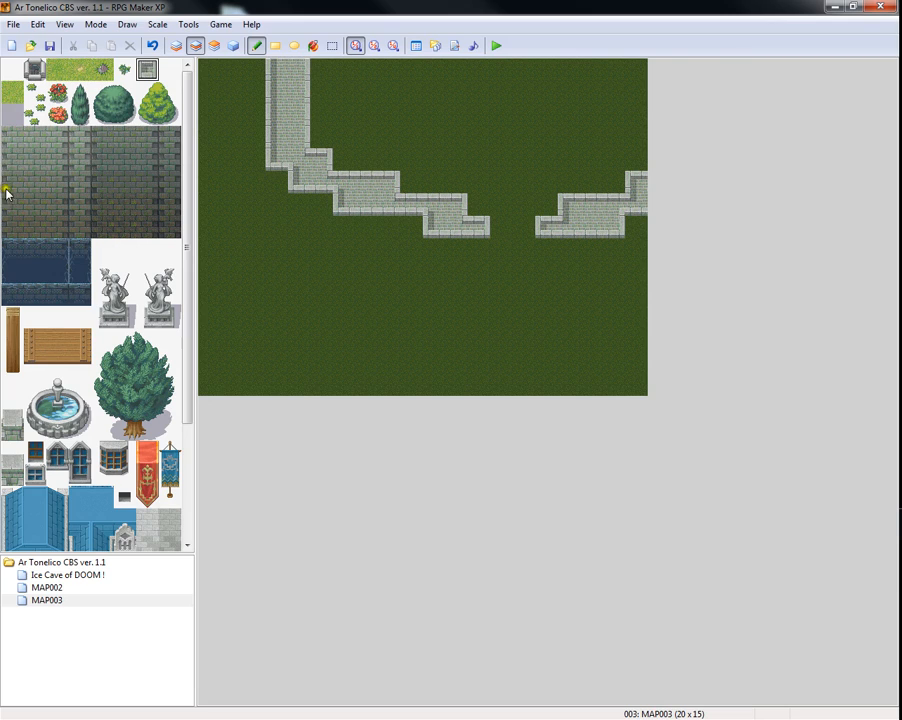
{"action": "left_click", "coordinate": [10, 216]}
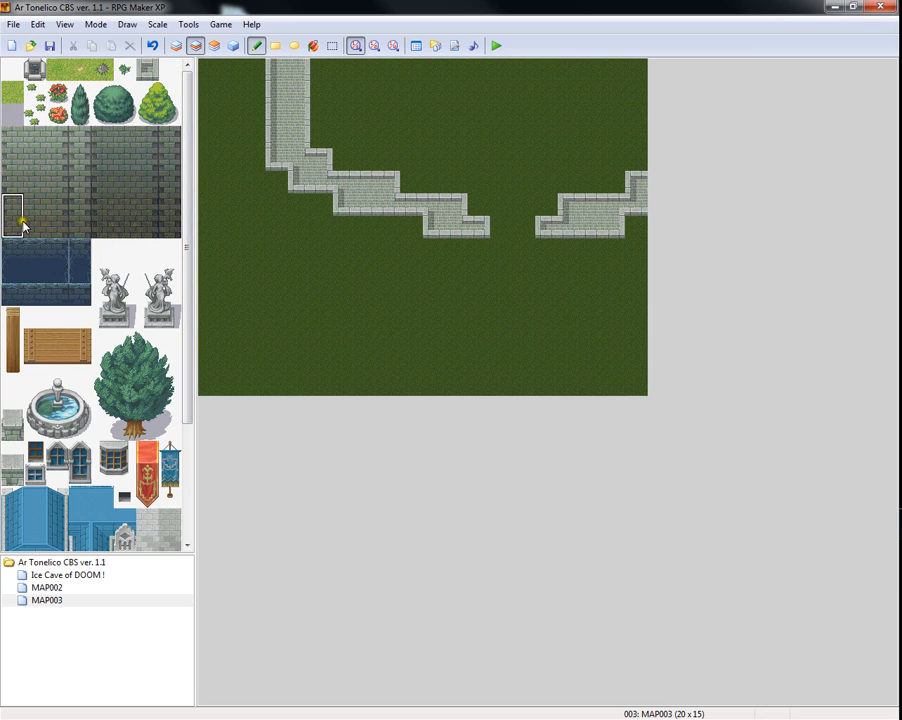
{"action": "left_click", "coordinate": [276, 190]}
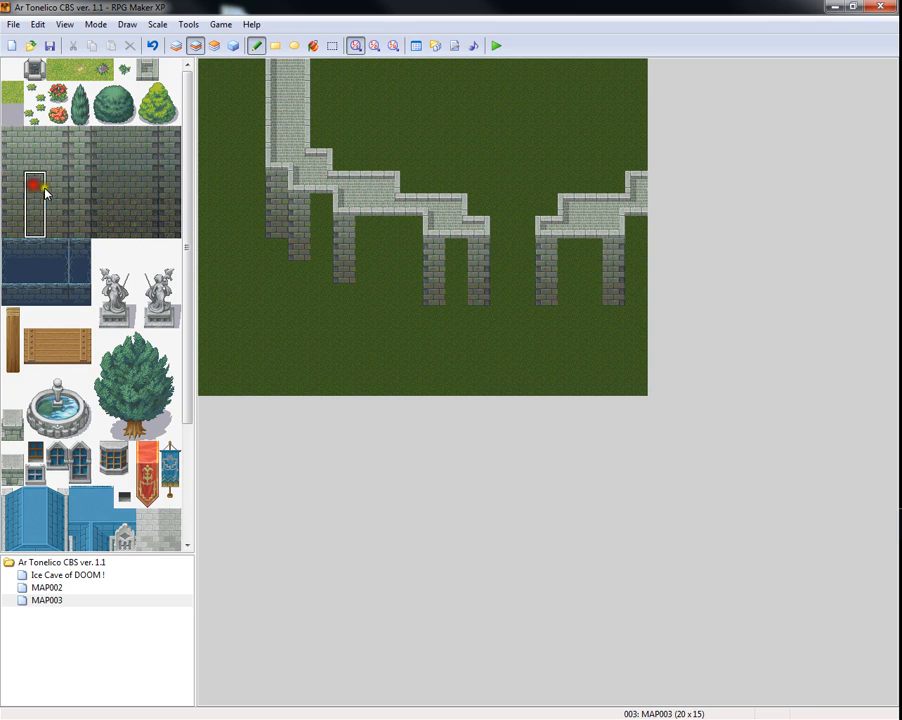
{"action": "left_click", "coordinate": [404, 250]}
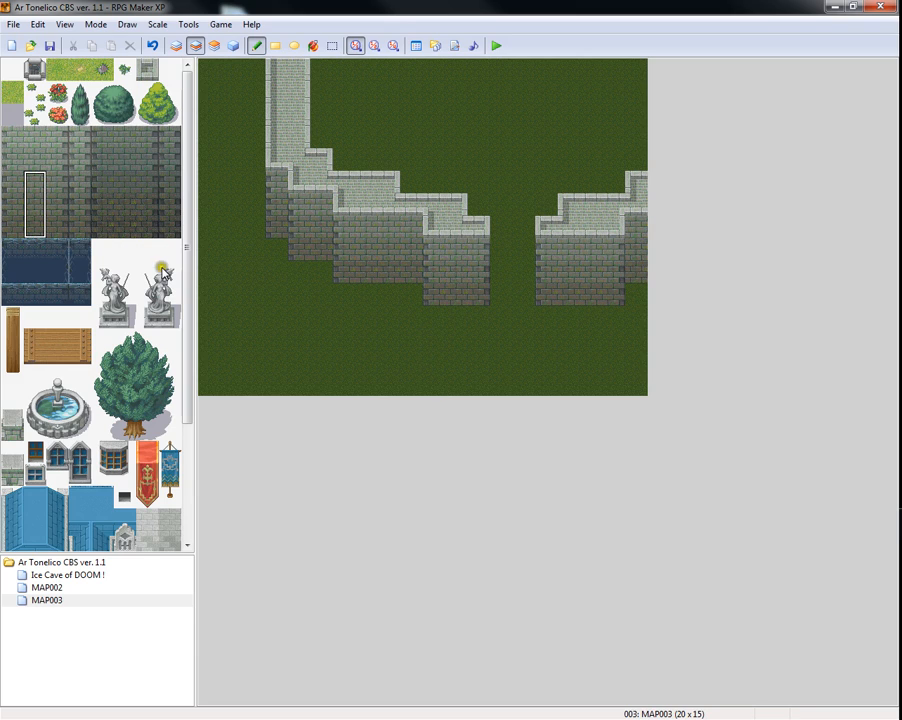
{"action": "left_click", "coordinate": [140, 390]}
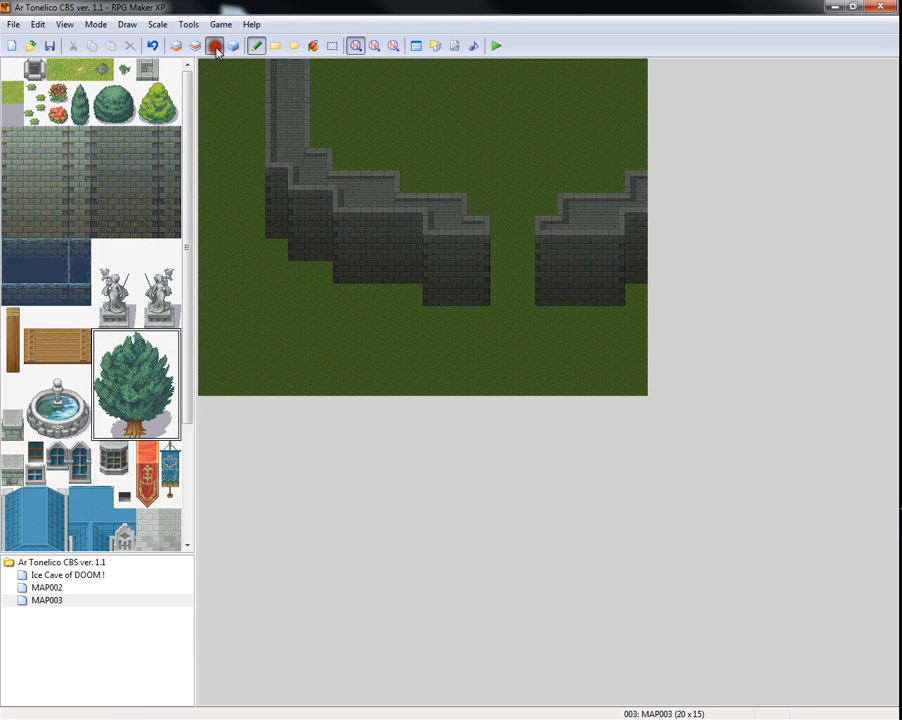
On the upper layer, place pine trees at the left edge and on the right side of the map
{"action": "left_click", "coordinate": [216, 216]}
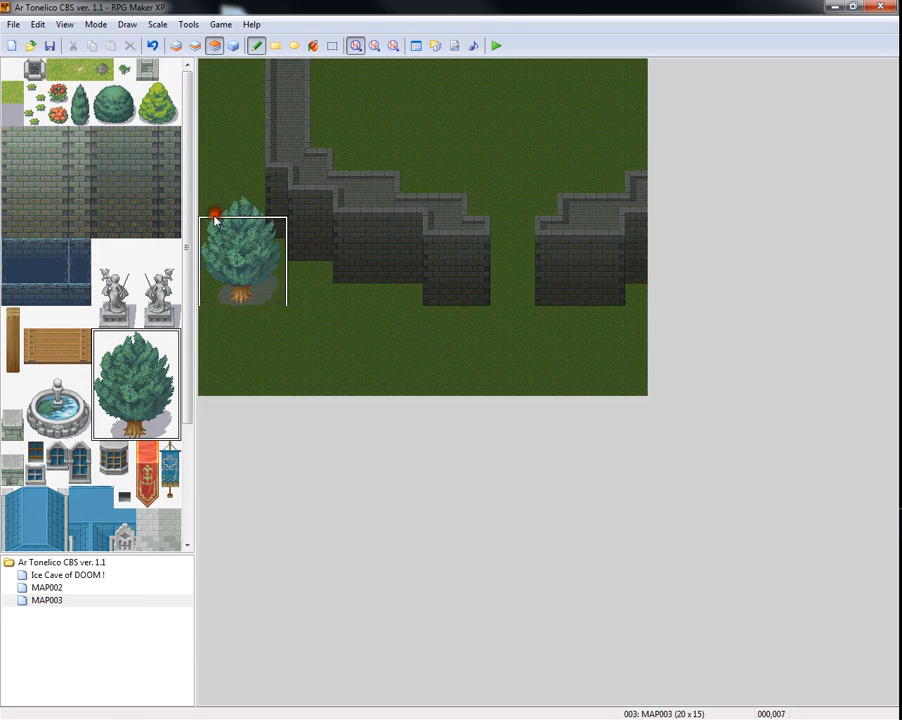
{"action": "left_click", "coordinate": [602, 292]}
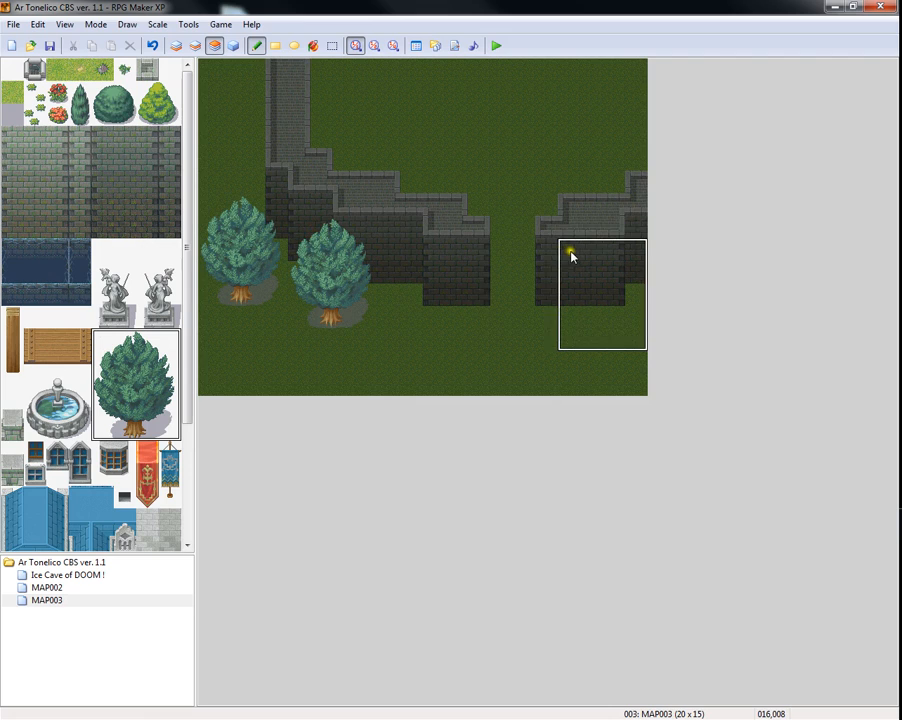
{"action": "left_click", "coordinate": [600, 296]}
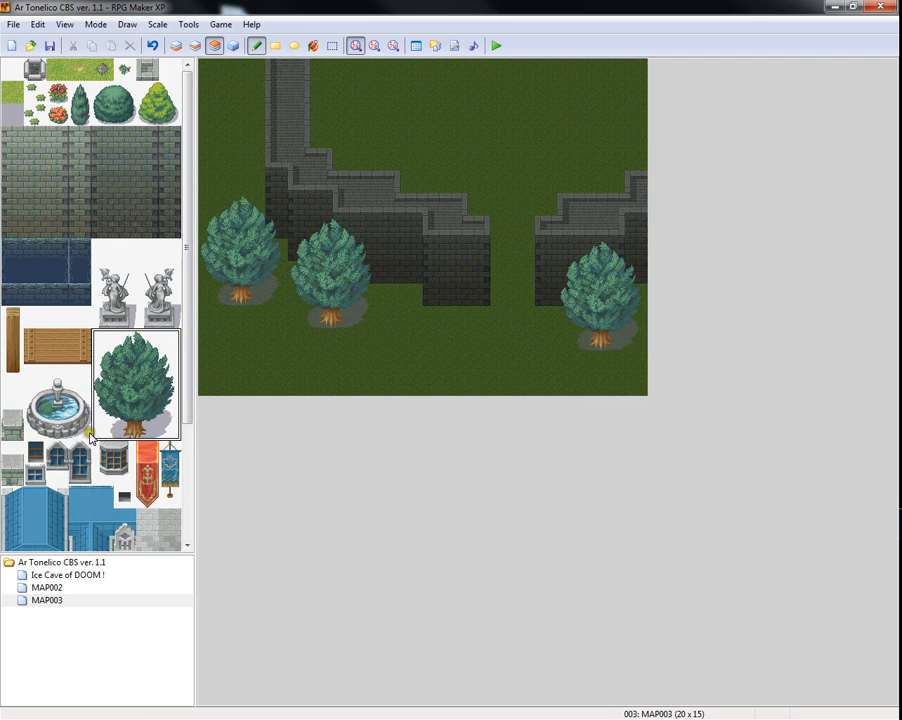
{"action": "left_click", "coordinate": [56, 404]}
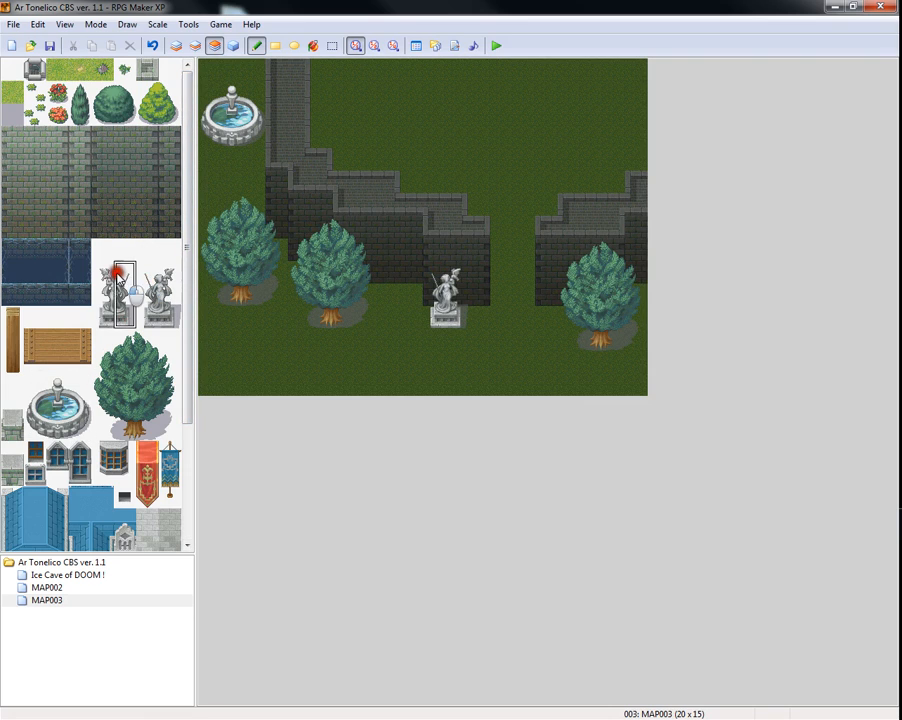
Add a gargoyle statue near the wall gap and hang red banners on the castle wall
{"action": "left_click", "coordinate": [524, 296]}
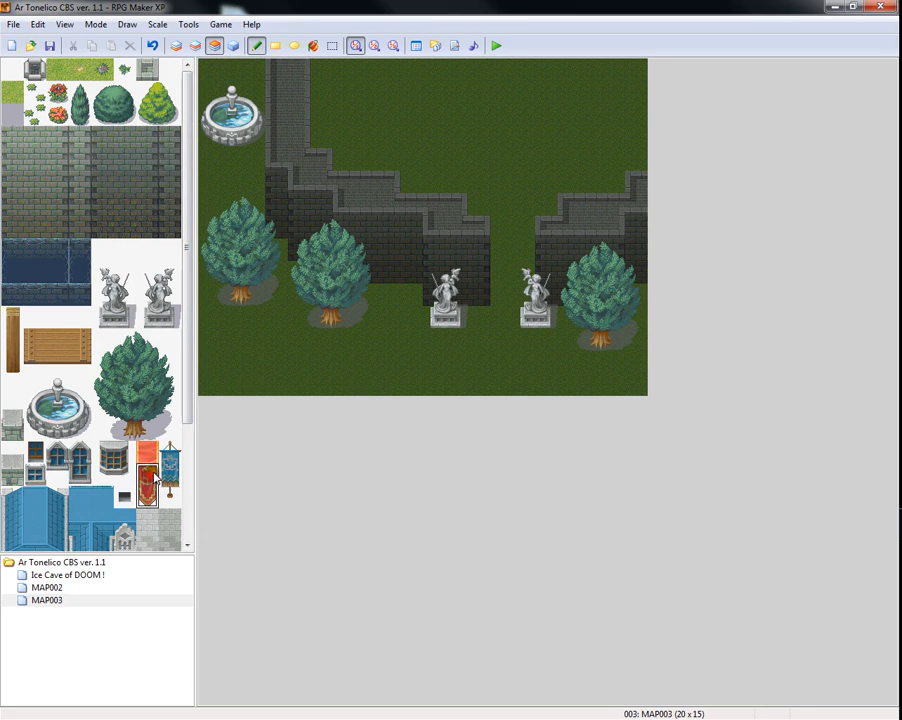
{"action": "left_click", "coordinate": [548, 244]}
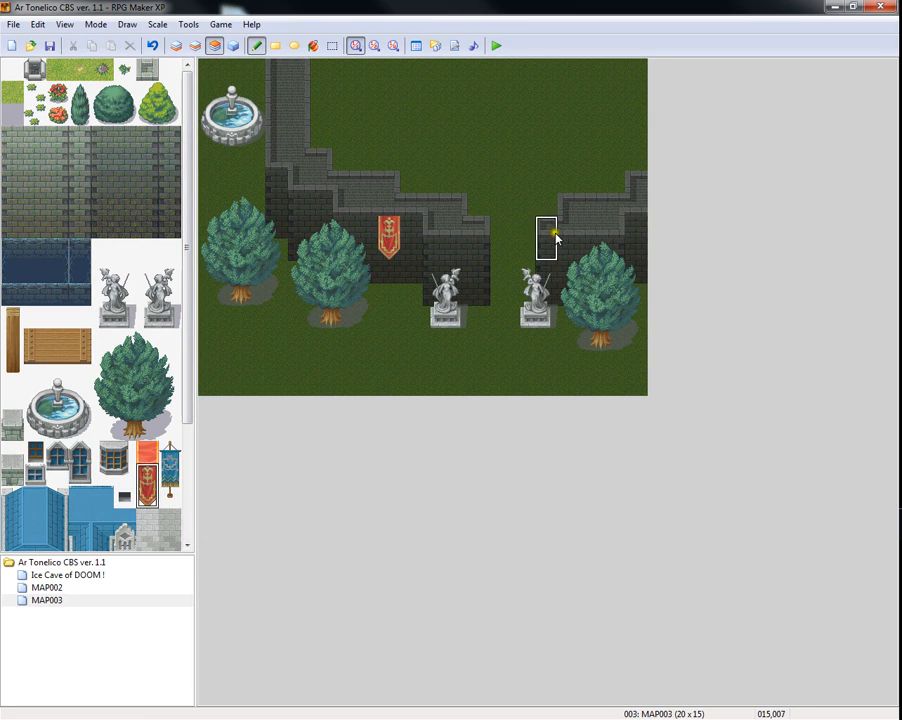
{"action": "left_click", "coordinate": [546, 244]}
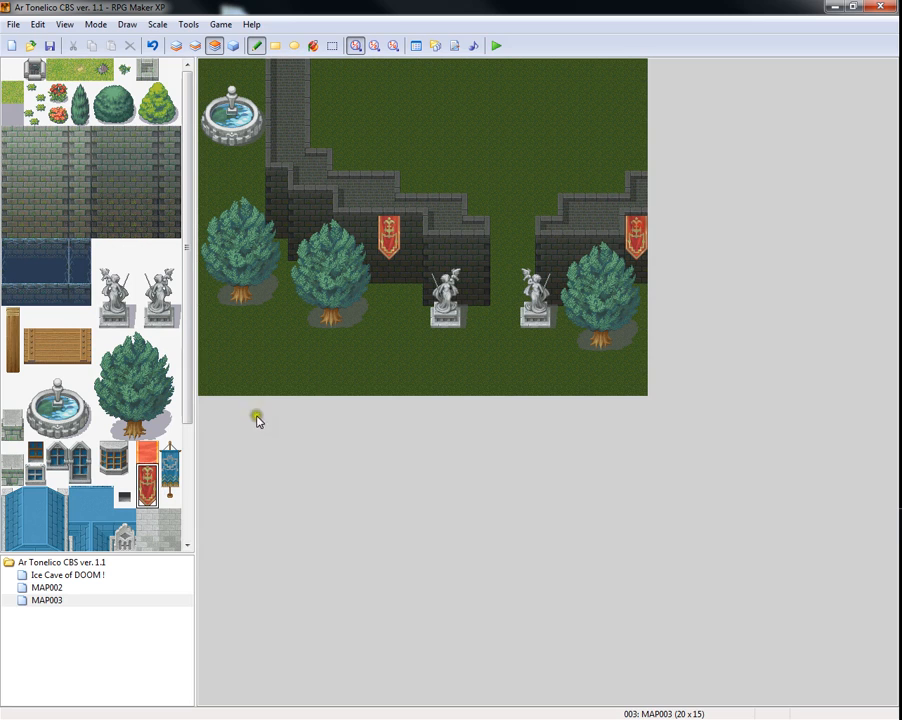
{"action": "scroll", "scroll_direction": "down", "scroll_amount": 3}
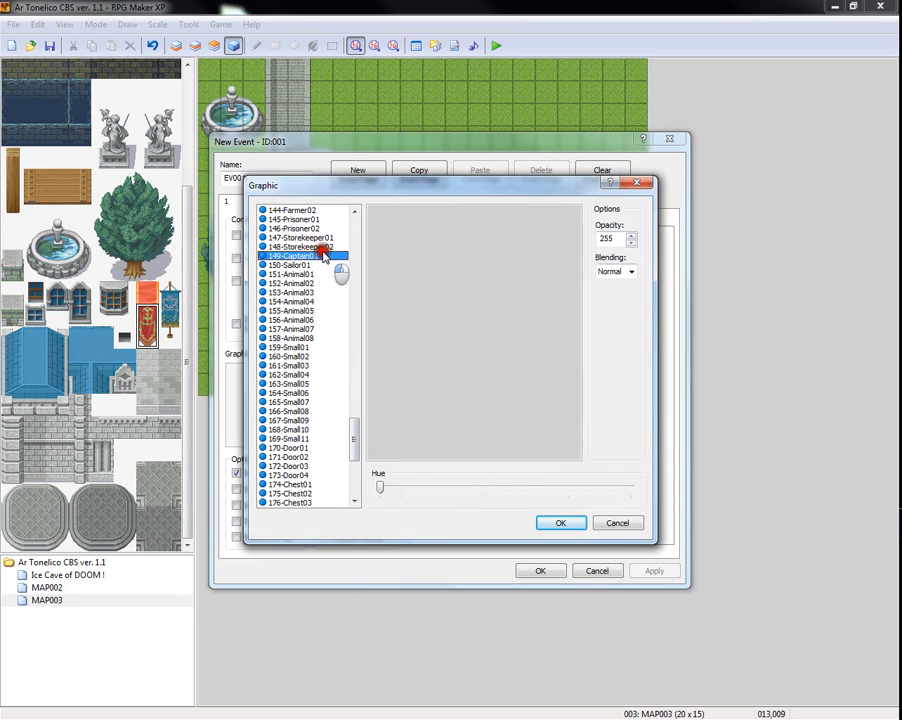
Browse monster graphics and set the new event's graphic to the blue elemental
{"action": "left_click", "coordinate": [292, 284]}
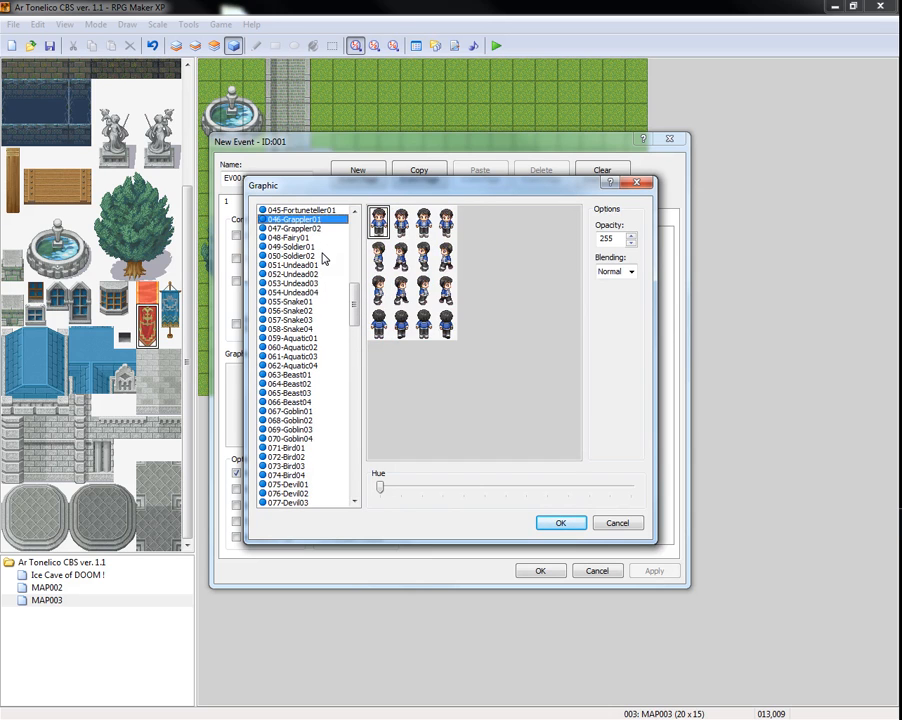
{"action": "left_click", "coordinate": [290, 364]}
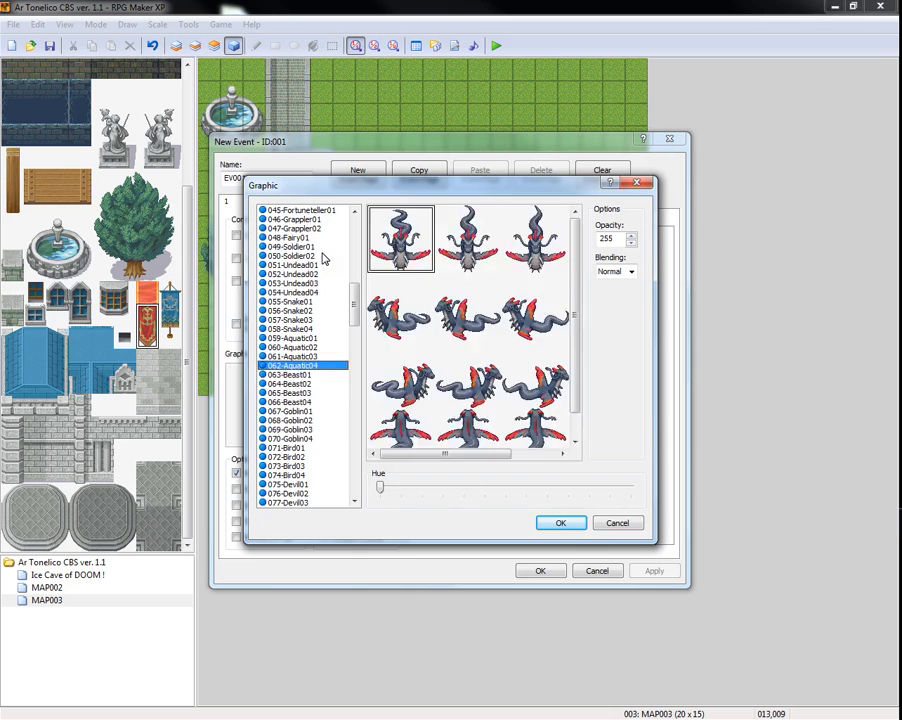
{"action": "left_click", "coordinate": [292, 338]}
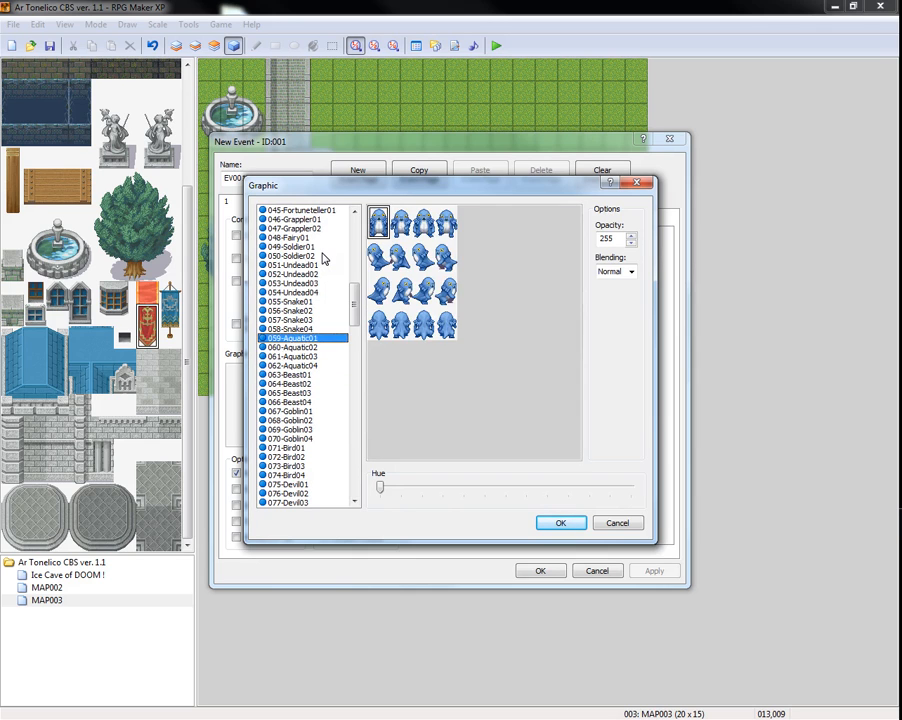
{"action": "left_click", "coordinate": [288, 448]}
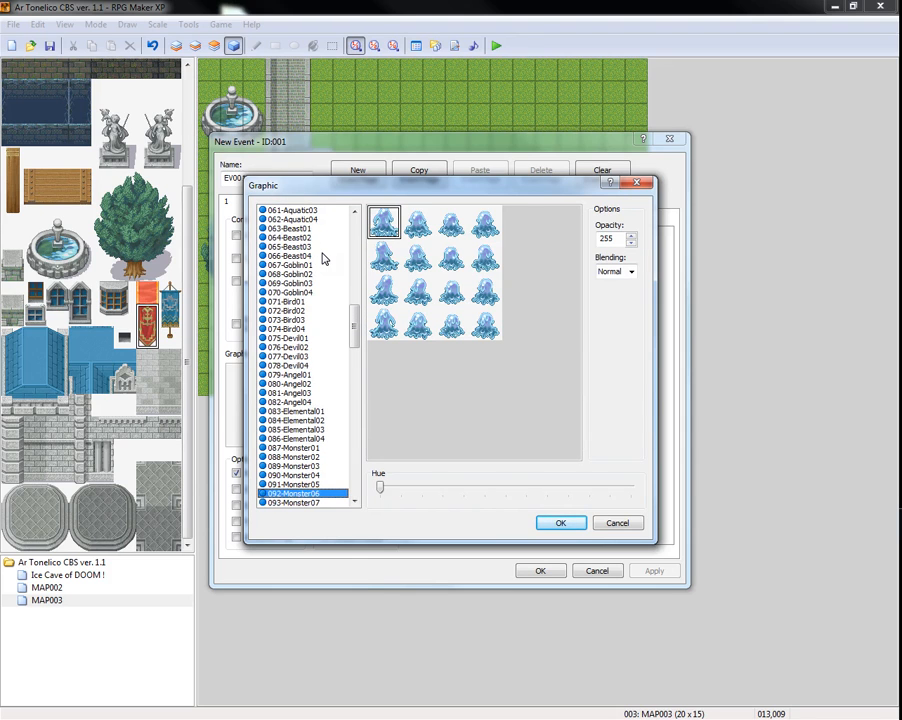
{"action": "left_click", "coordinate": [560, 524]}
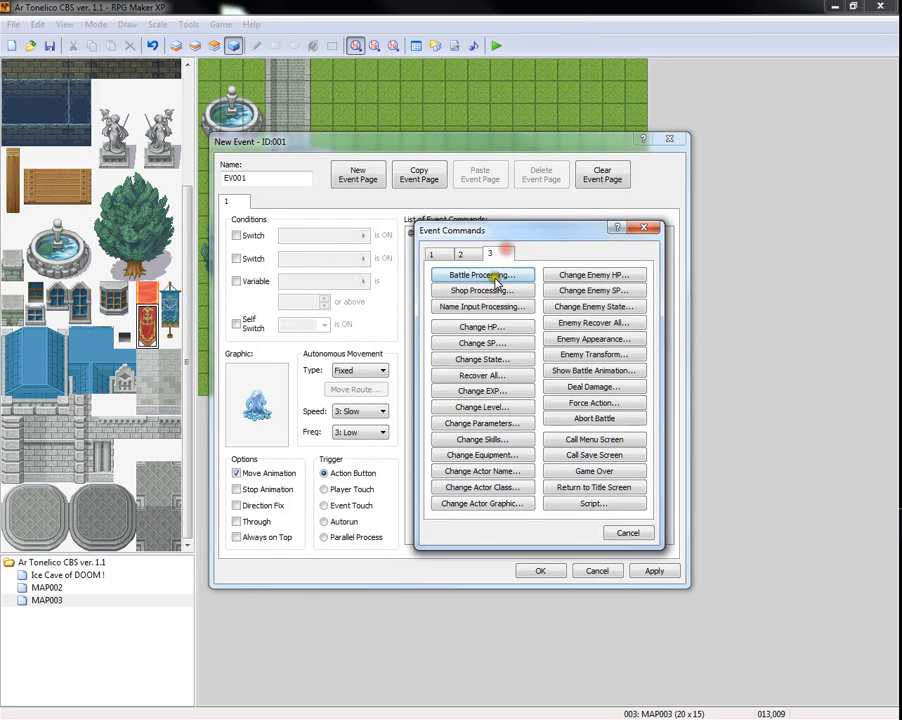
Give the event Battle Processing against troop 001 followed by Control Self Switch A = ON, and save it
{"action": "left_click", "coordinate": [482, 276]}
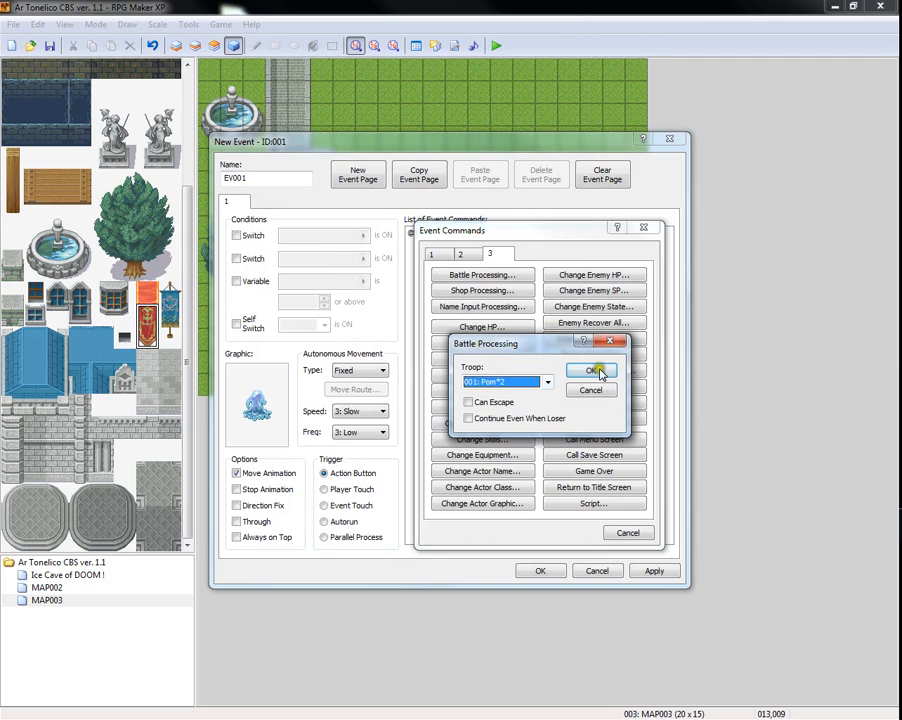
{"action": "left_click", "coordinate": [592, 370]}
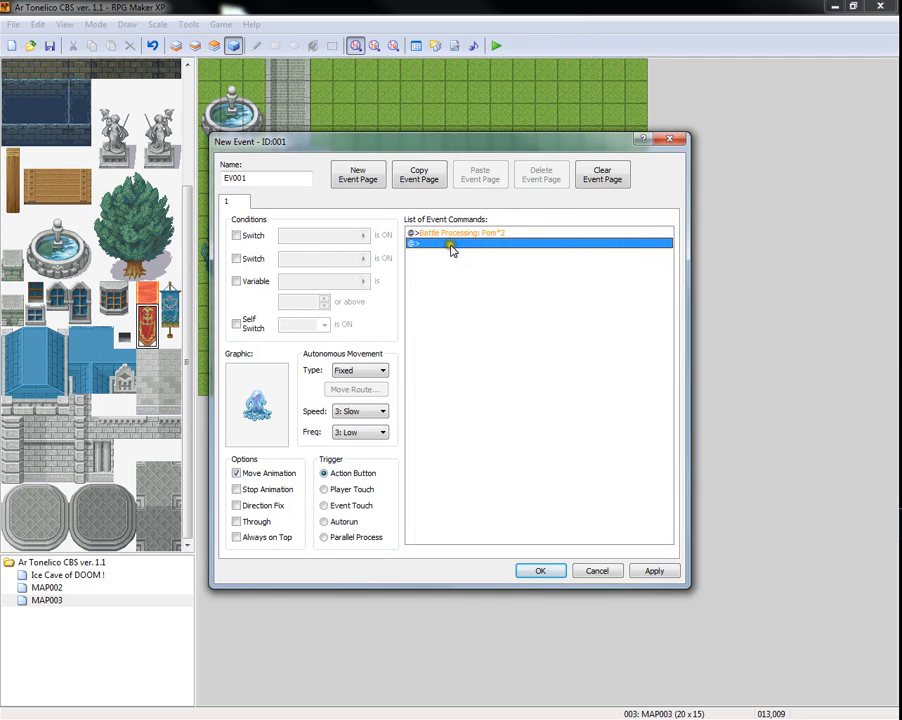
{"action": "right_click", "coordinate": [450, 244]}
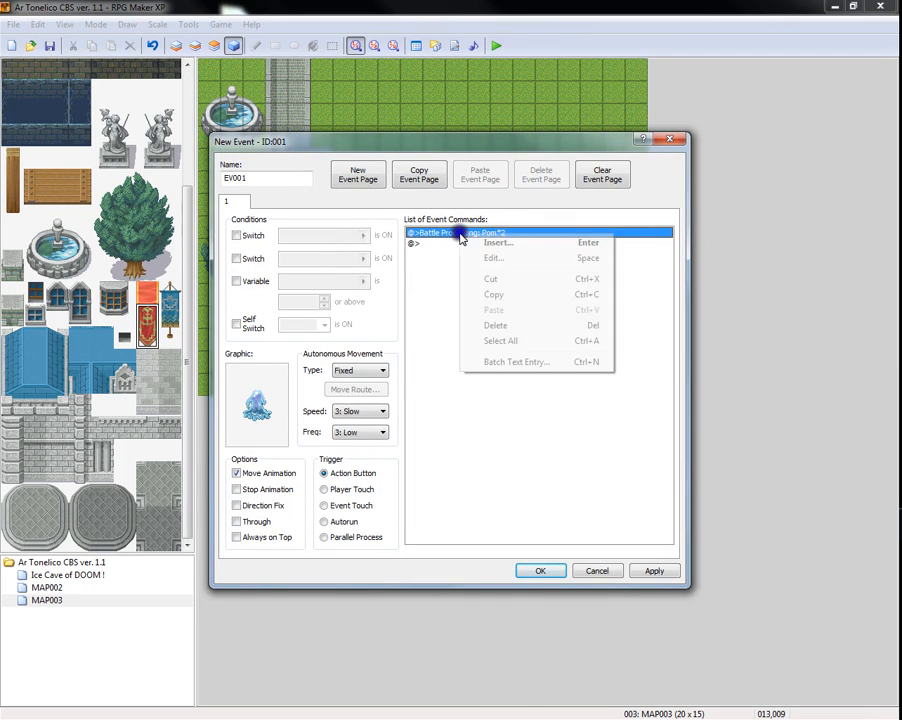
{"action": "left_click", "coordinate": [496, 242]}
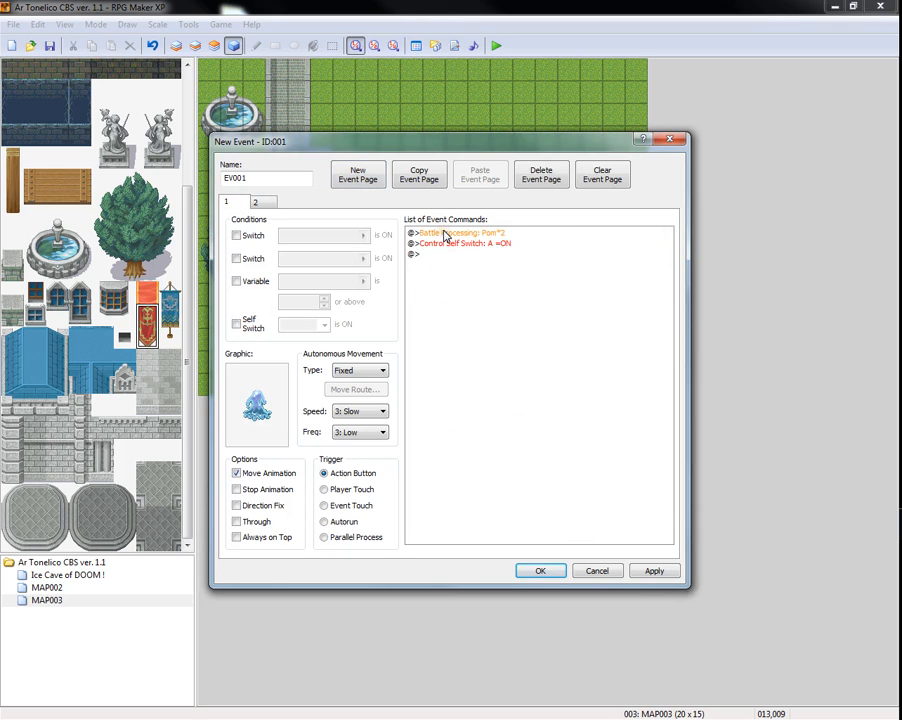
{"action": "left_click", "coordinate": [256, 200]}
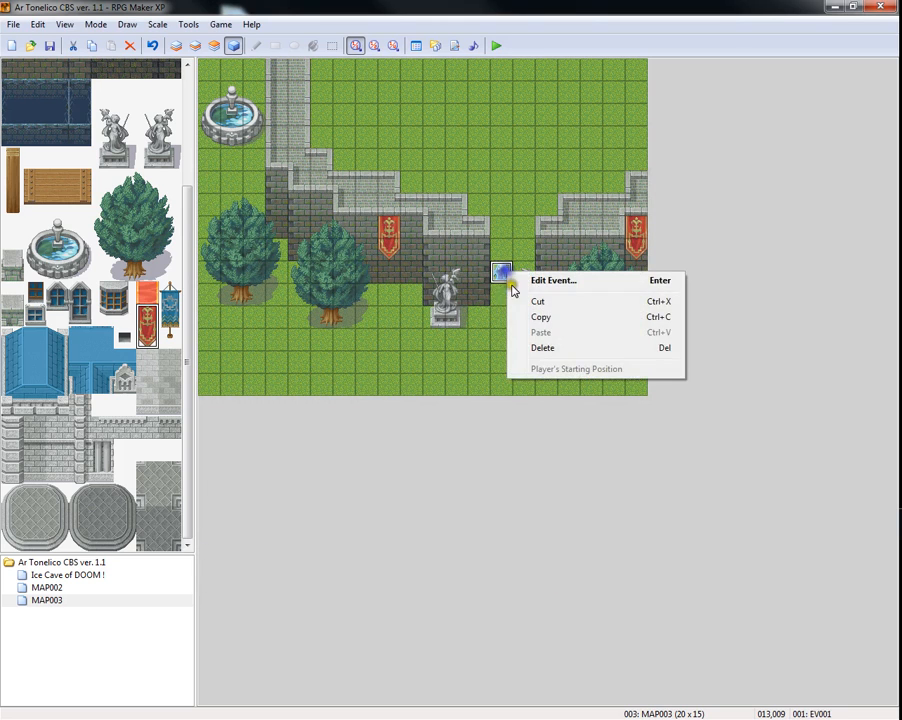
Change event 003's Battle Processing command to fight the Two dudes troop
{"action": "left_click", "coordinate": [552, 280]}
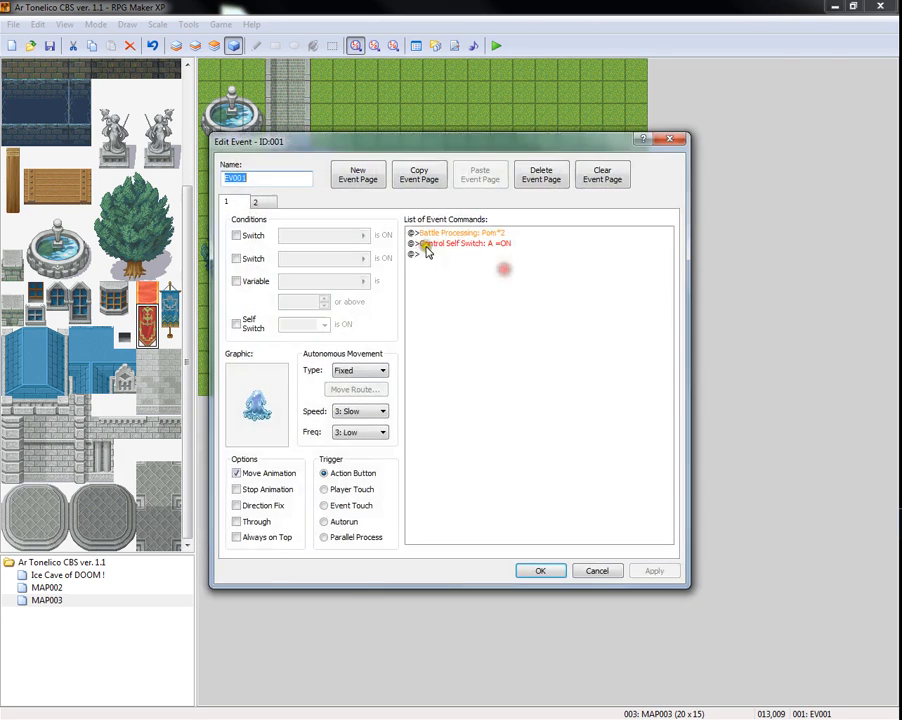
{"action": "double_click", "coordinate": [460, 232]}
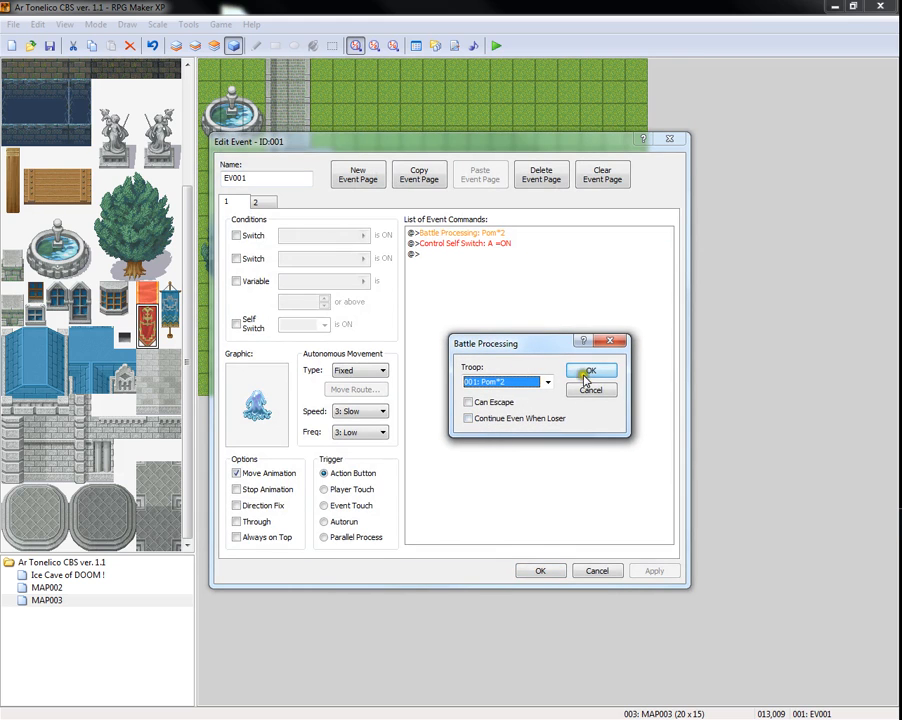
{"action": "left_click", "coordinate": [590, 370]}
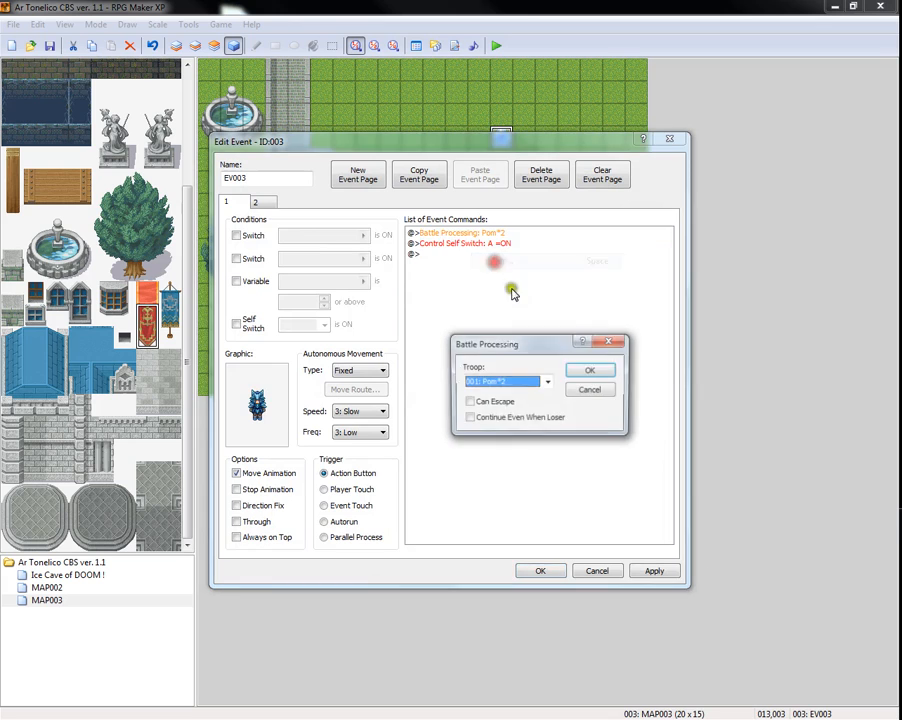
{"action": "left_click", "coordinate": [546, 380]}
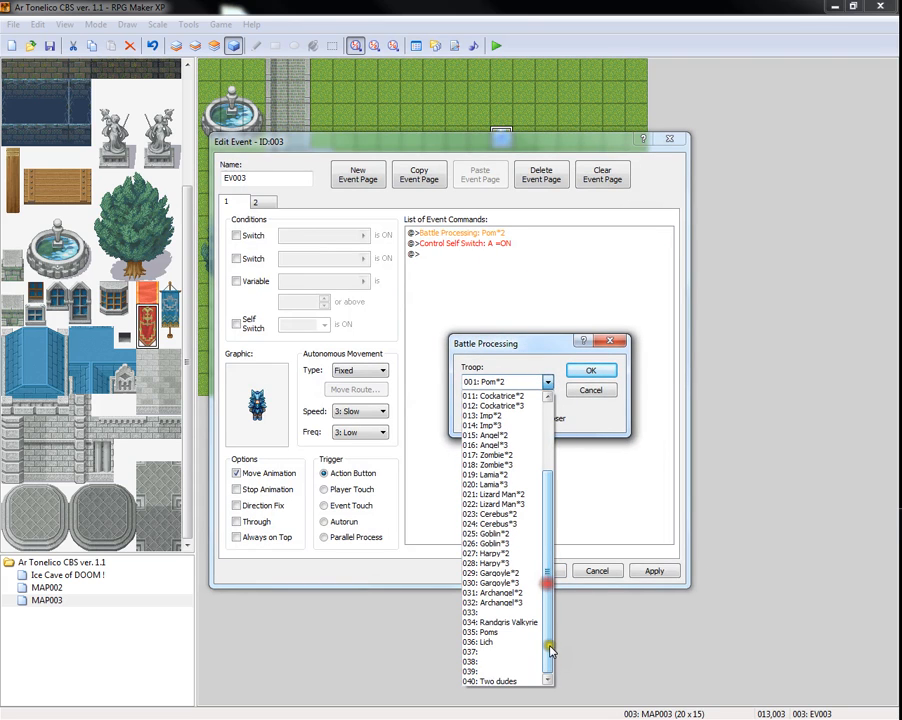
{"action": "left_click", "coordinate": [496, 680]}
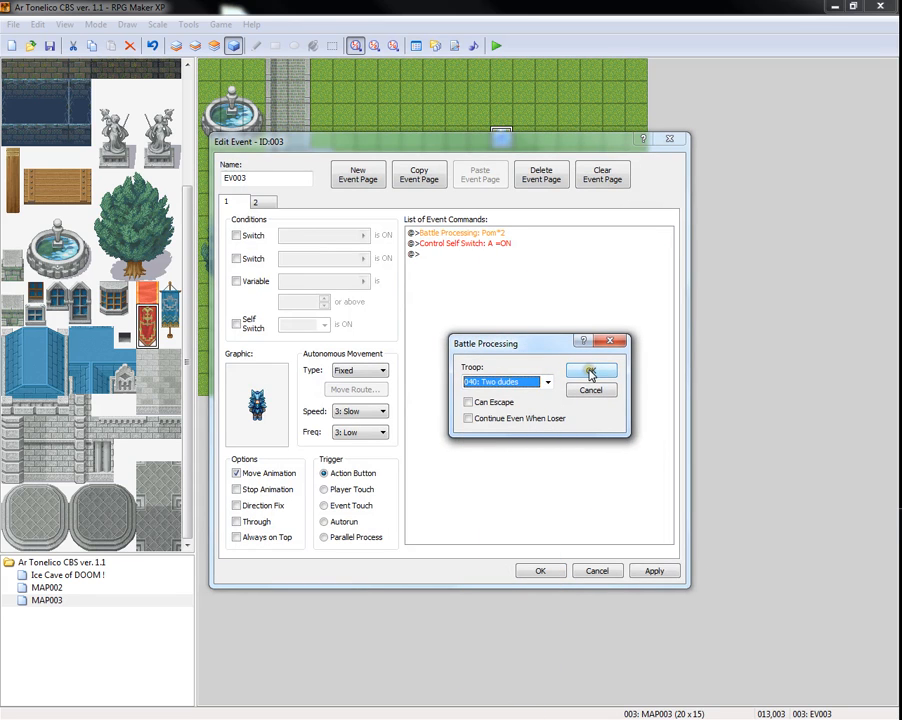
{"action": "left_click", "coordinate": [590, 370]}
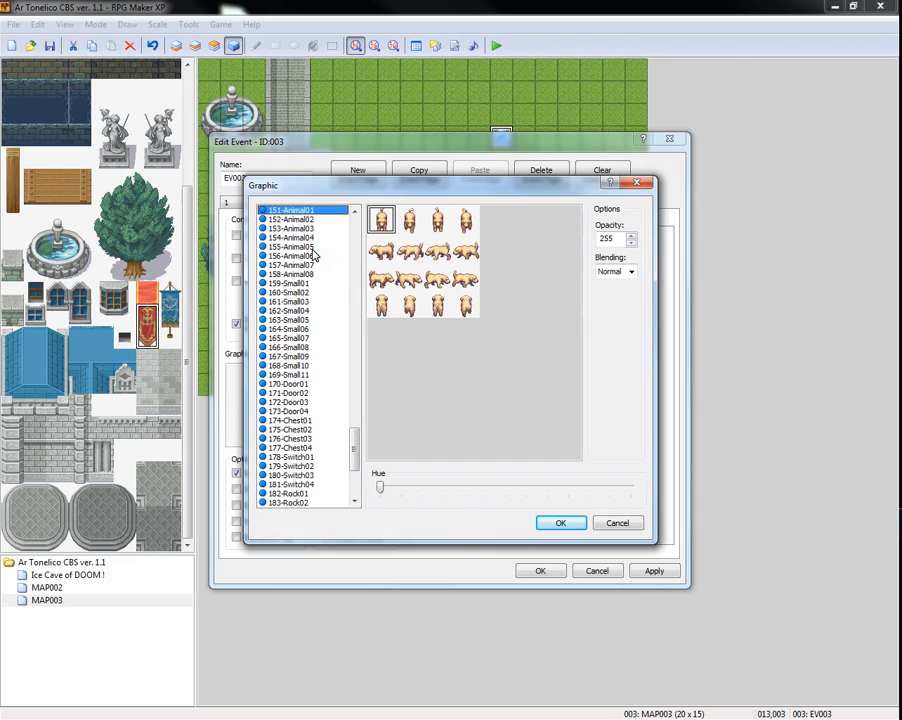
On the self-switch-A page, use a small brown dog graphic with a Show Text 'Bark!' message
{"action": "left_click", "coordinate": [560, 524]}
{"action": "type", "text": "Bark"}
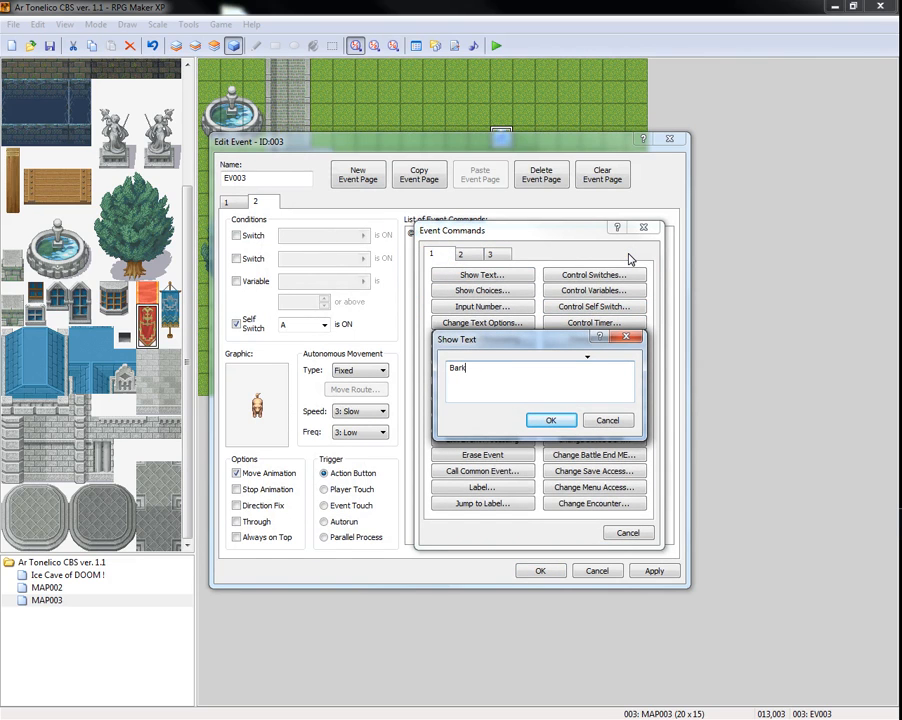
{"action": "left_click", "coordinate": [552, 420]}
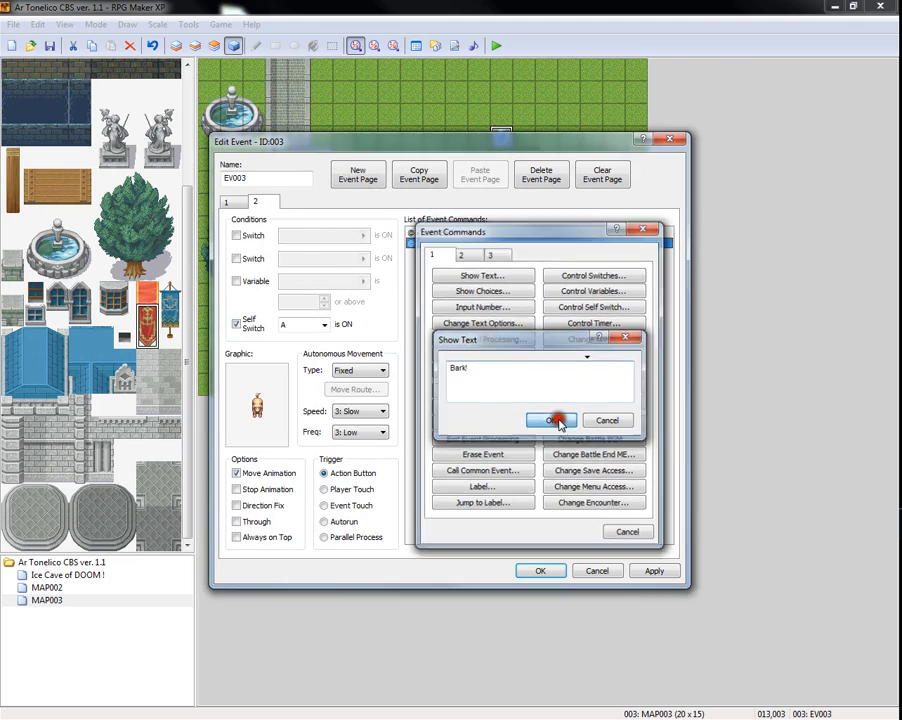
{"action": "left_click", "coordinate": [556, 420]}
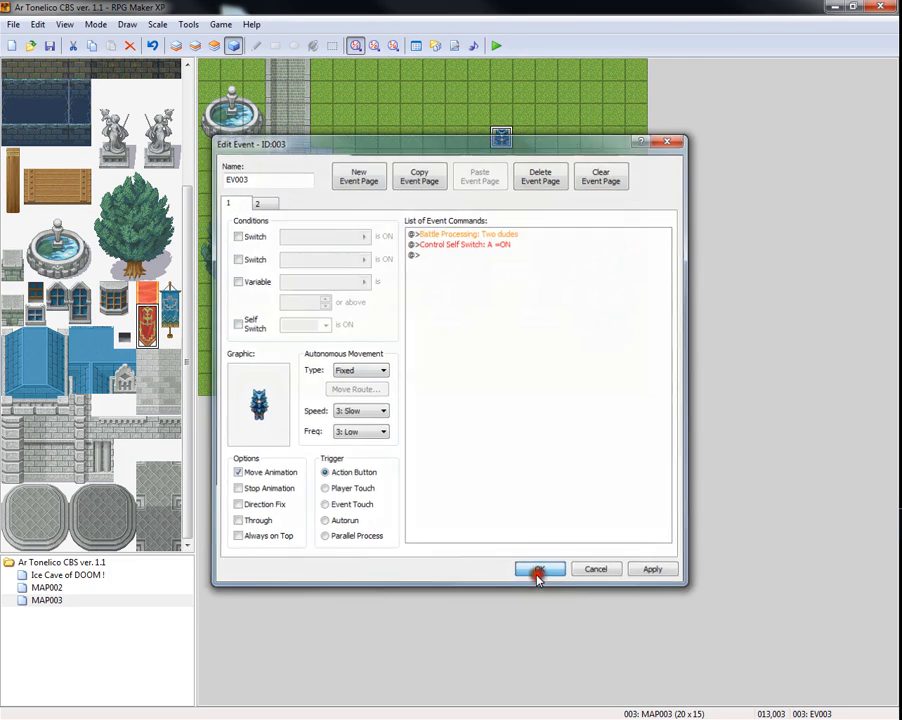
Save event 003, then make event 004 autorun with Show Text 'Please rescue my dog!'
{"action": "left_click", "coordinate": [540, 568]}
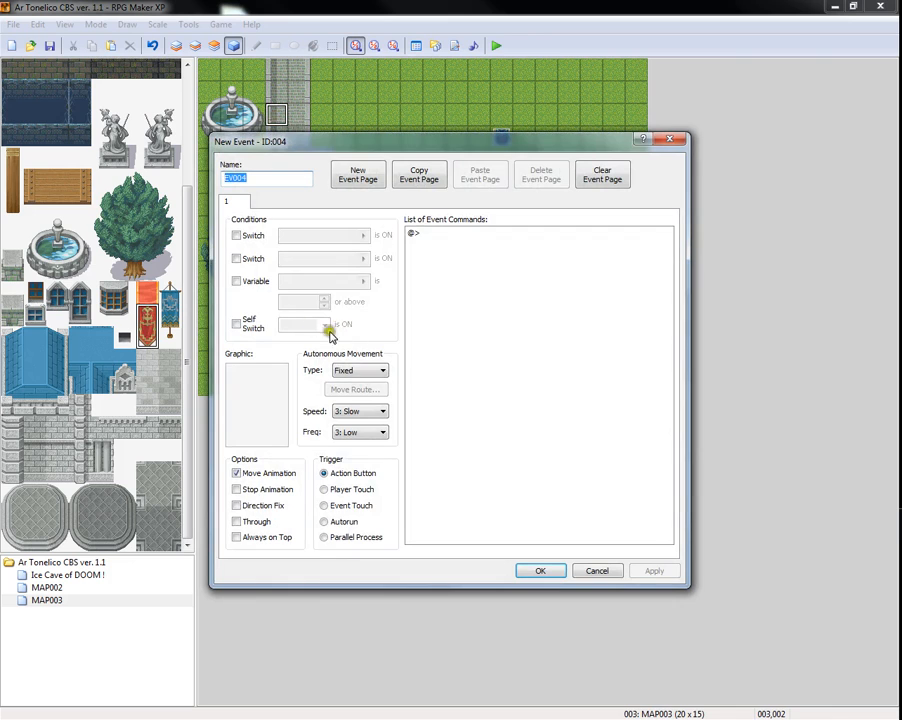
{"action": "left_click", "coordinate": [326, 520]}
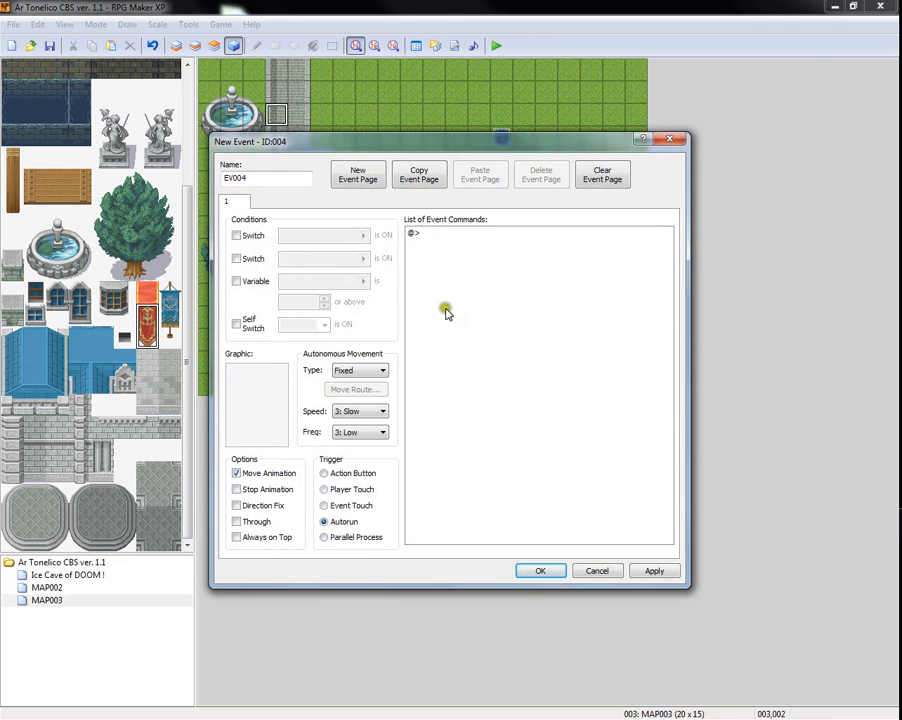
{"action": "double_click", "coordinate": [444, 310]}
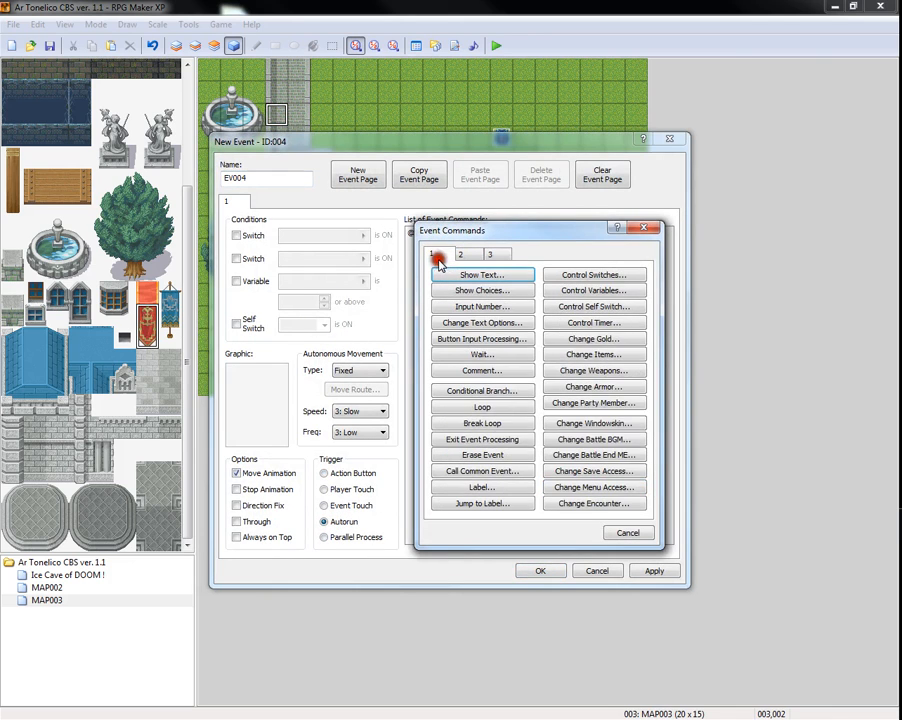
{"action": "left_click", "coordinate": [480, 274]}
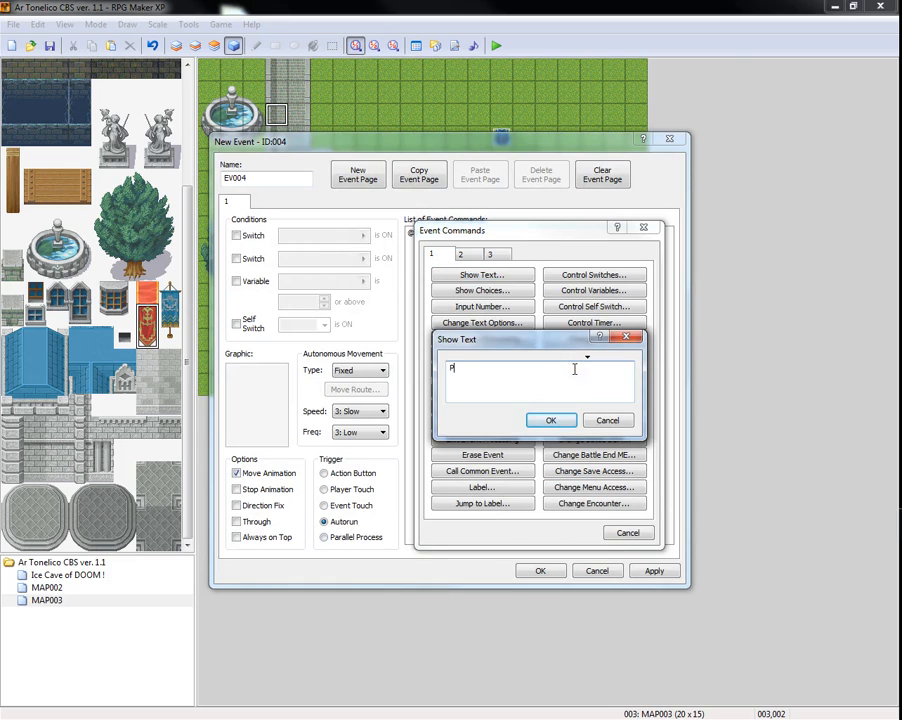
{"action": "type", "text": "lease rescue"}
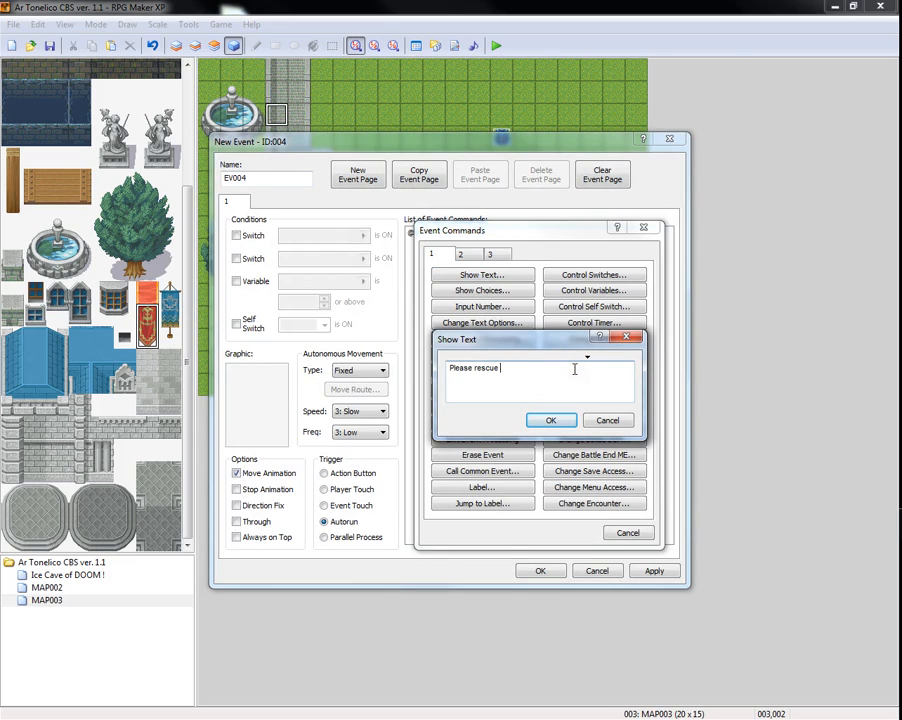
{"action": "type", "text": "my dog!"}
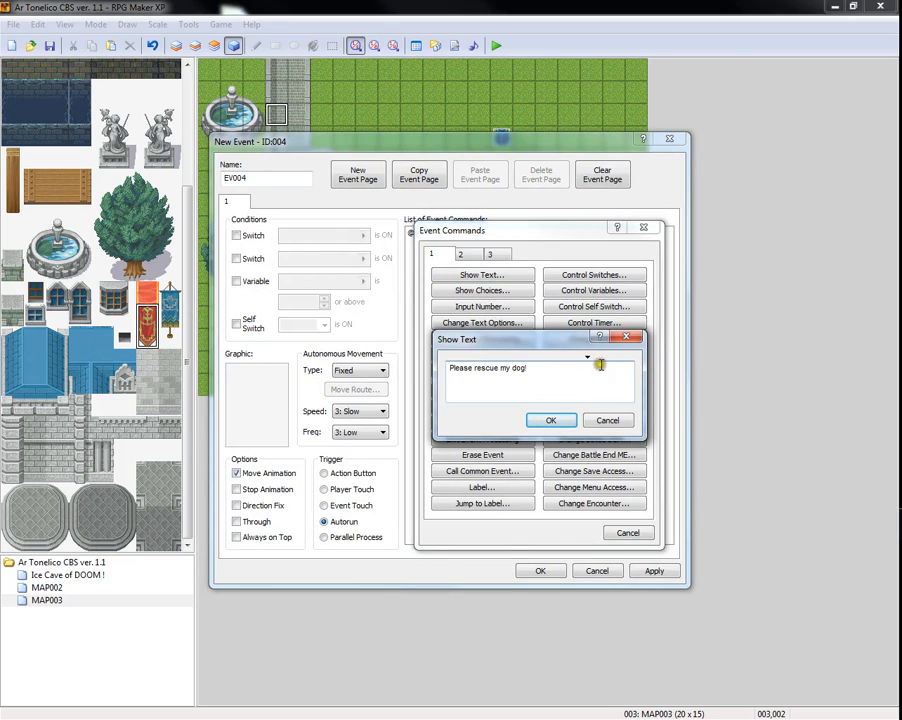
{"action": "left_click", "coordinate": [552, 420]}
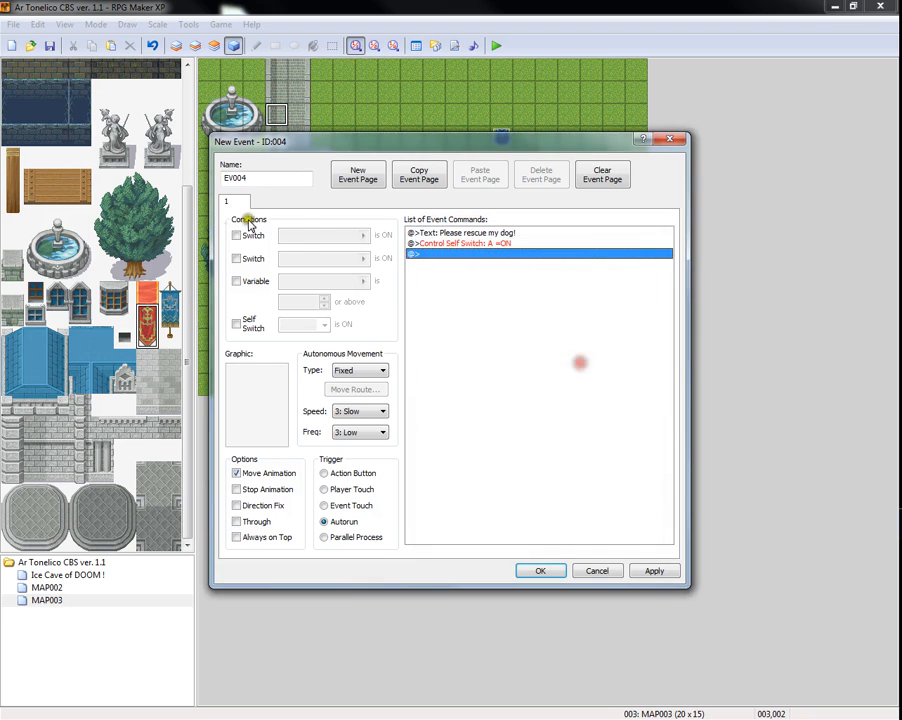
Add a second page to the autorun event and save it
{"action": "left_click", "coordinate": [256, 200]}
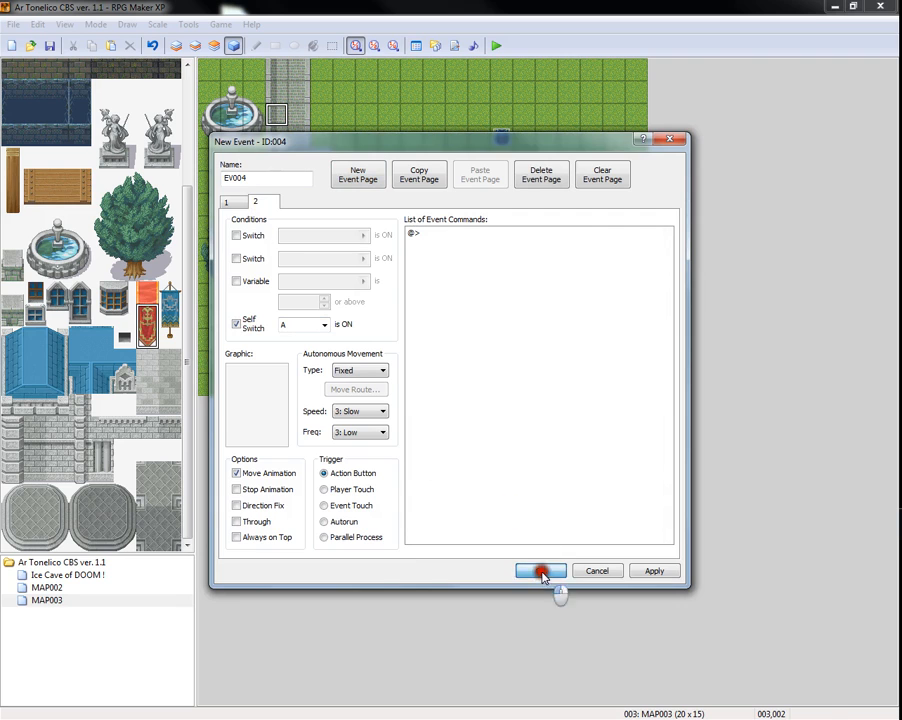
{"action": "left_click", "coordinate": [540, 570]}
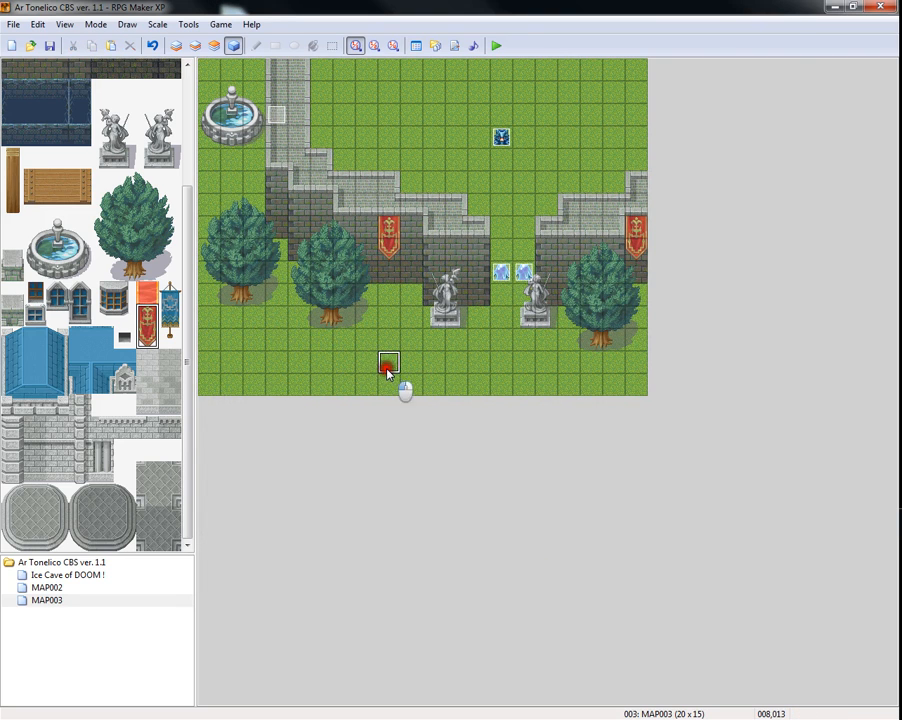
Create EV005 near the map bottom with a civilian graphic and Show Text 'My puppy!'
{"action": "double_click", "coordinate": [388, 362]}
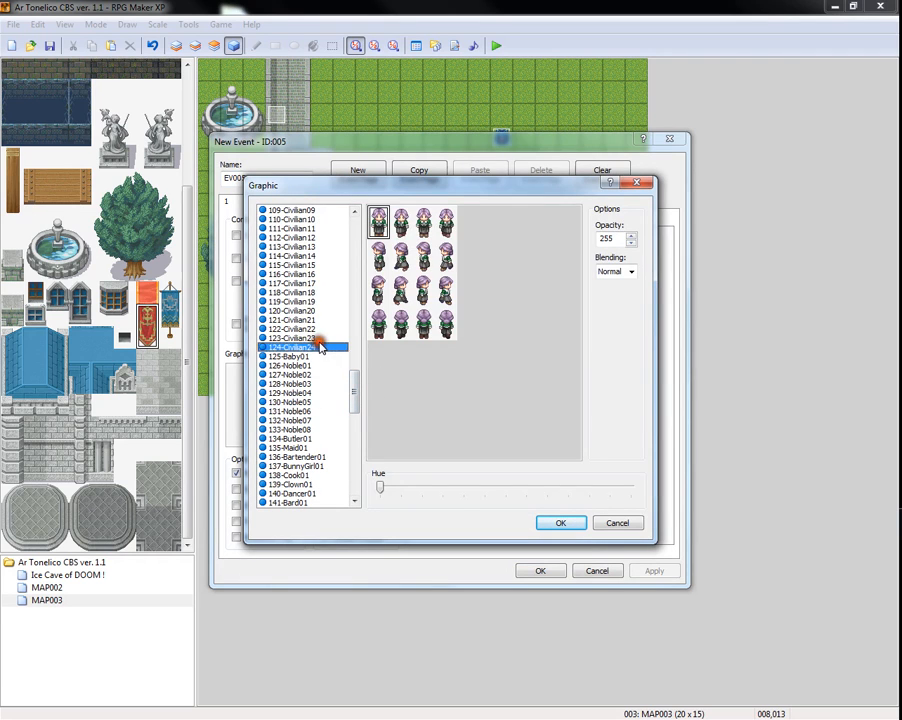
{"action": "left_click", "coordinate": [300, 274]}
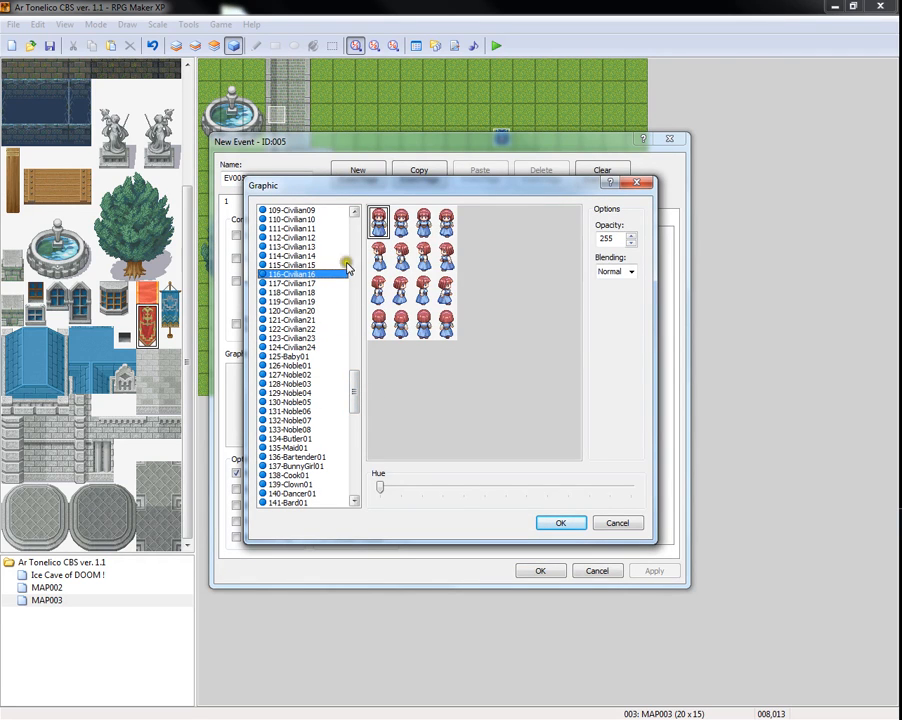
{"action": "left_click", "coordinate": [296, 248]}
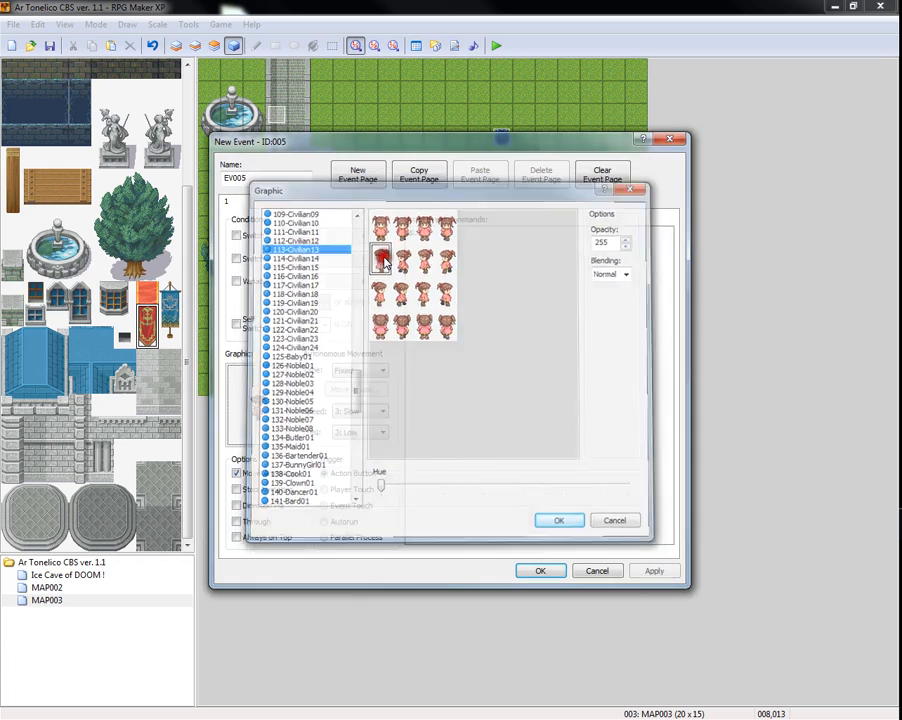
{"action": "left_click", "coordinate": [560, 520]}
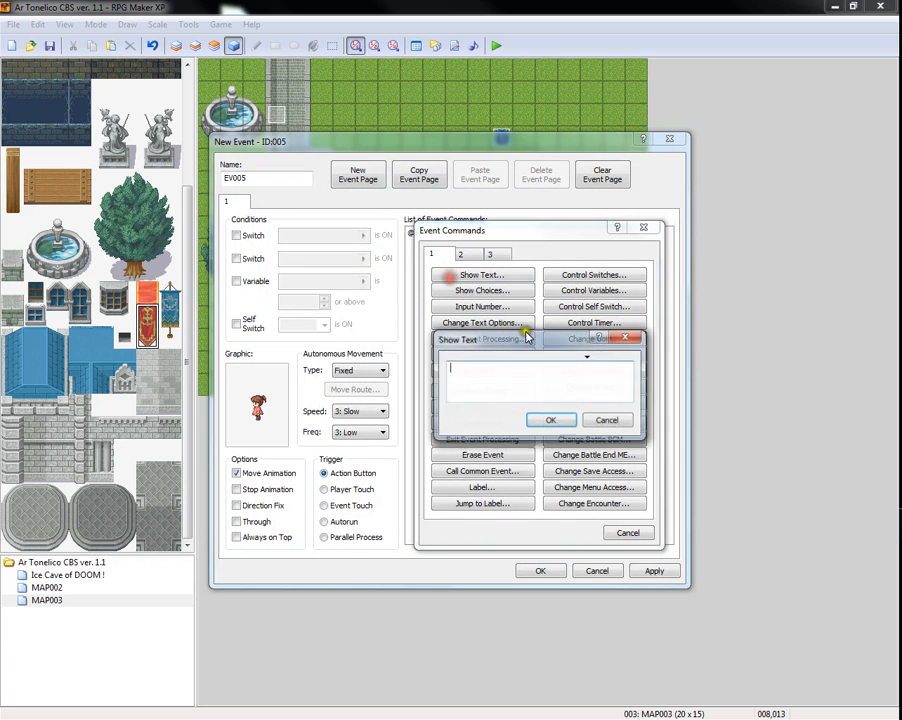
{"action": "type", "text": "My pupp"}
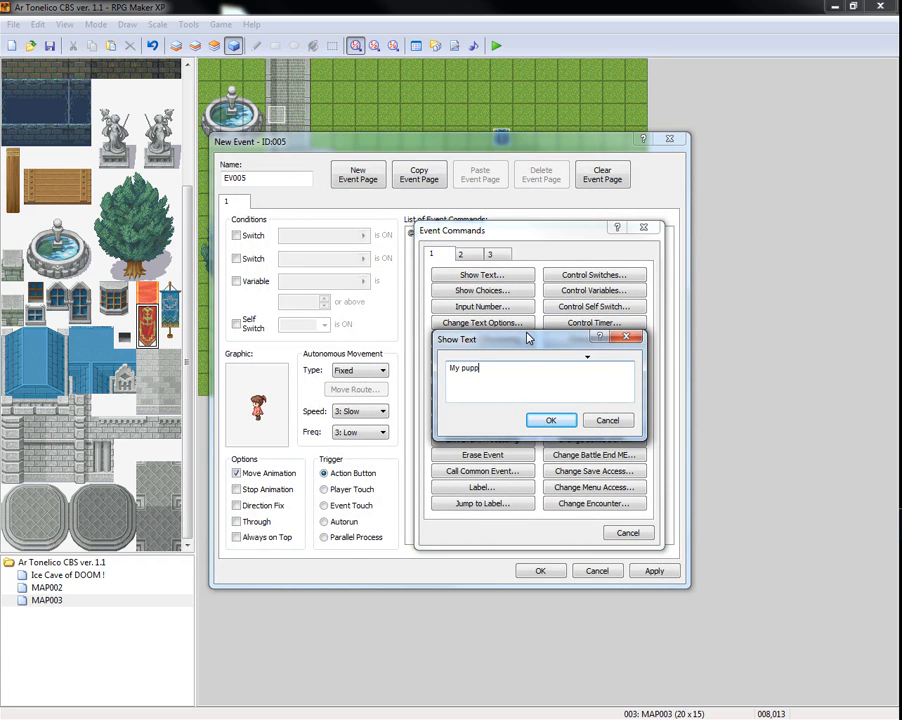
{"action": "type", "text": "y"}
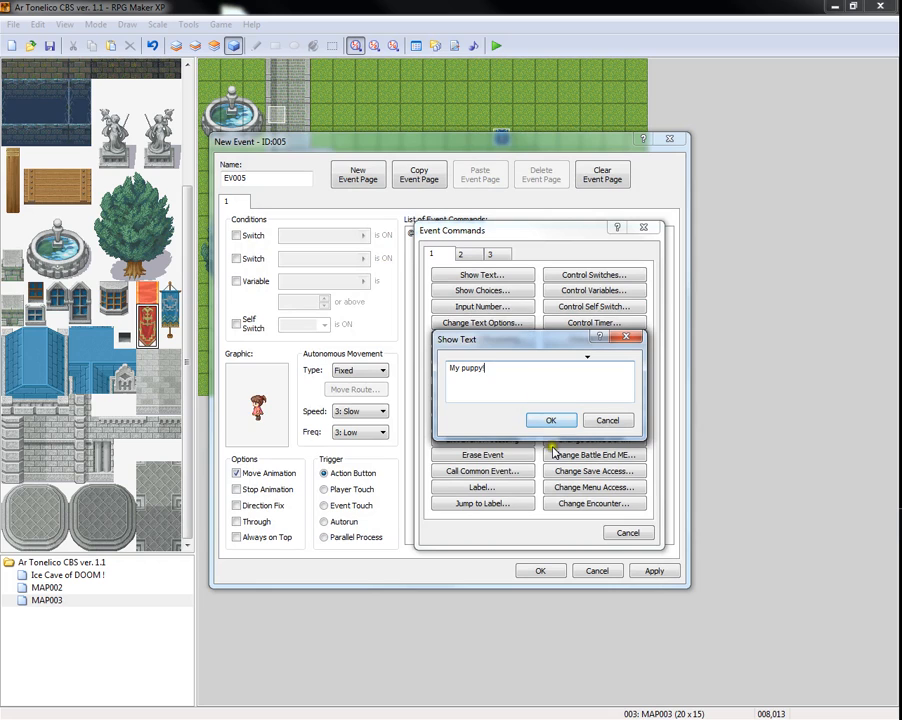
{"action": "left_click", "coordinate": [552, 420]}
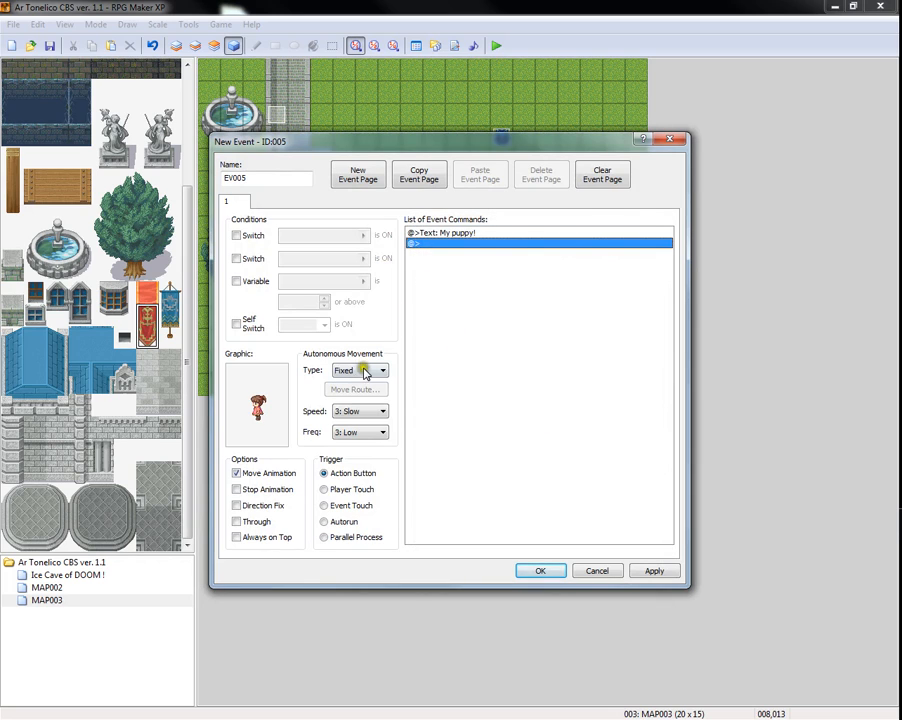
Set the NPC's autonomous movement to Random, adjust its speed, and place the event
{"action": "left_click", "coordinate": [356, 370]}
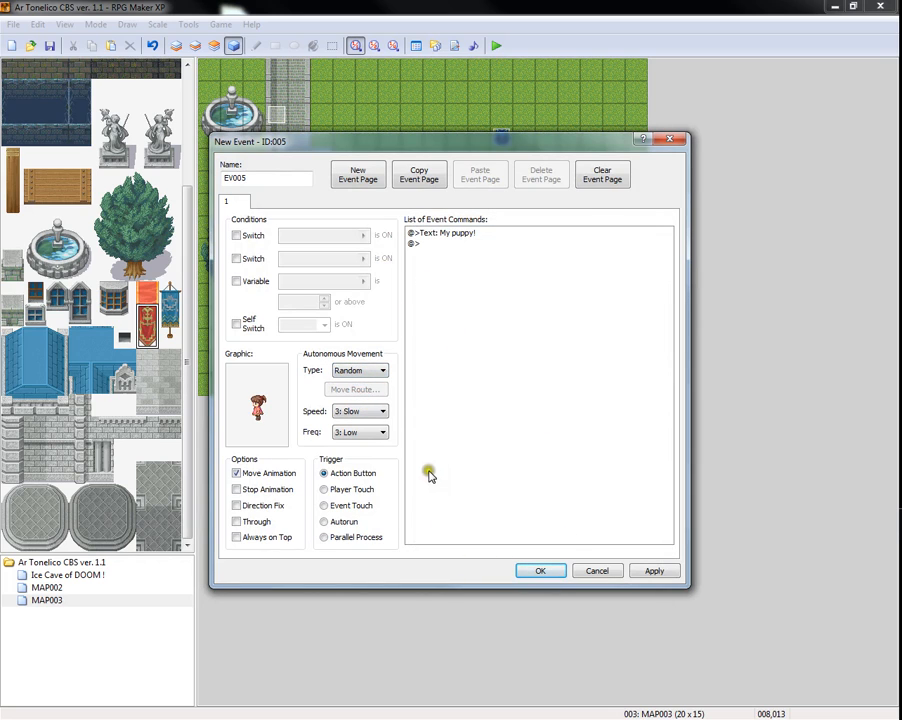
{"action": "left_click", "coordinate": [358, 432]}
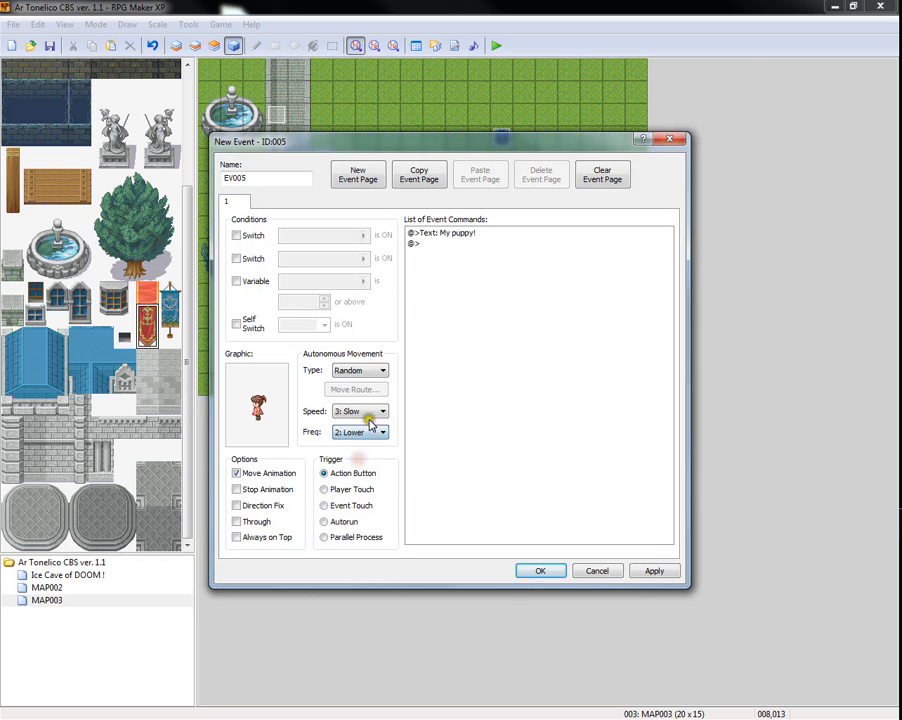
{"action": "left_click", "coordinate": [384, 432]}
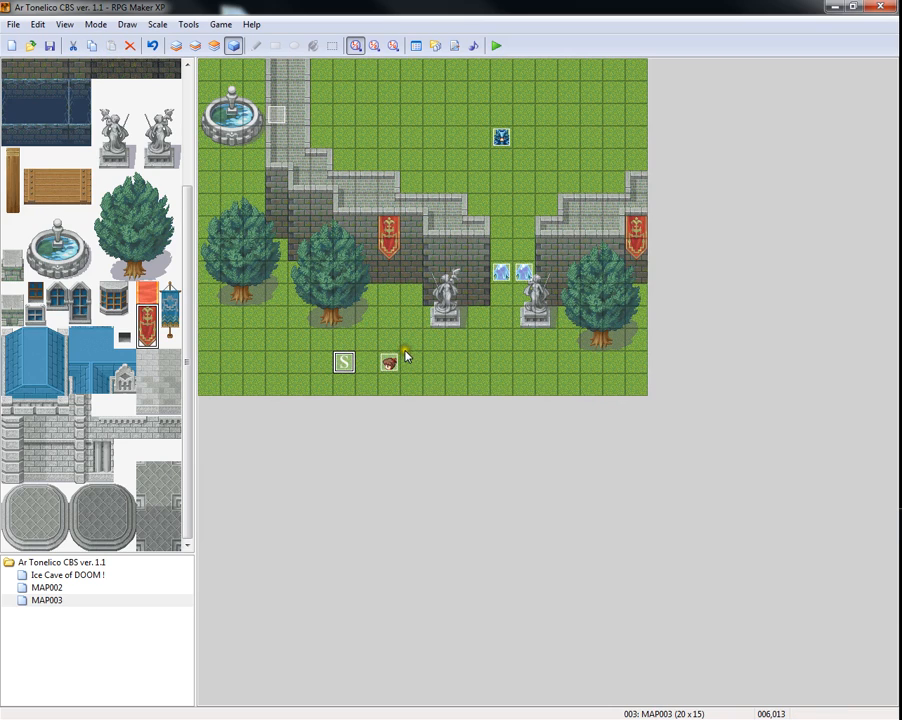
{"action": "mouse_move", "coordinate": [384, 348]}
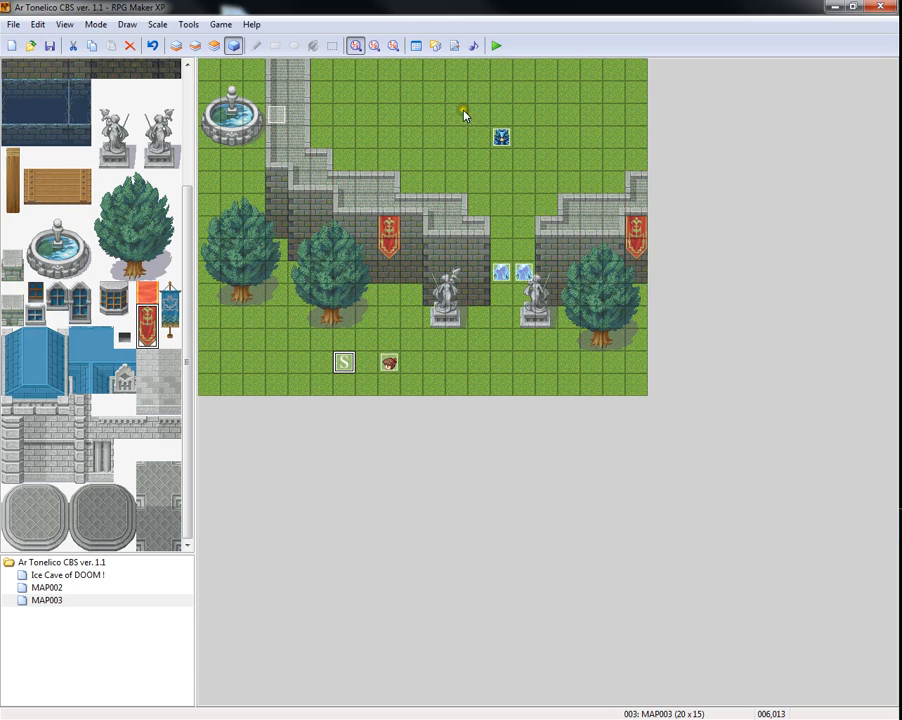
{"action": "mouse_move", "coordinate": [496, 44]}
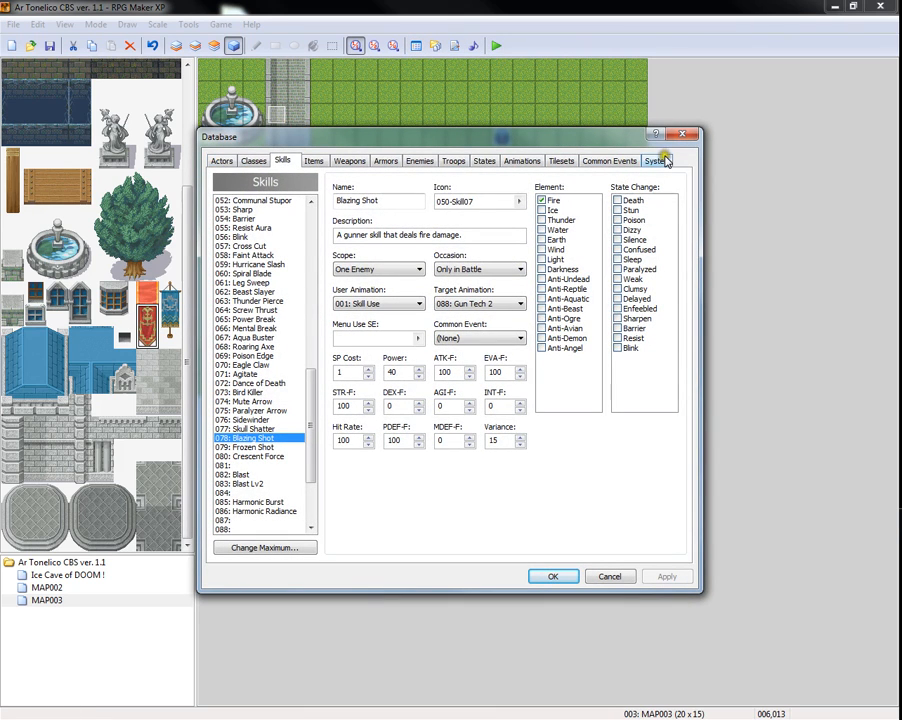
On the System tab edit an Initial Party member, look over Ophelia and other actors, and close the database
{"action": "left_click", "coordinate": [656, 160]}
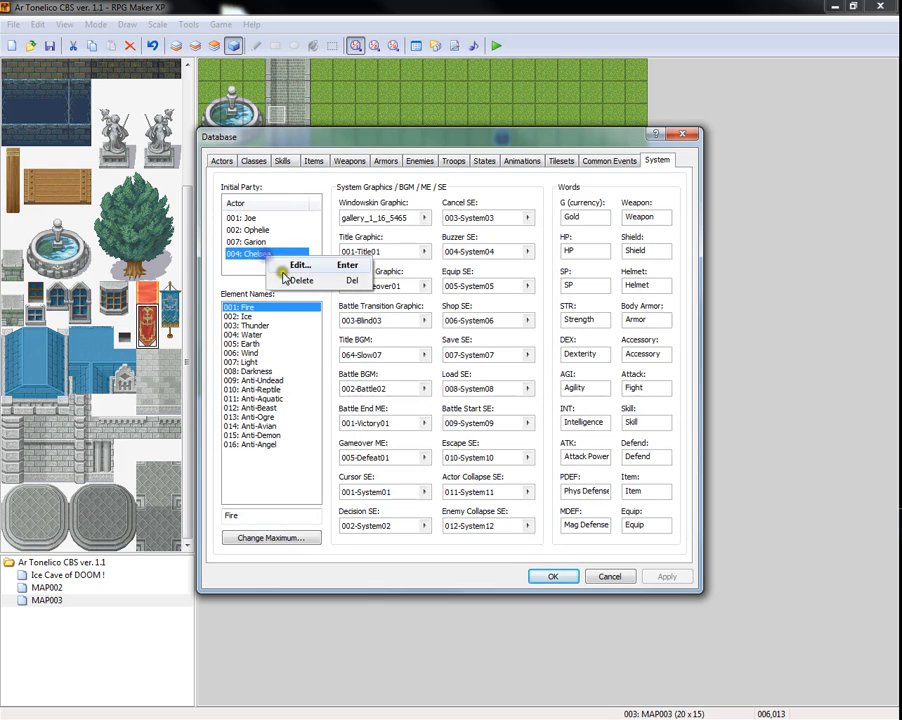
{"action": "left_click", "coordinate": [298, 264]}
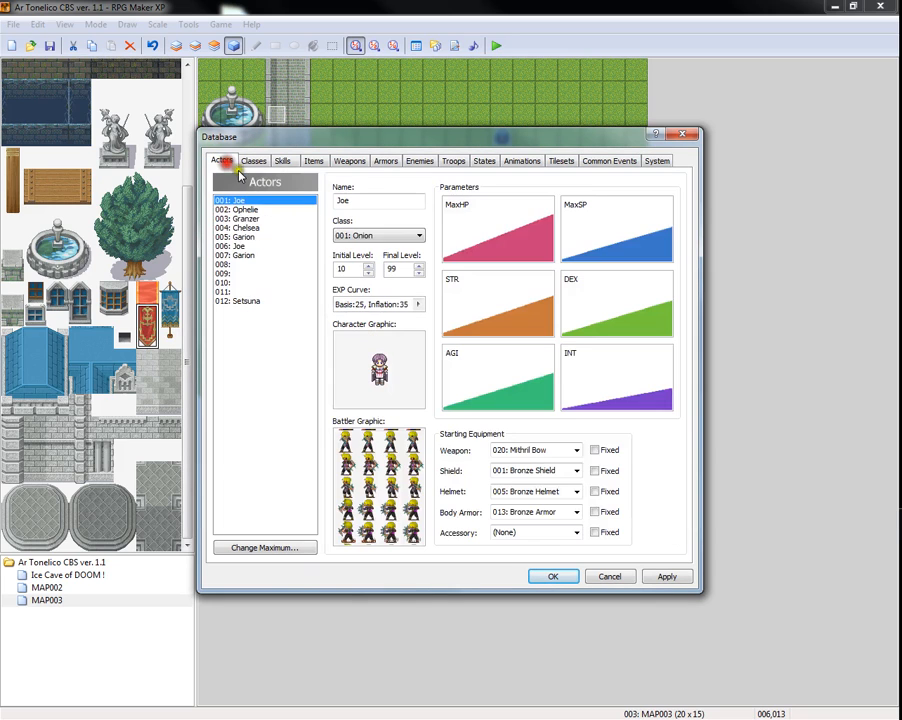
{"action": "left_click", "coordinate": [242, 210]}
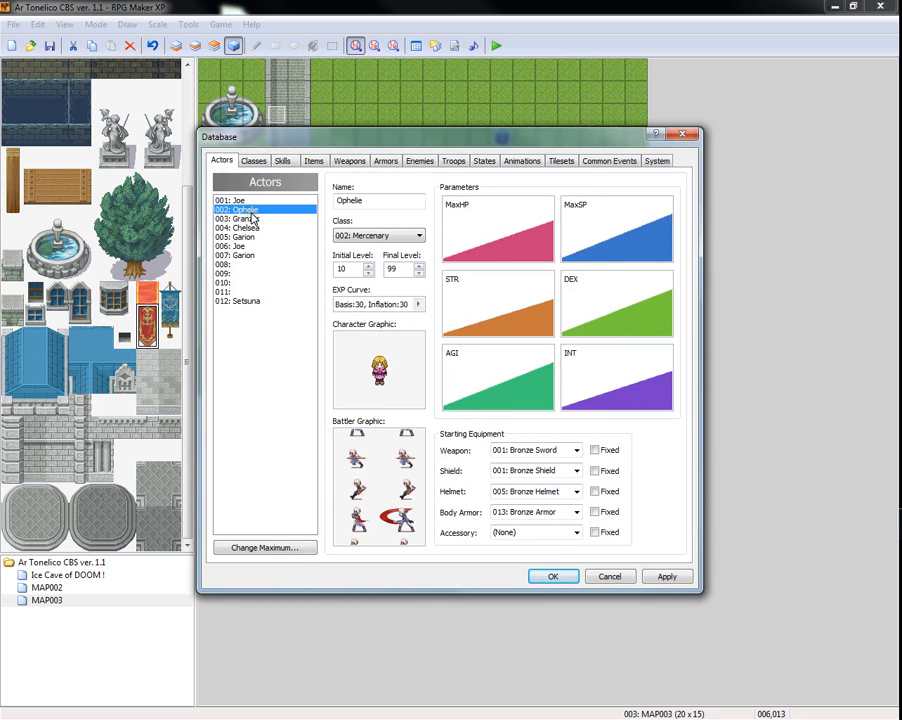
{"action": "left_click", "coordinate": [246, 300]}
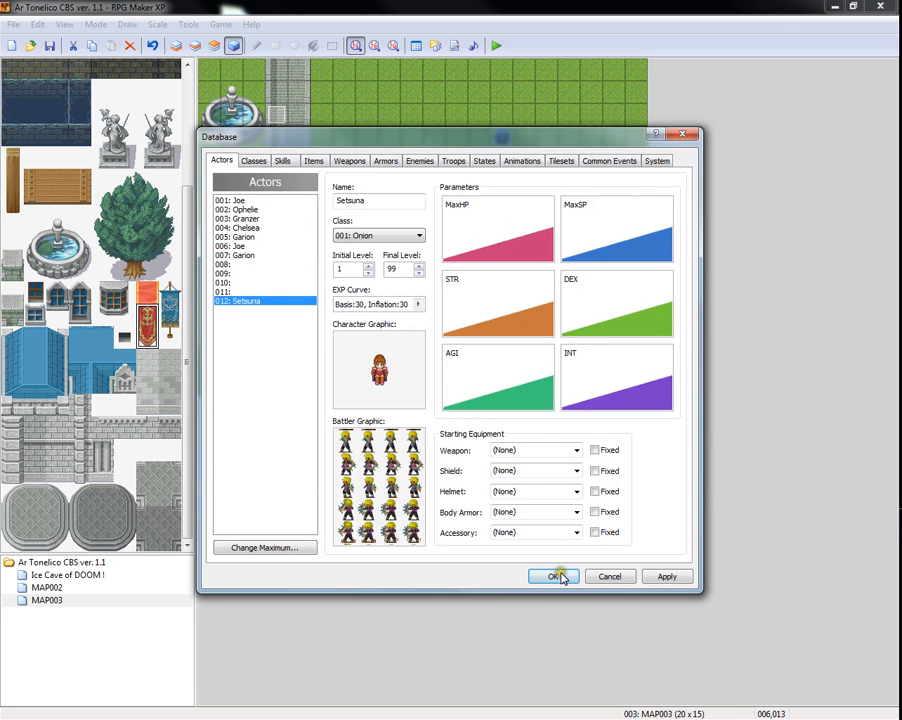
{"action": "left_click", "coordinate": [556, 576]}
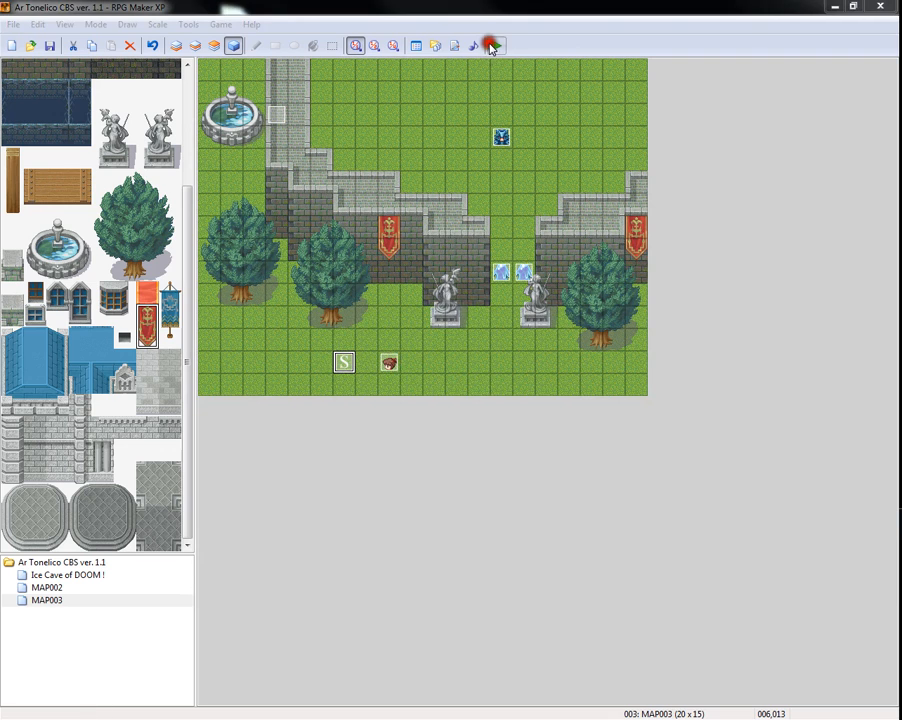
Run a playtest, use a sword technique in battle, walk the castle map, then end the test
{"action": "left_click", "coordinate": [492, 44]}
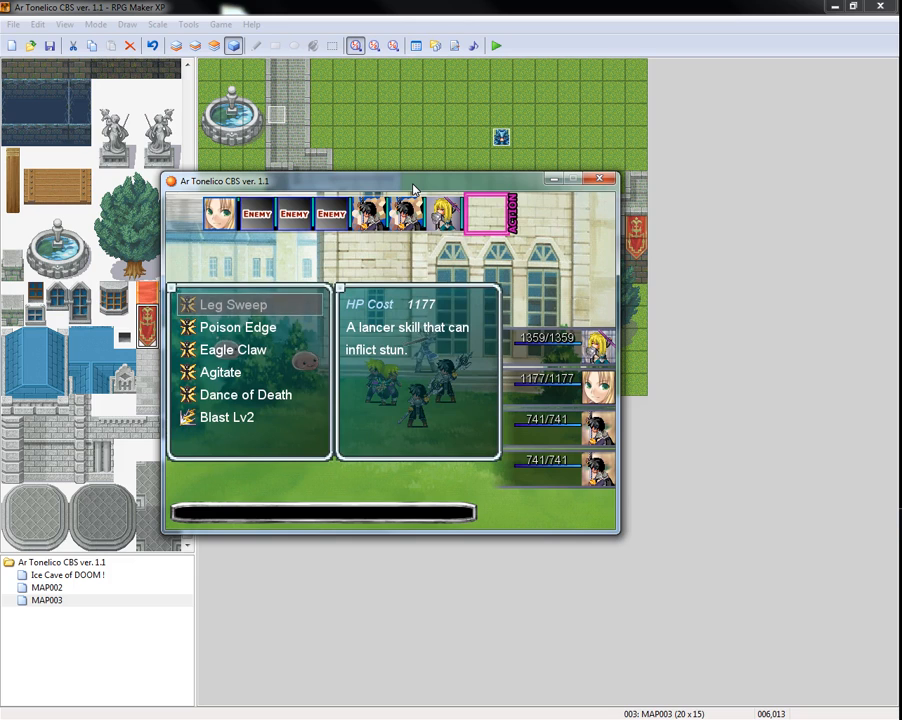
{"action": "left_click", "coordinate": [220, 372]}
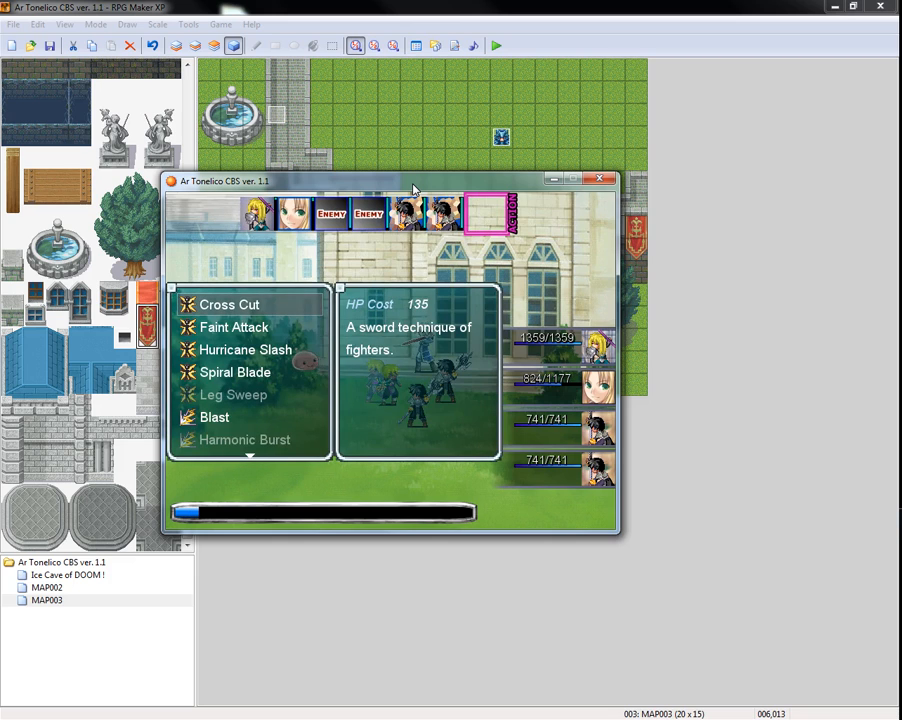
{"action": "left_click", "coordinate": [244, 348]}
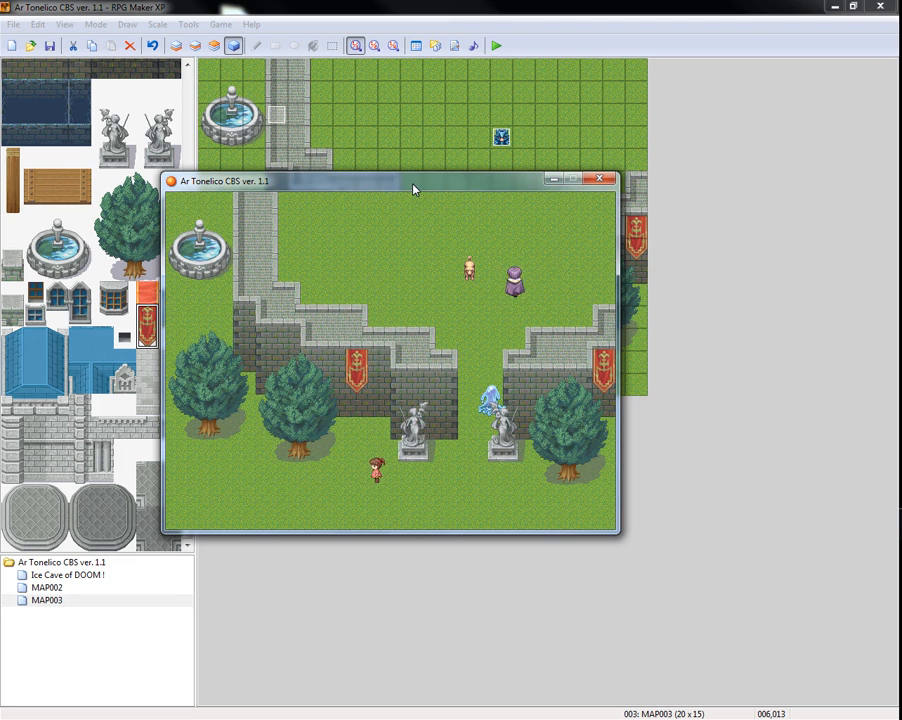
{"action": "left_click", "coordinate": [496, 44]}
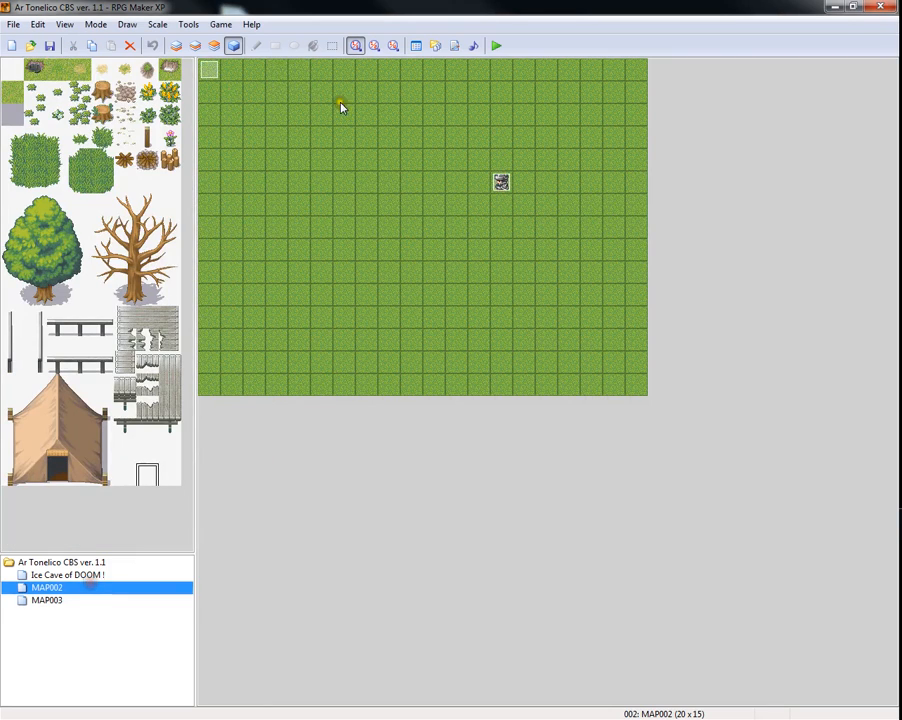
Inspect MAP002's autorun event EV001 without changes and return to the castle map MAP003
{"action": "double_click", "coordinate": [500, 180]}
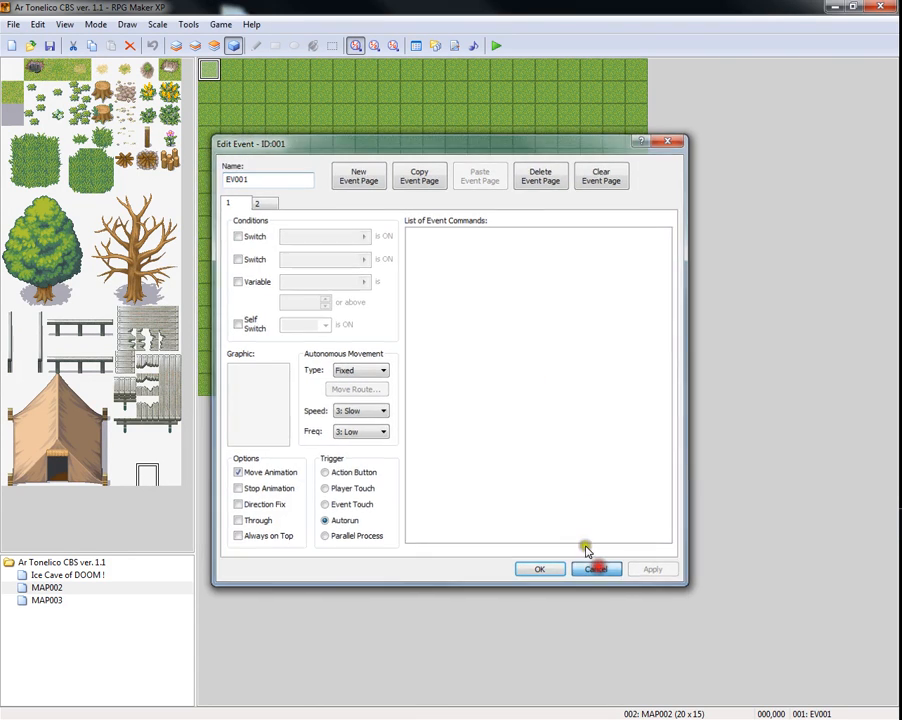
{"action": "left_click", "coordinate": [596, 568]}
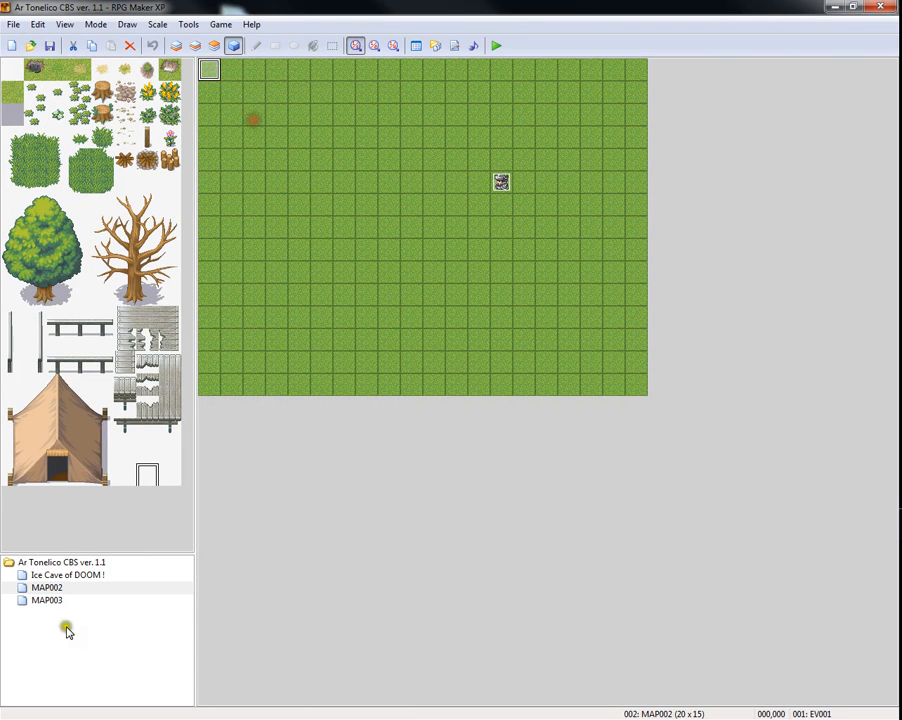
{"action": "left_click", "coordinate": [48, 600]}
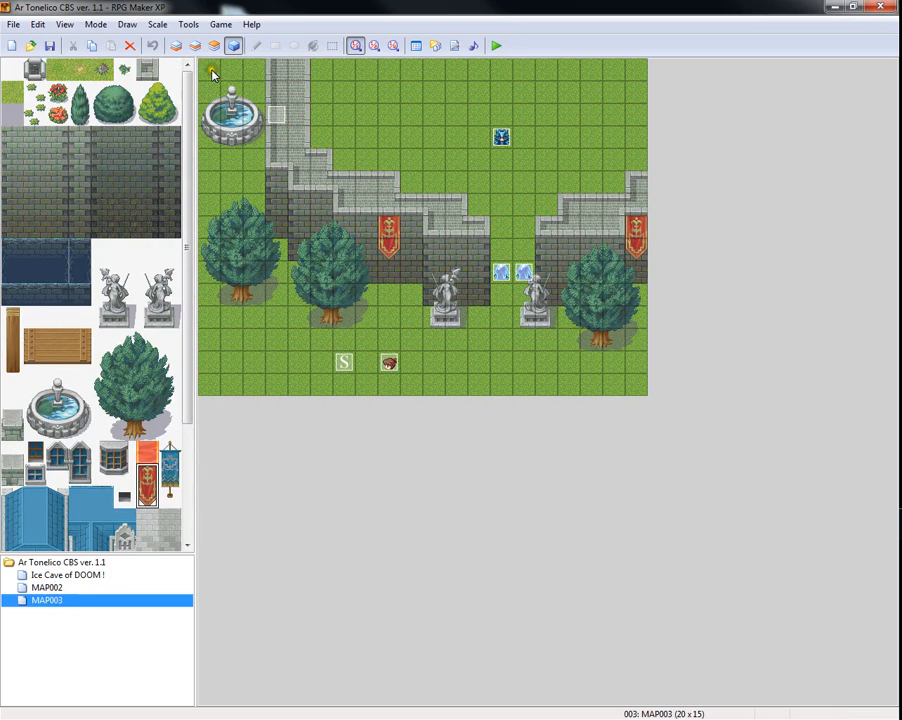
Launch a playtest, saving the project changes first
{"action": "left_click", "coordinate": [496, 46]}
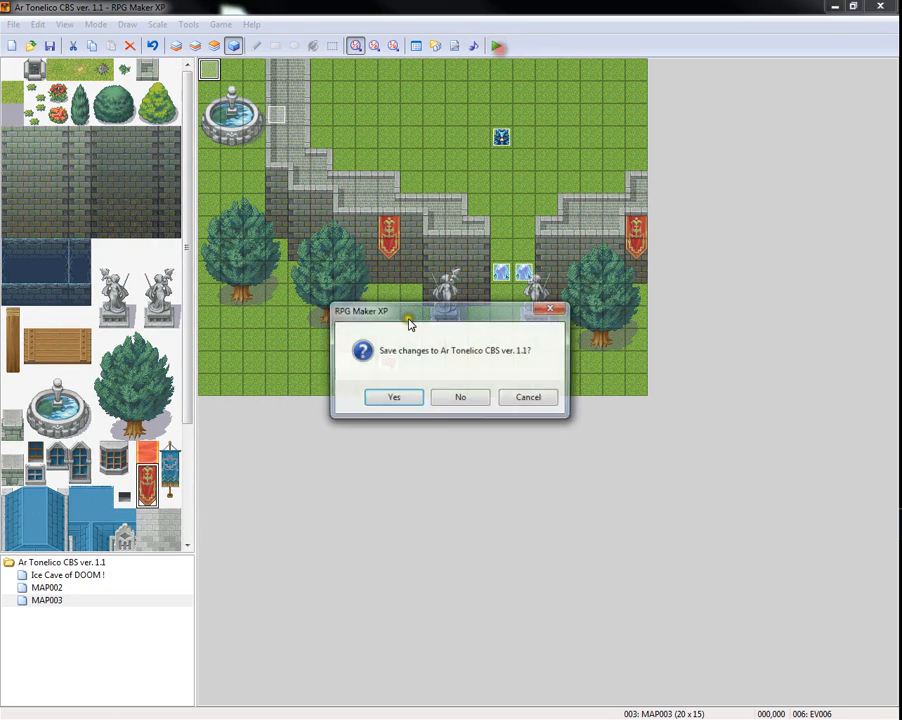
{"action": "left_click", "coordinate": [392, 396]}
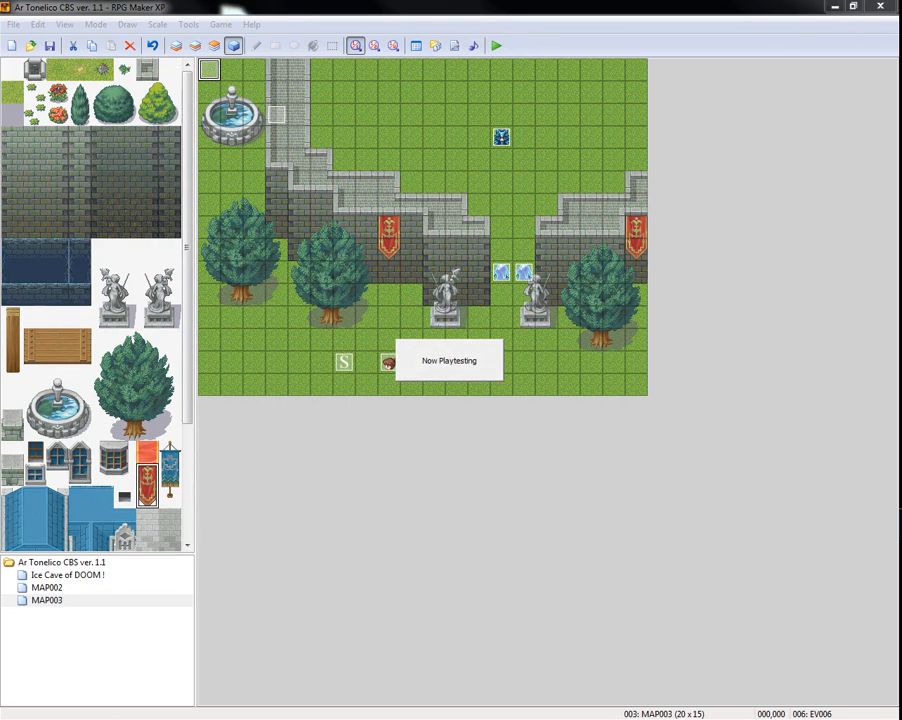
Start a New Game in the playtest, check the battle gauges, then end the test
{"action": "left_click", "coordinate": [496, 44]}
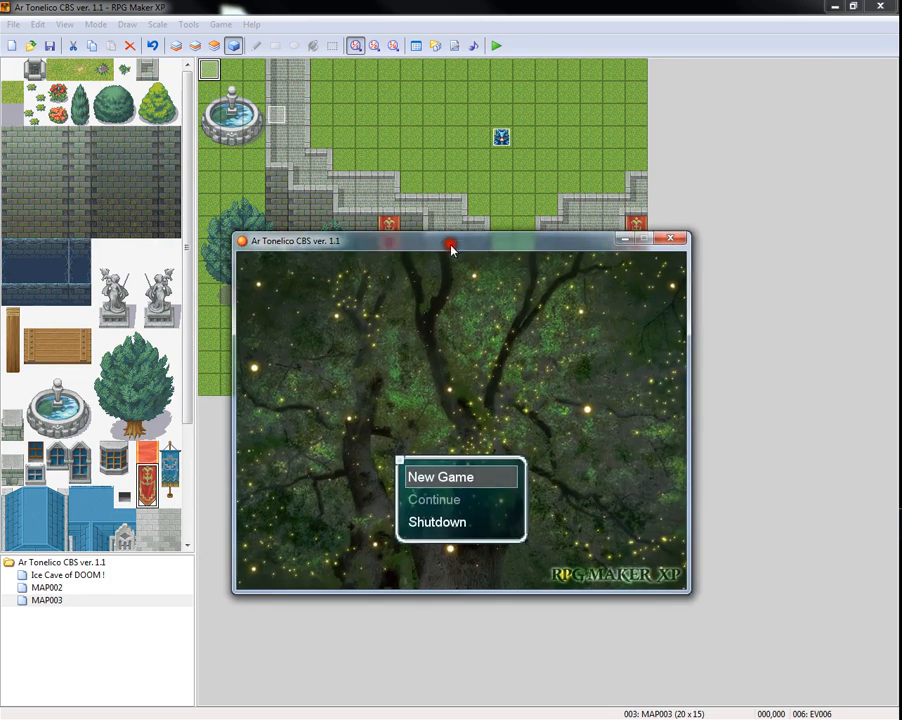
{"action": "left_click", "coordinate": [440, 476]}
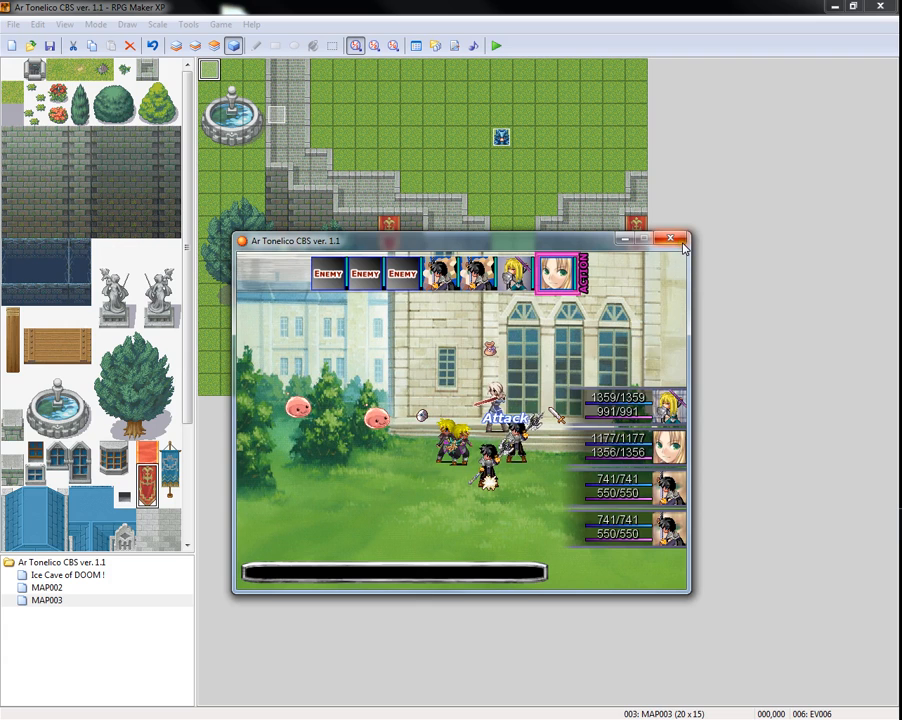
{"action": "left_click", "coordinate": [672, 240]}
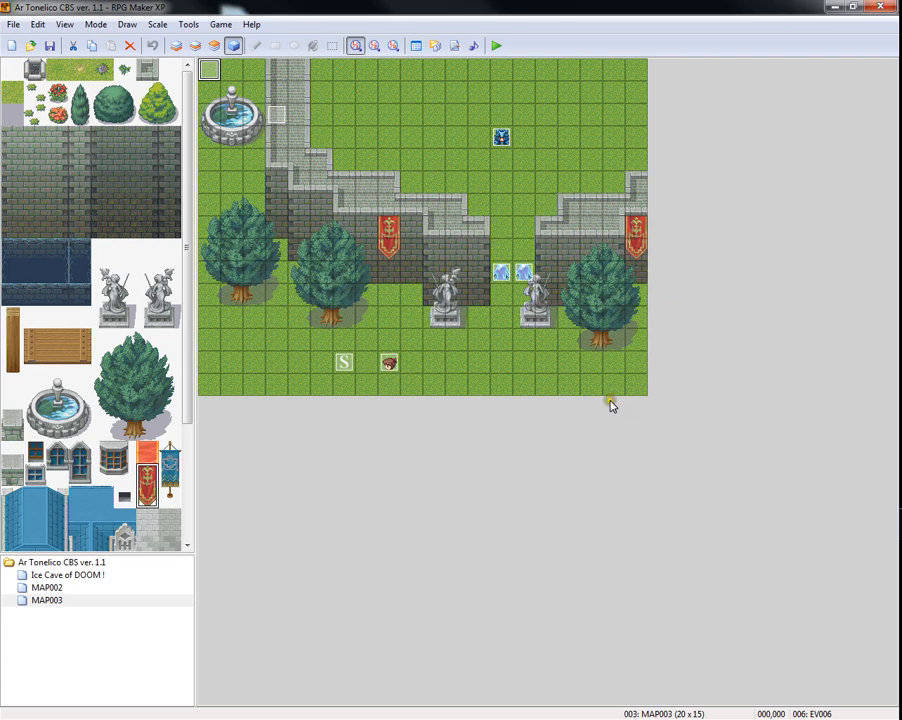
{"action": "mouse_move", "coordinate": [550, 466]}
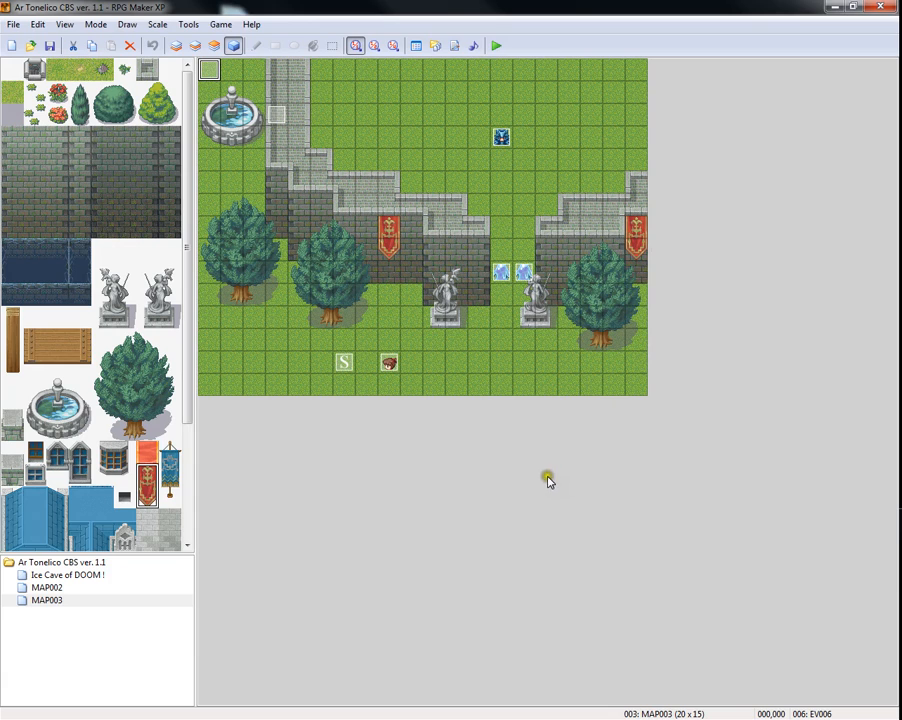
{"action": "mouse_move", "coordinate": [500, 510]}
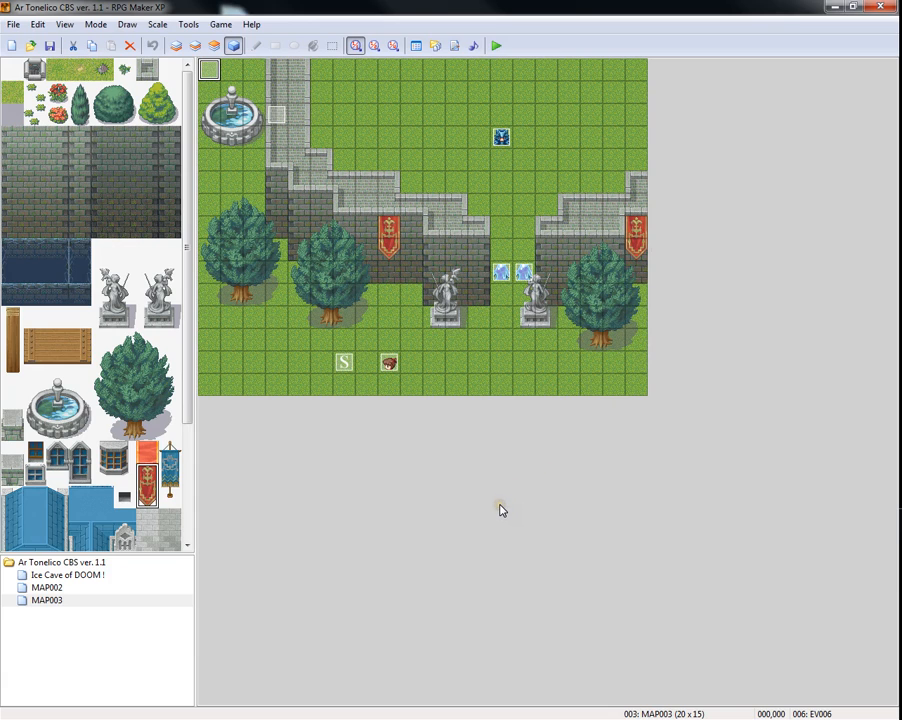
{"action": "mouse_move", "coordinate": [500, 516]}
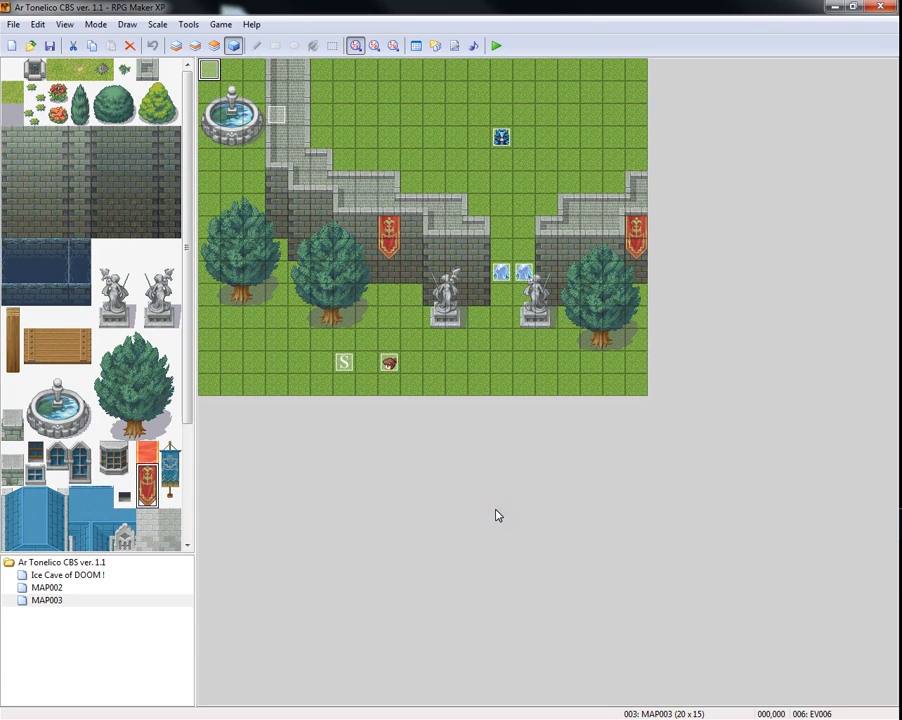